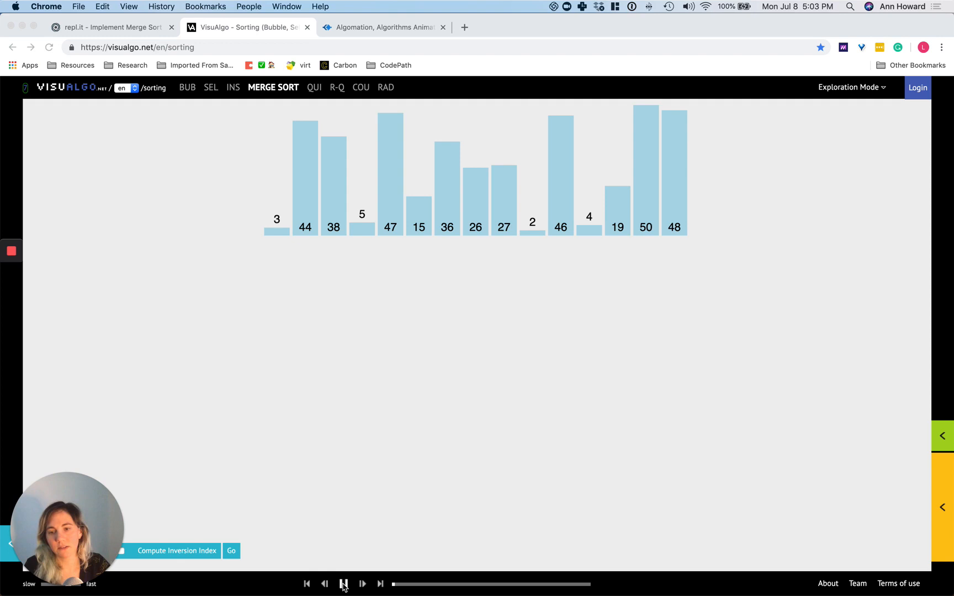
# Select Merge Sort in VisuAlgo, let it play, and pause while the right half's merge is copied back
pyautogui.click(344, 584)
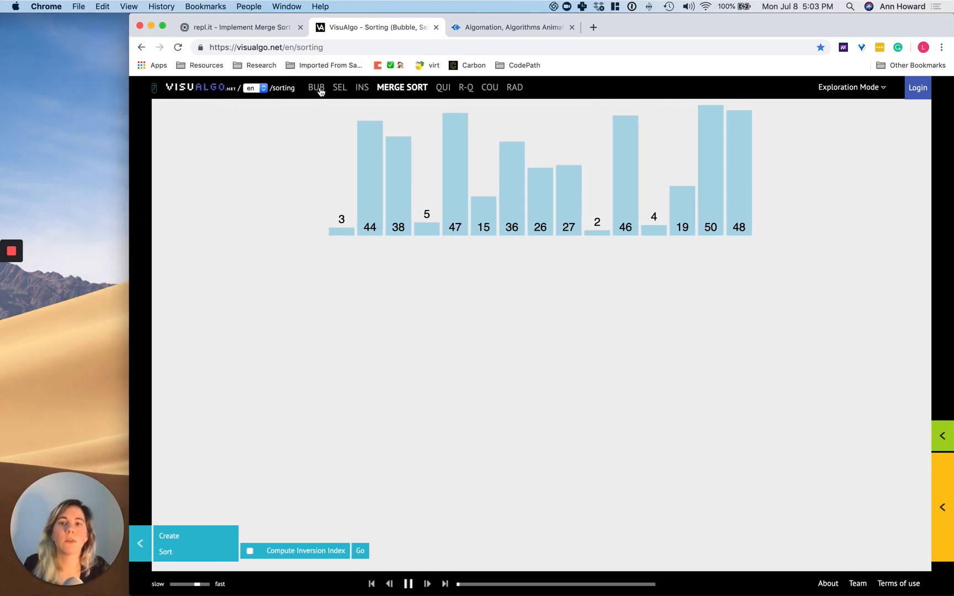
pyautogui.click(315, 87)
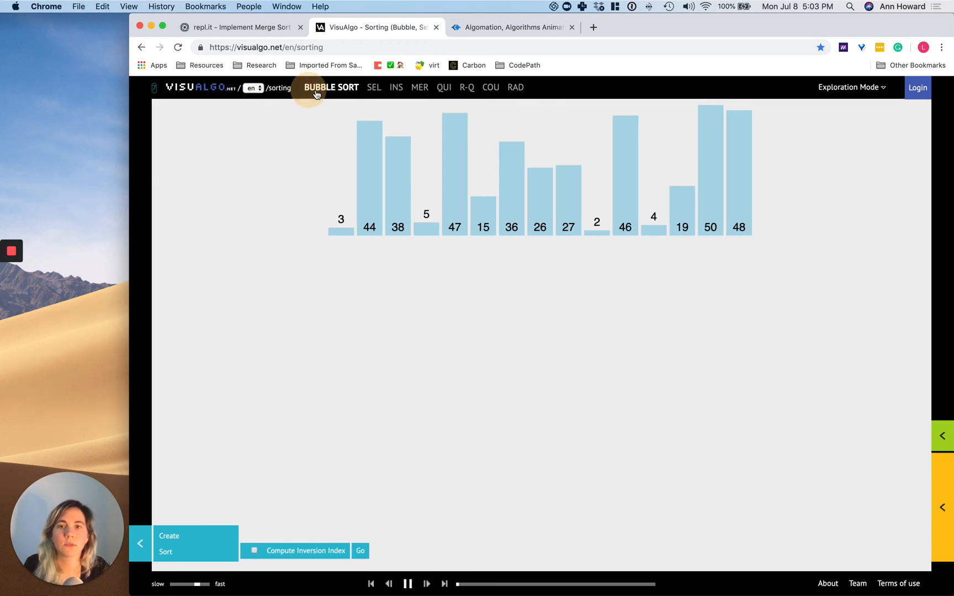
pyautogui.click(401, 88)
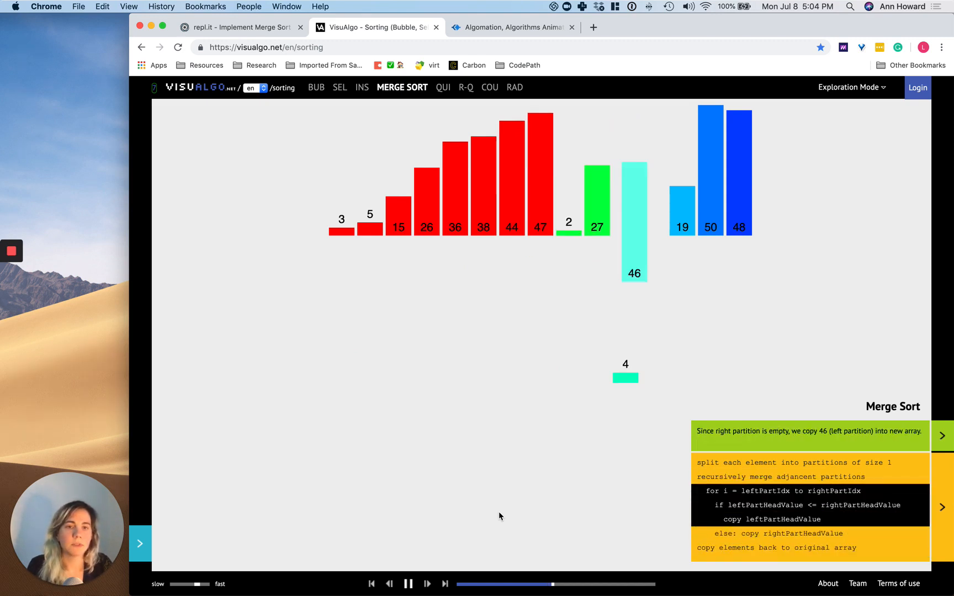
pyautogui.click(427, 584)
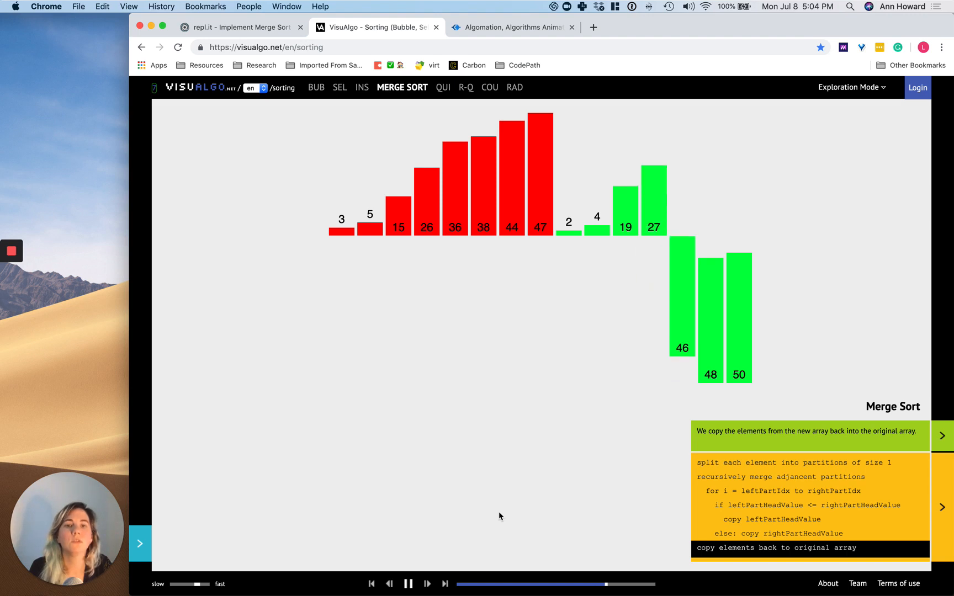
# Step through the final VisuAlgo merge, briefly revisiting 36, until the merged run reaches 2 through 47
pyautogui.click(427, 583)
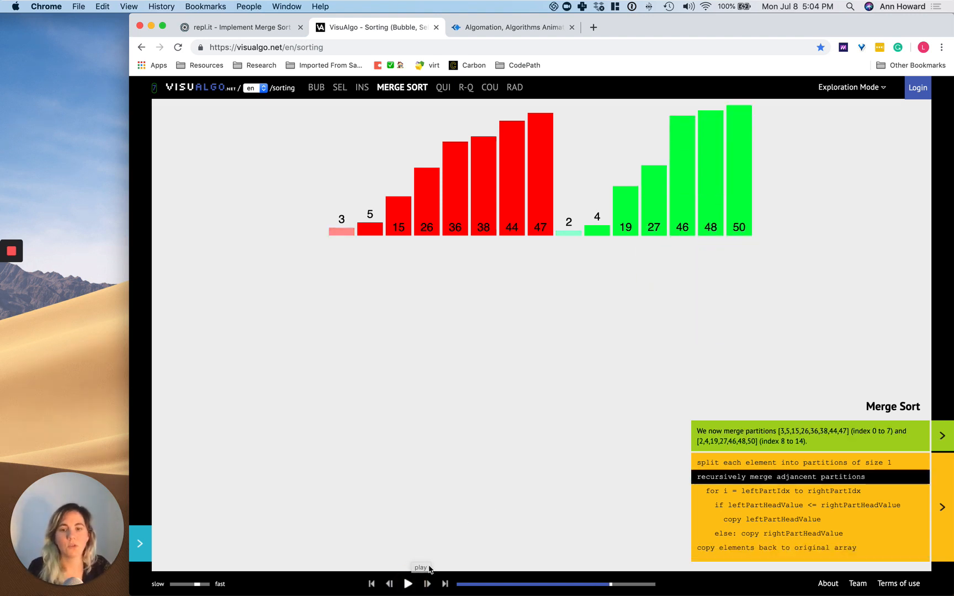
pyautogui.moveTo(434, 563)
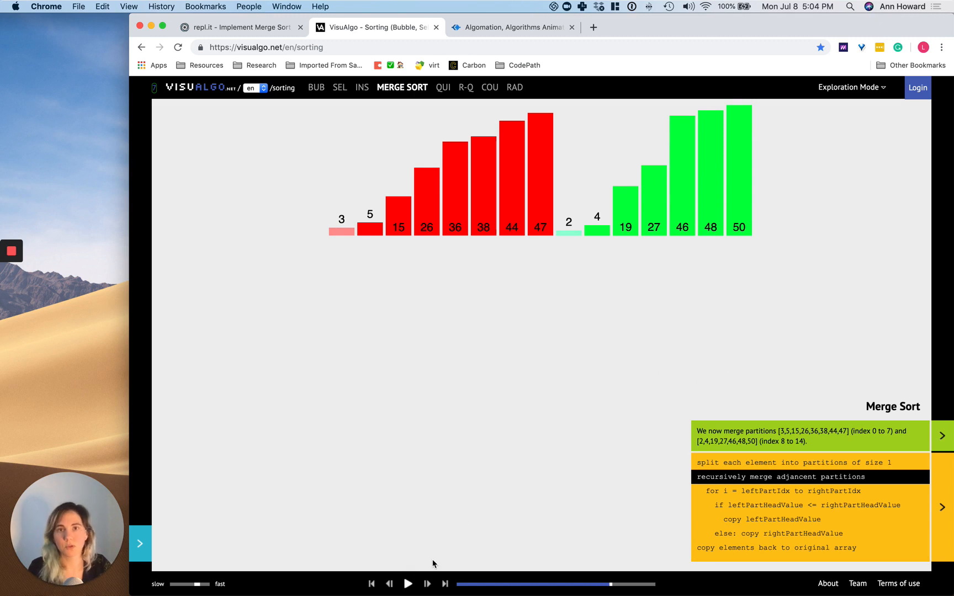
pyautogui.moveTo(566, 501)
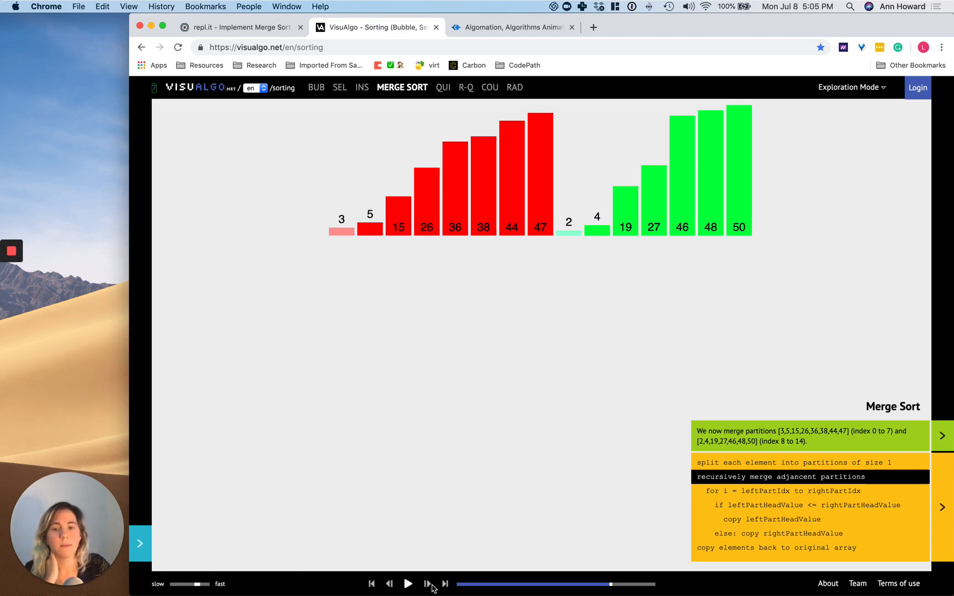
pyautogui.click(427, 583)
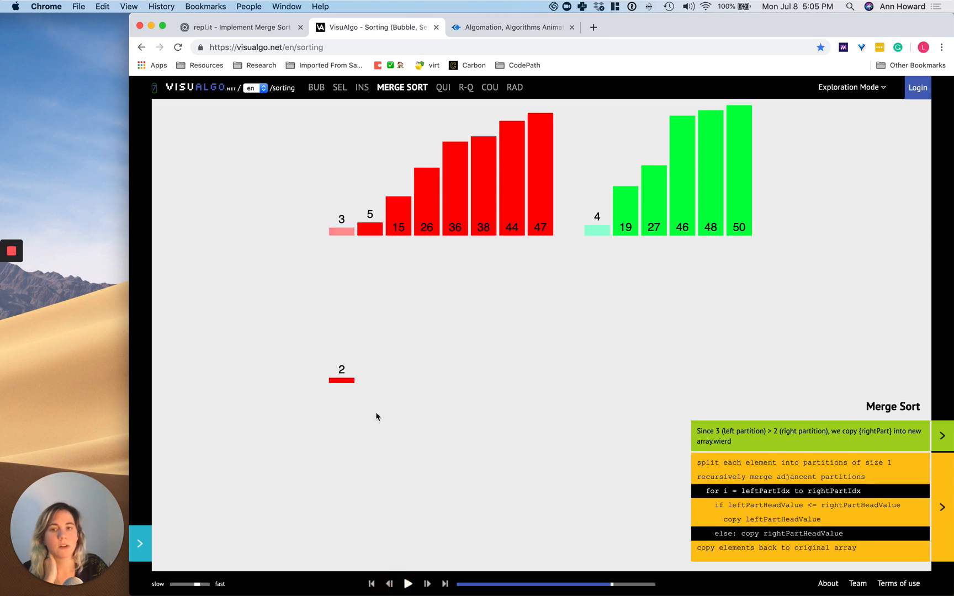
pyautogui.click(427, 583)
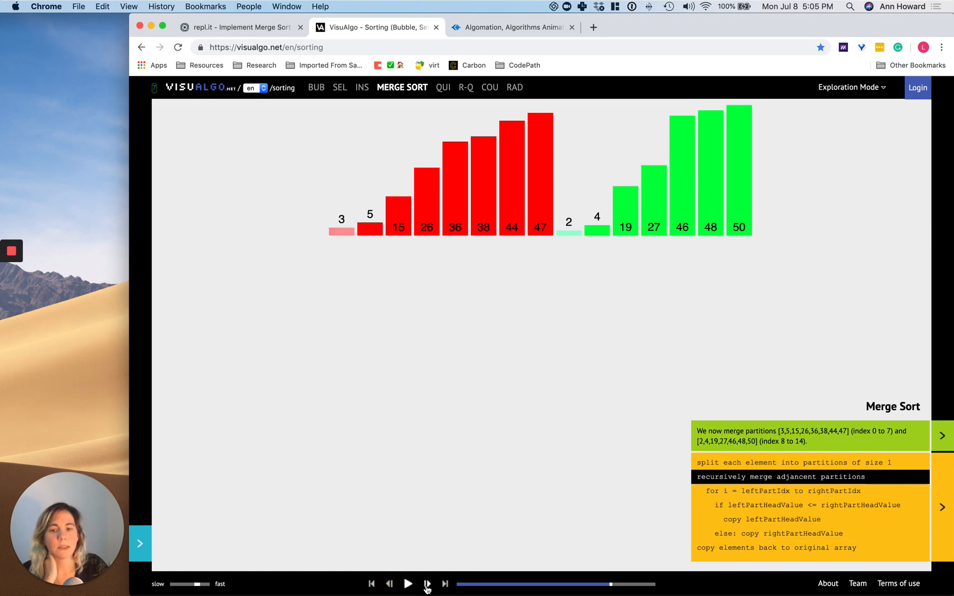
pyautogui.click(427, 584)
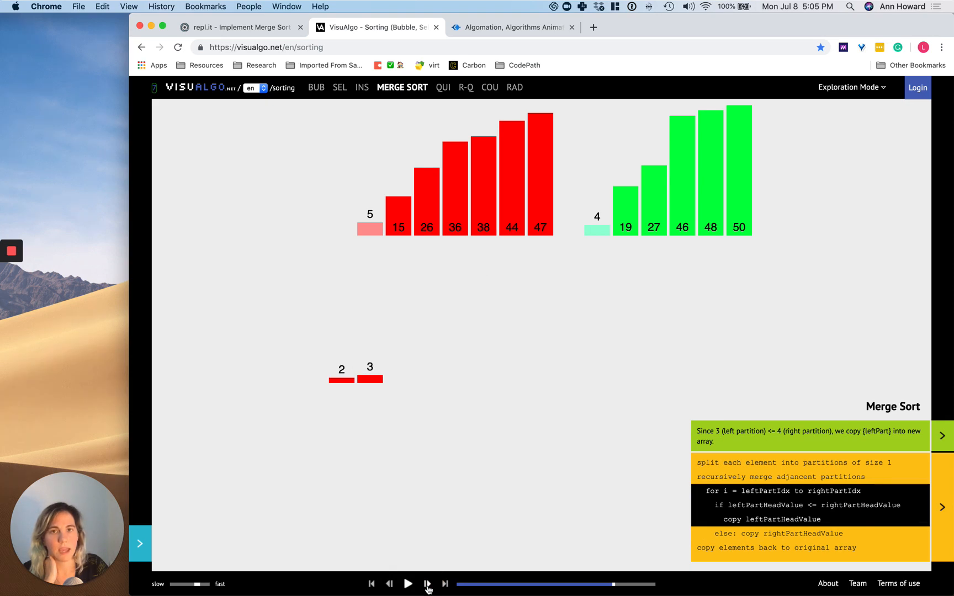
pyautogui.moveTo(408, 328)
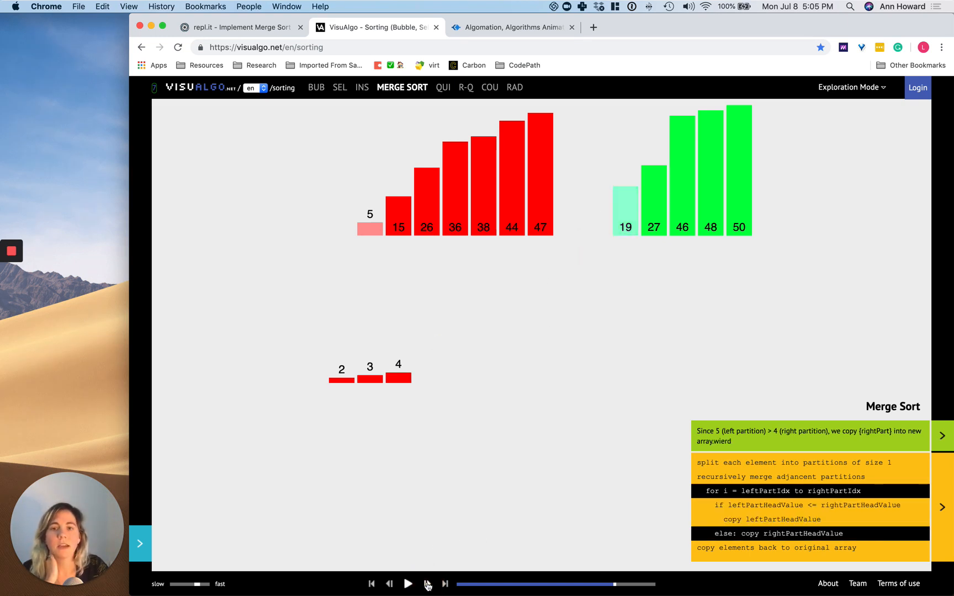
pyautogui.click(428, 584)
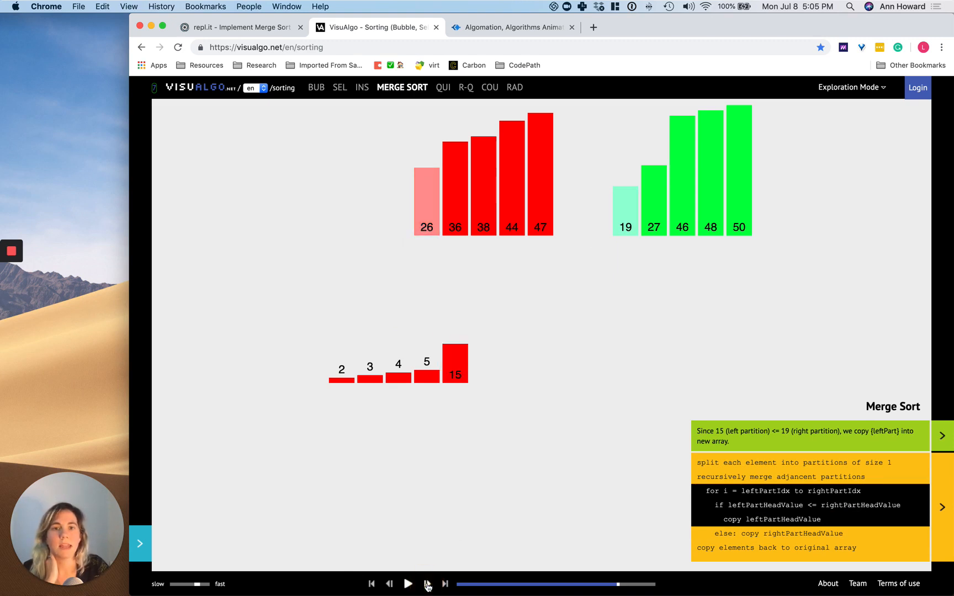
pyautogui.click(427, 584)
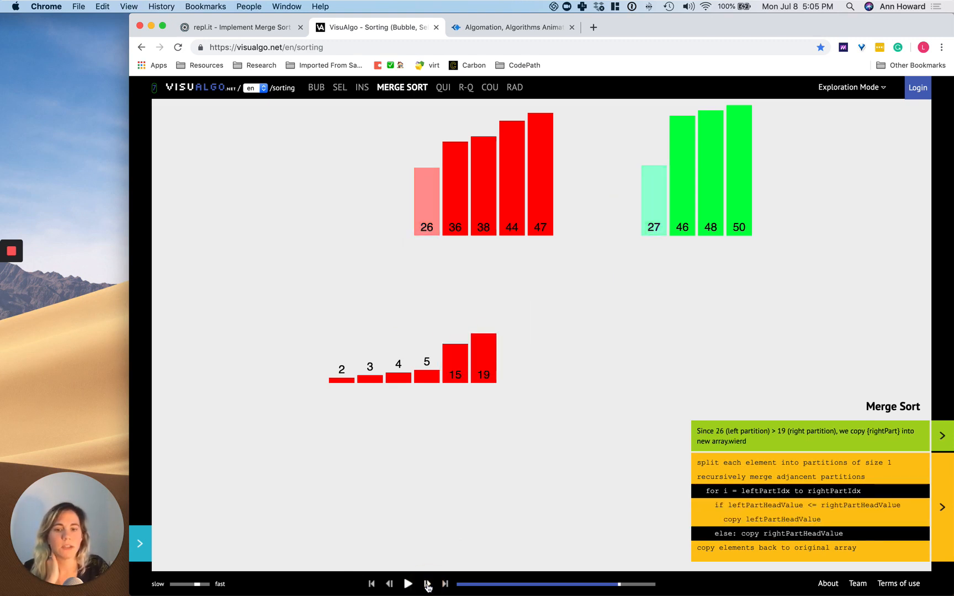
pyautogui.click(428, 584)
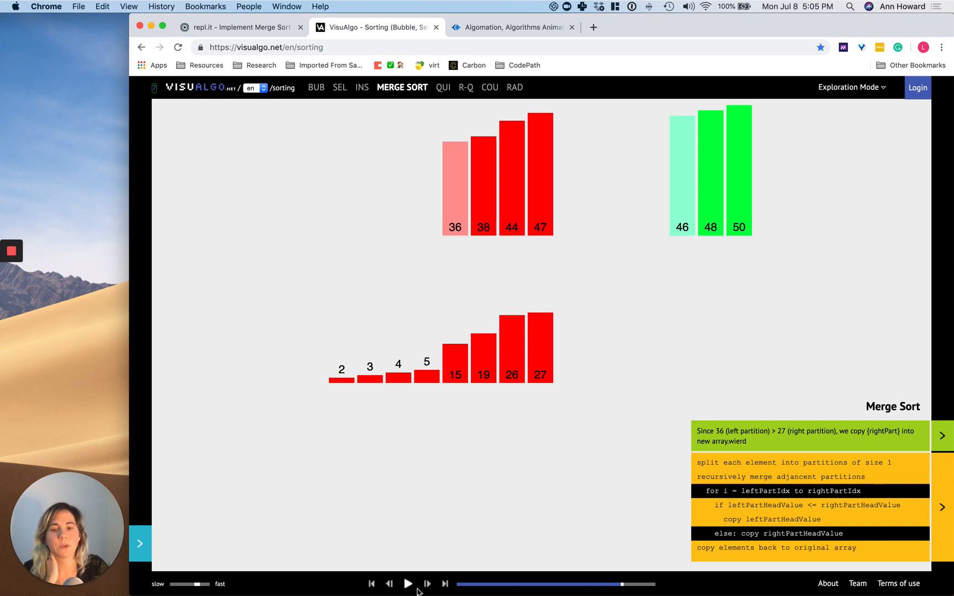
pyautogui.click(427, 584)
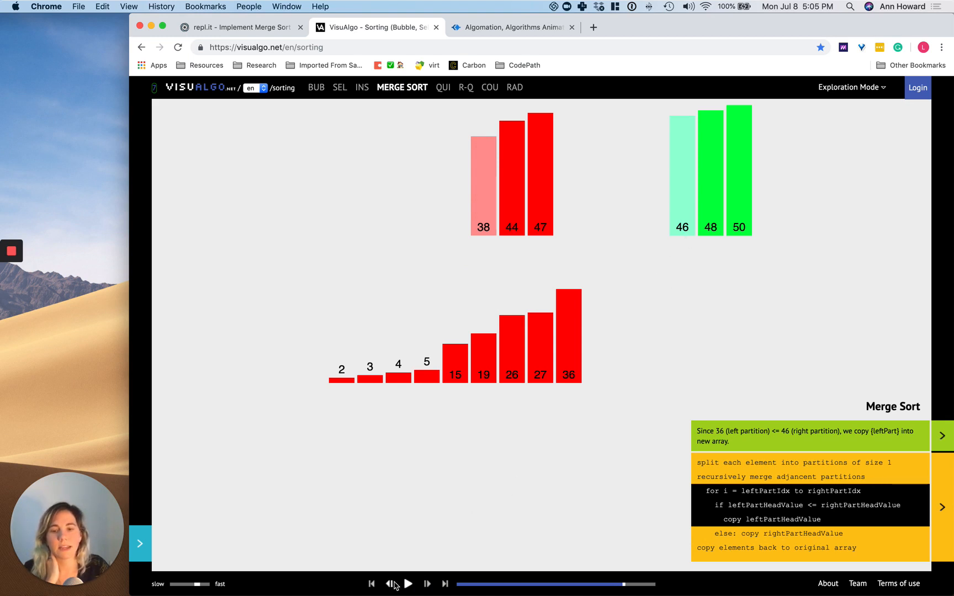
pyautogui.click(428, 583)
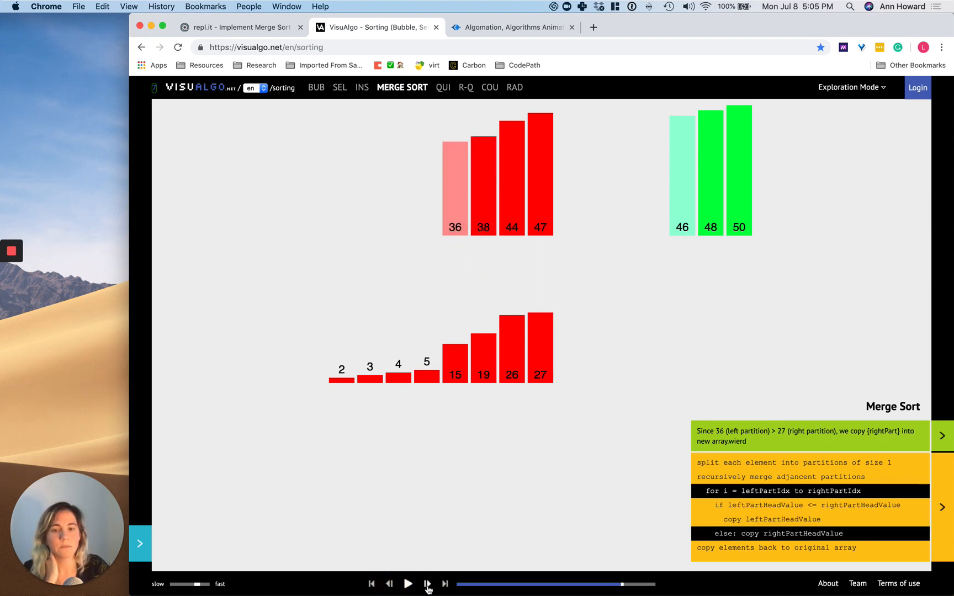
pyautogui.click(428, 584)
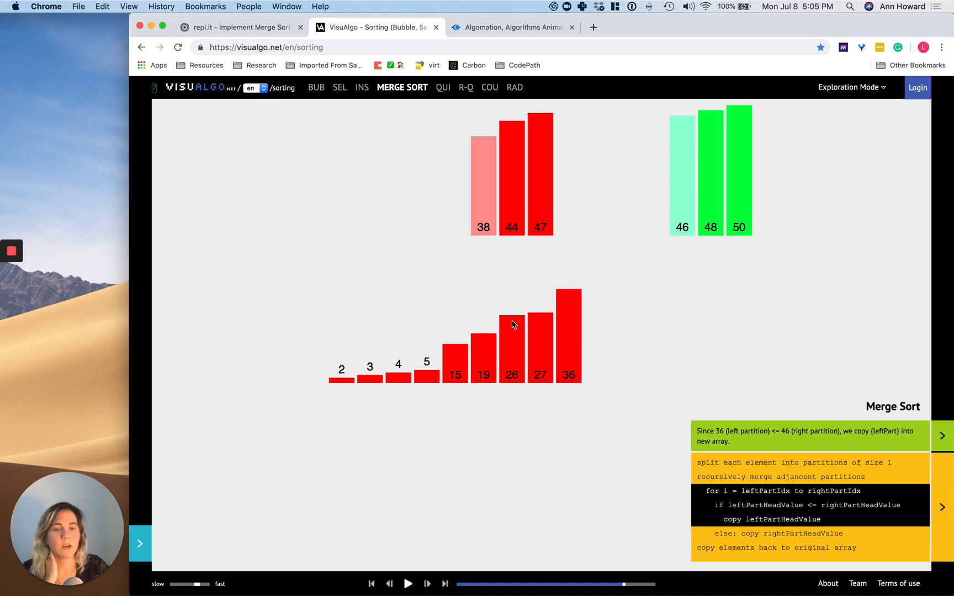
pyautogui.moveTo(610, 305)
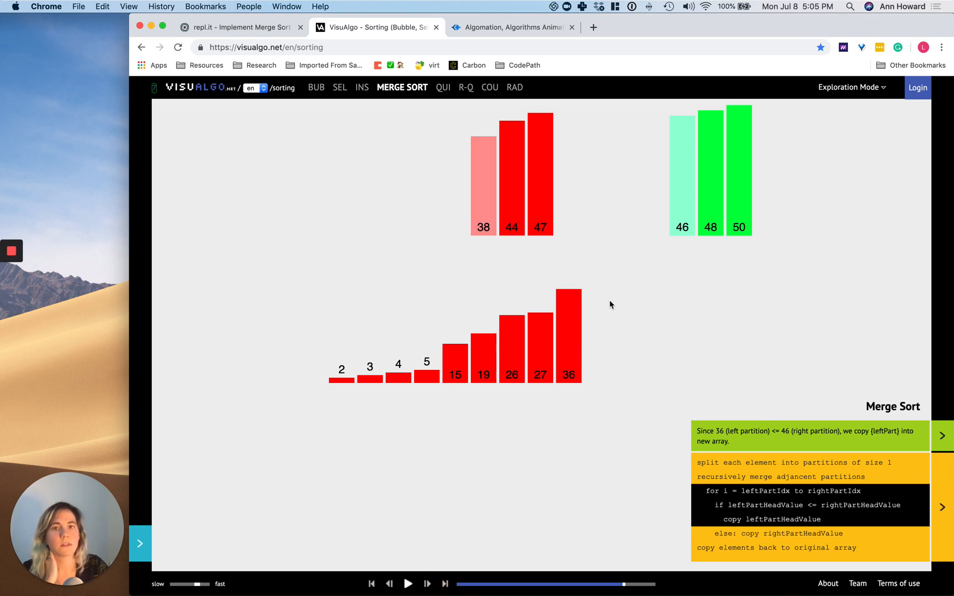
pyautogui.moveTo(651, 274)
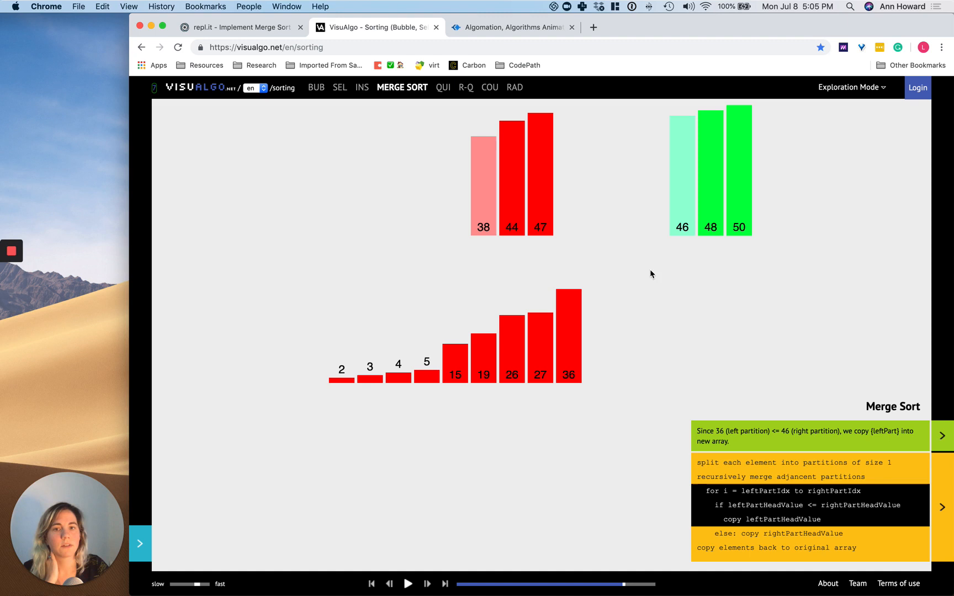
pyautogui.moveTo(544, 274)
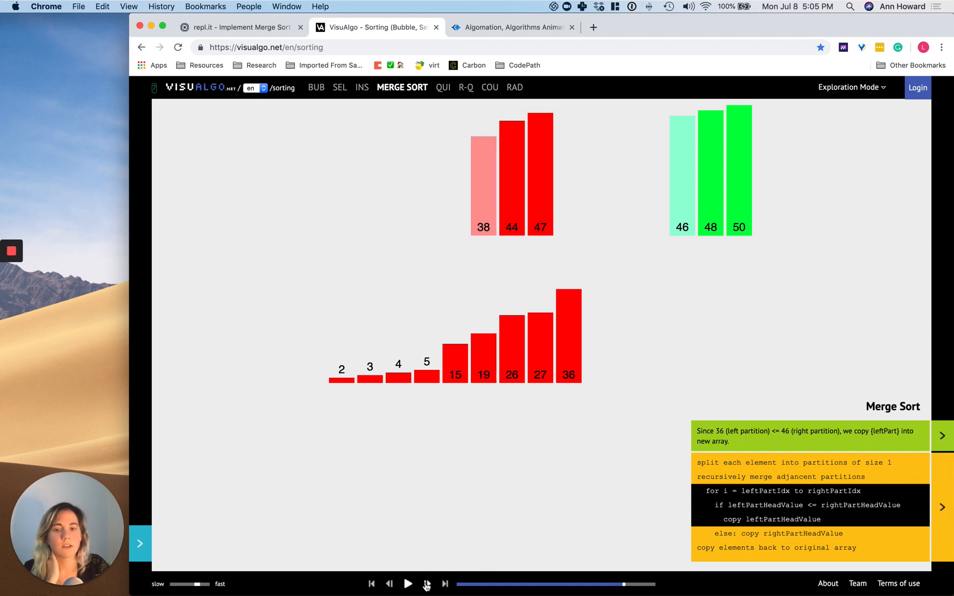
pyautogui.click(427, 584)
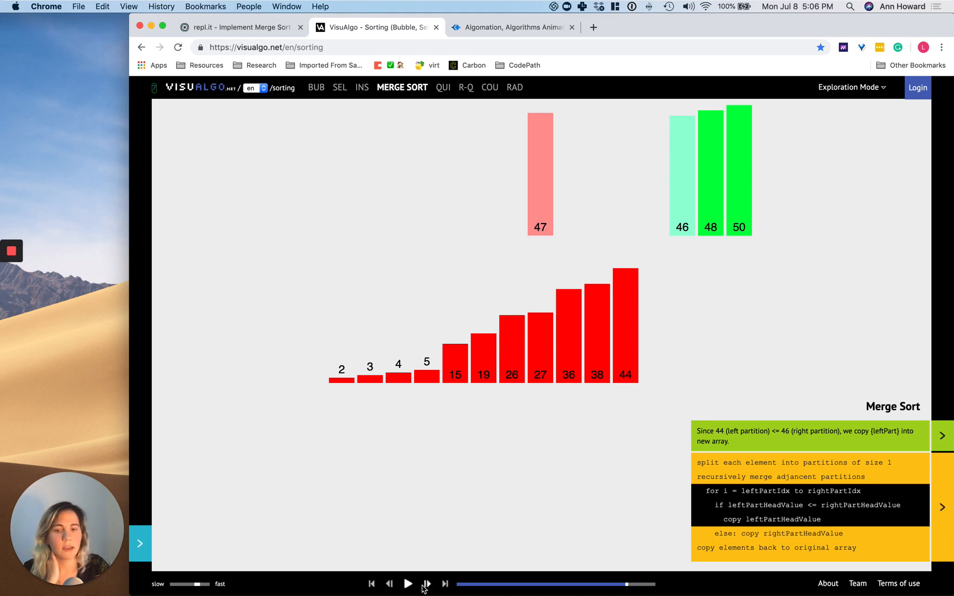
pyautogui.click(426, 584)
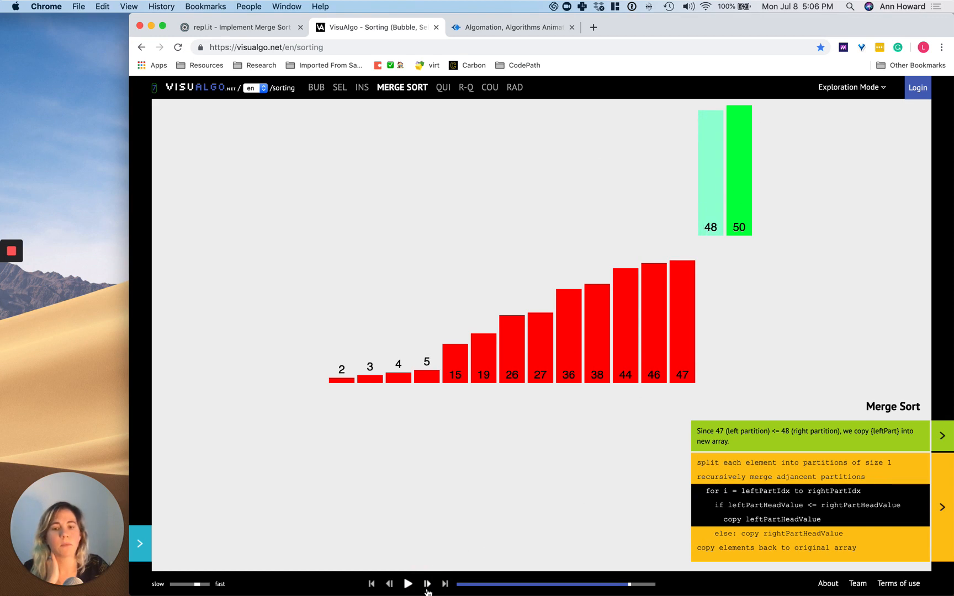
pyautogui.moveTo(462, 556)
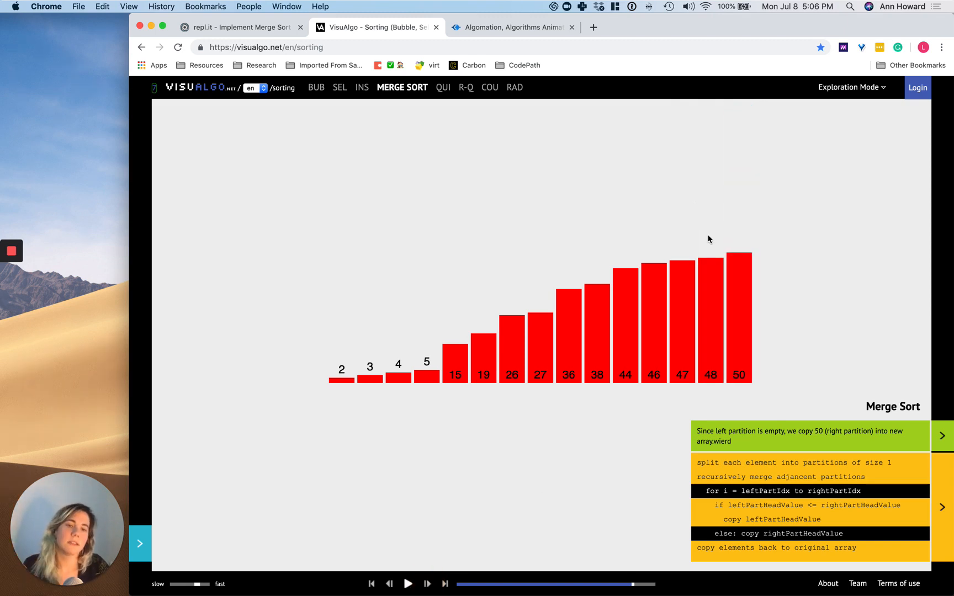
pyautogui.moveTo(717, 270)
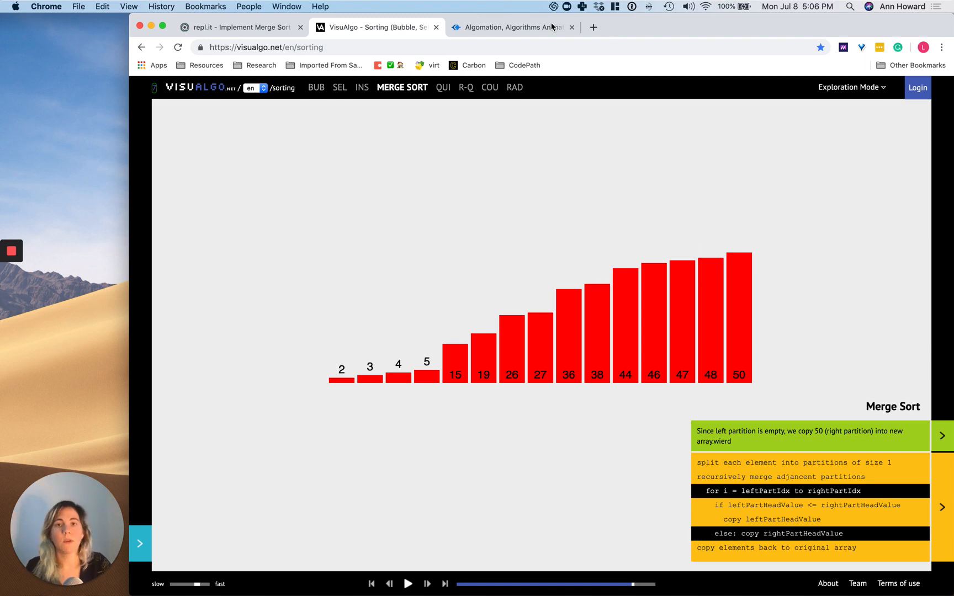
# Replay VisuAlgo merge sort from the unsorted start and scrub ahead to the 36/26 merge
pyautogui.click(513, 27)
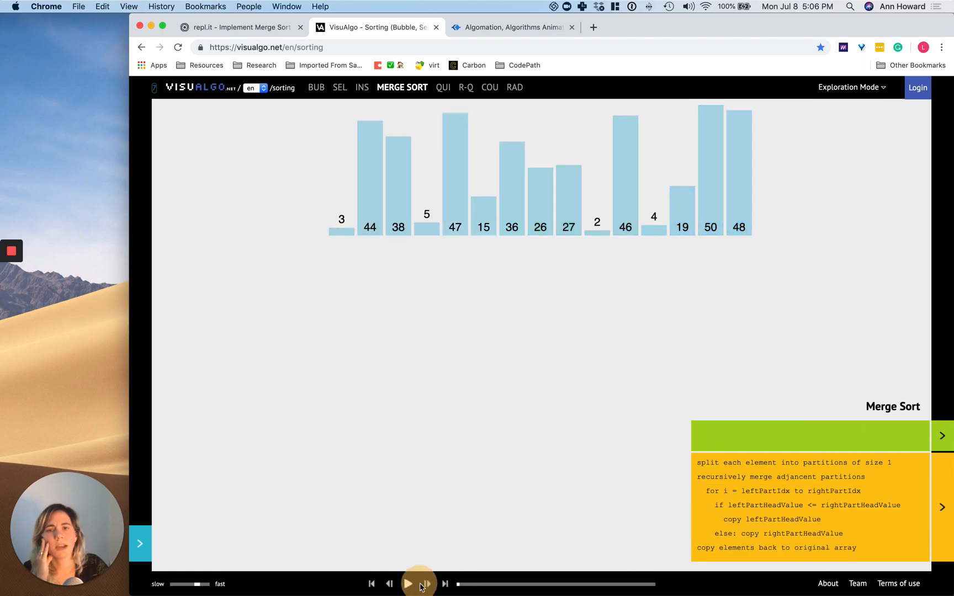
pyautogui.click(408, 584)
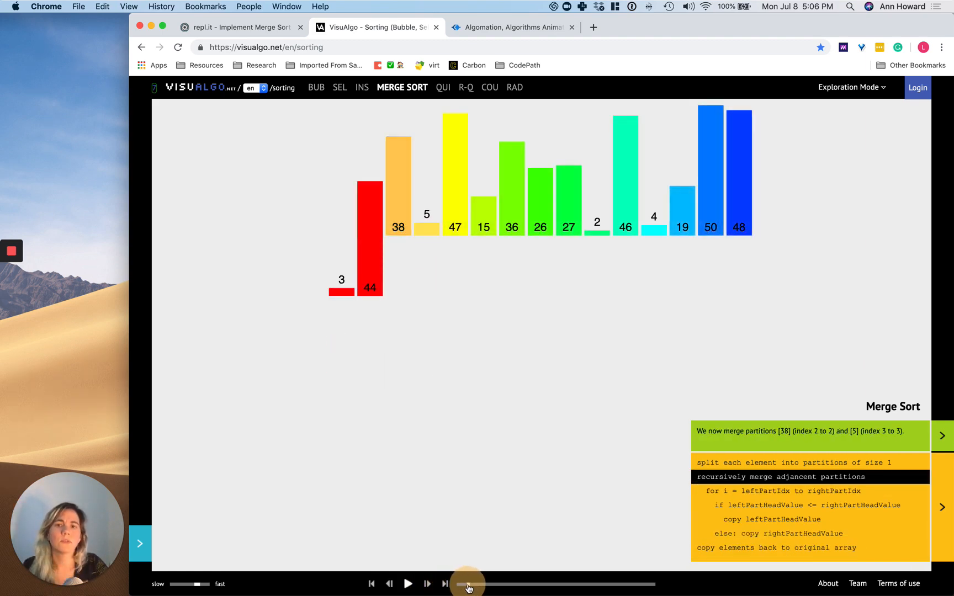
pyautogui.moveTo(469, 586); pyautogui.dragTo(510, 586)
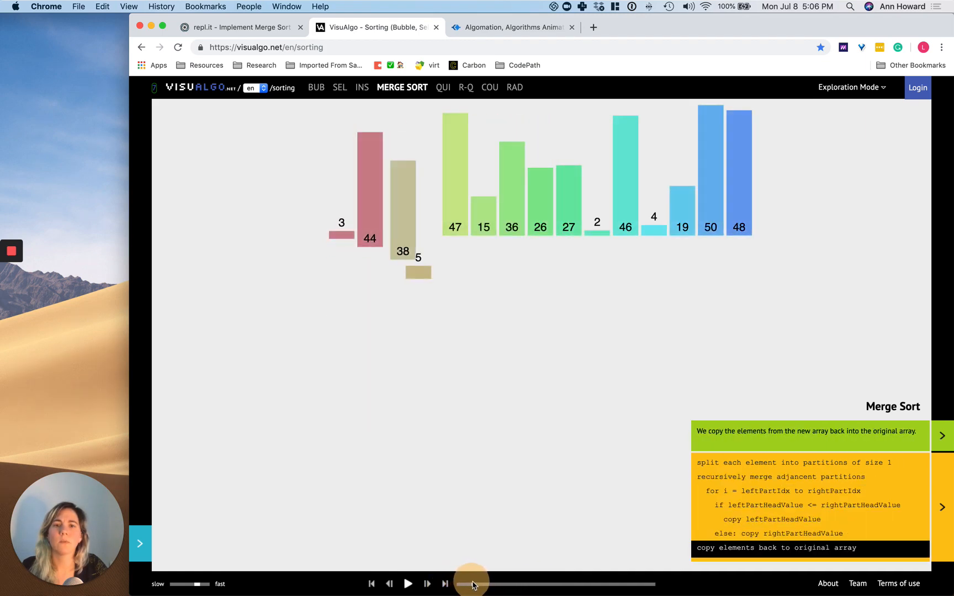
pyautogui.moveTo(471, 582); pyautogui.dragTo(483, 582)
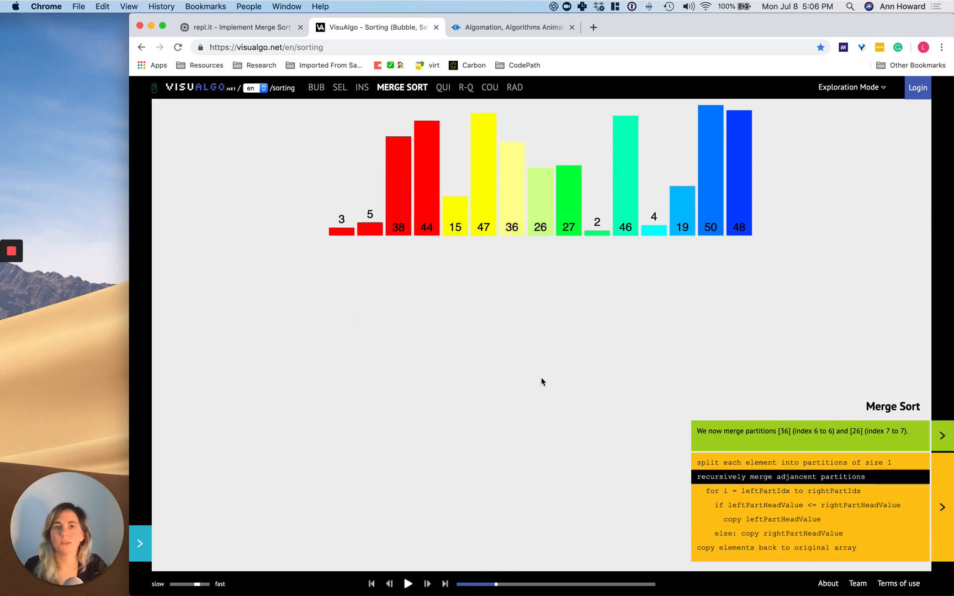
pyautogui.moveTo(522, 23)
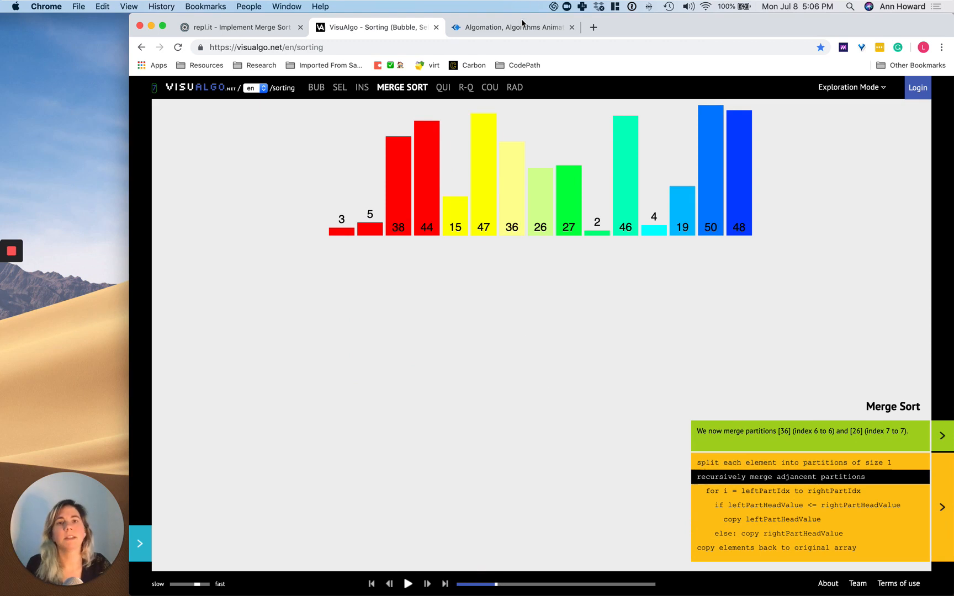
pyautogui.click(511, 27)
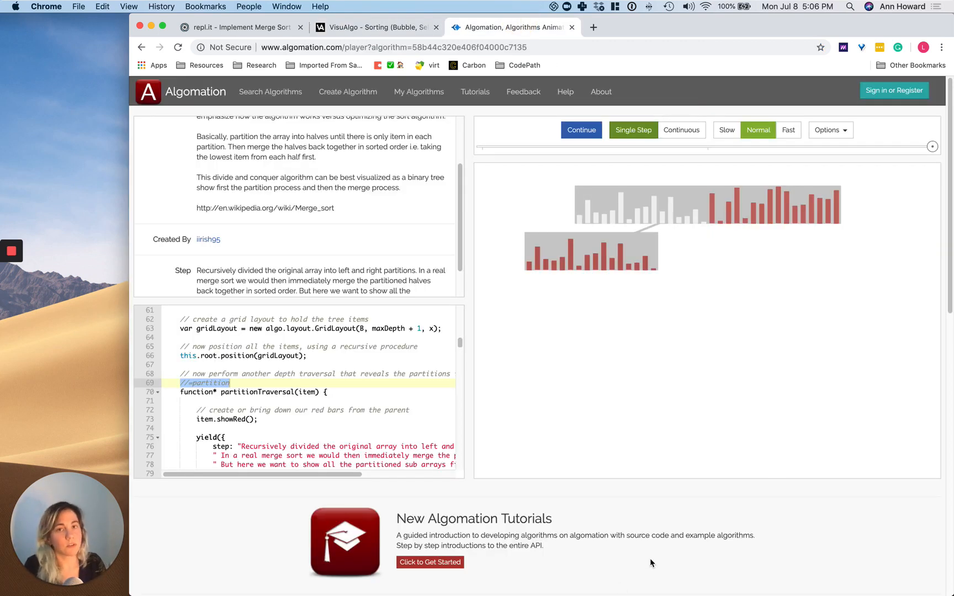
pyautogui.moveTo(630, 491)
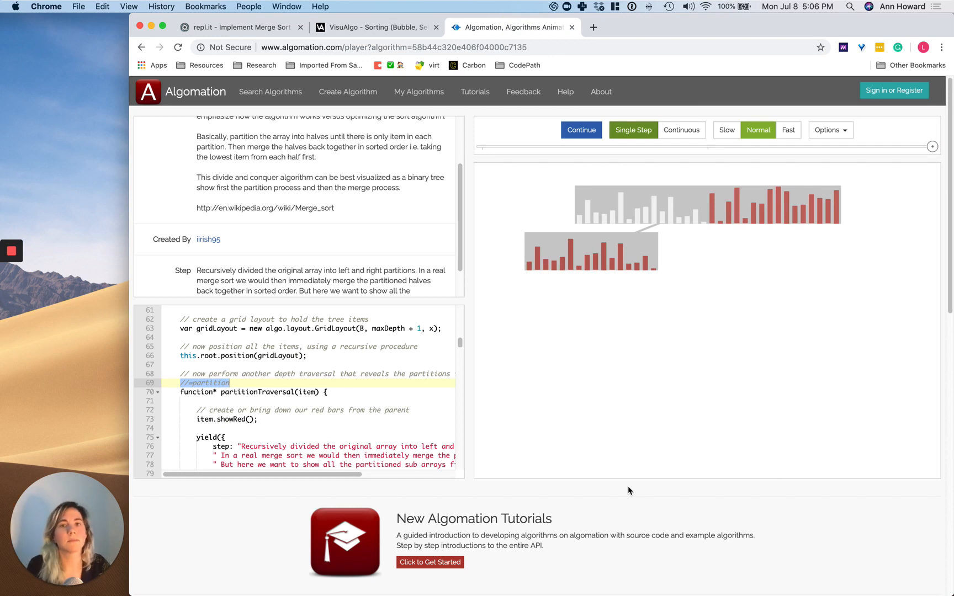
pyautogui.moveTo(589, 282)
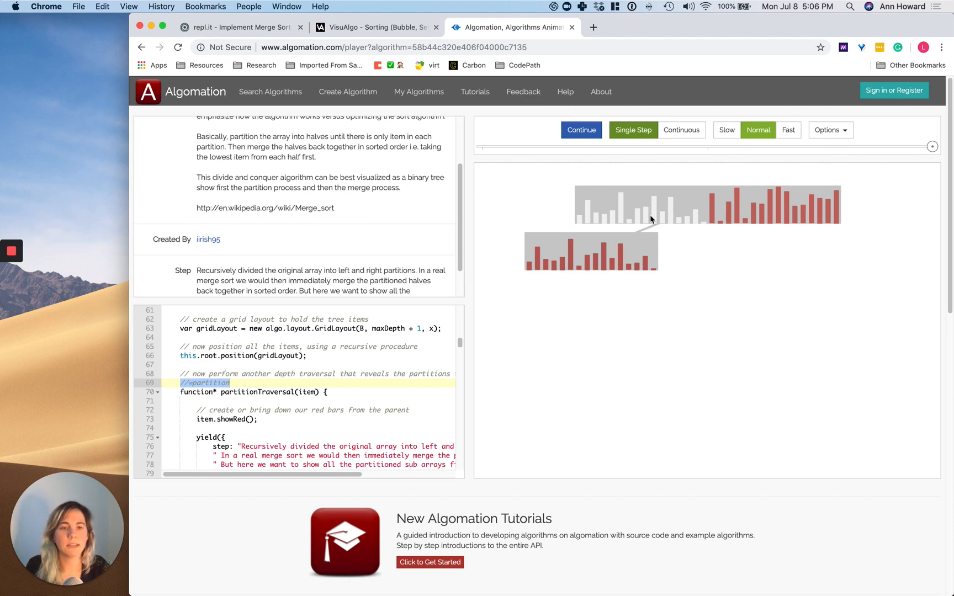
pyautogui.moveTo(811, 185)
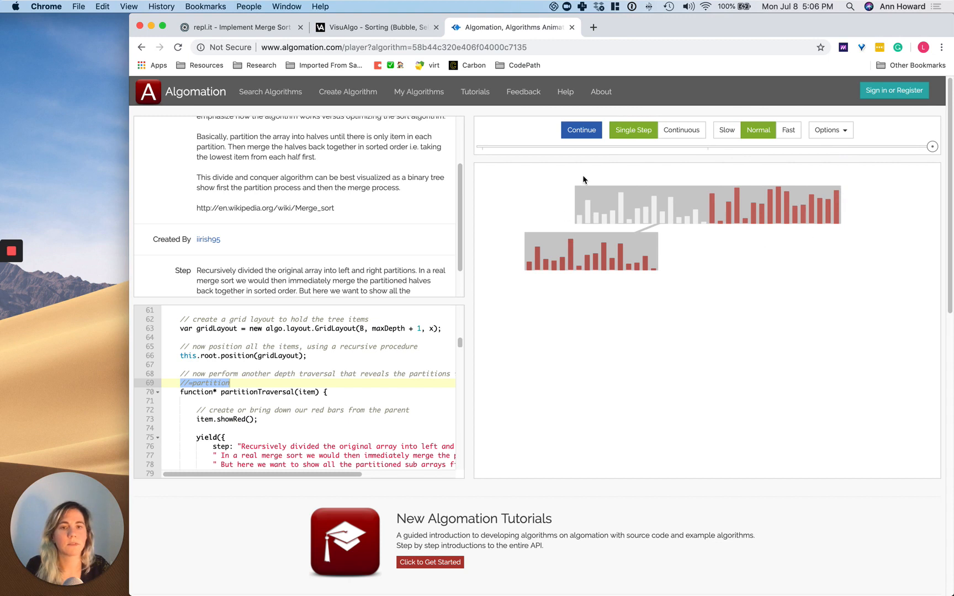
pyautogui.moveTo(664, 253)
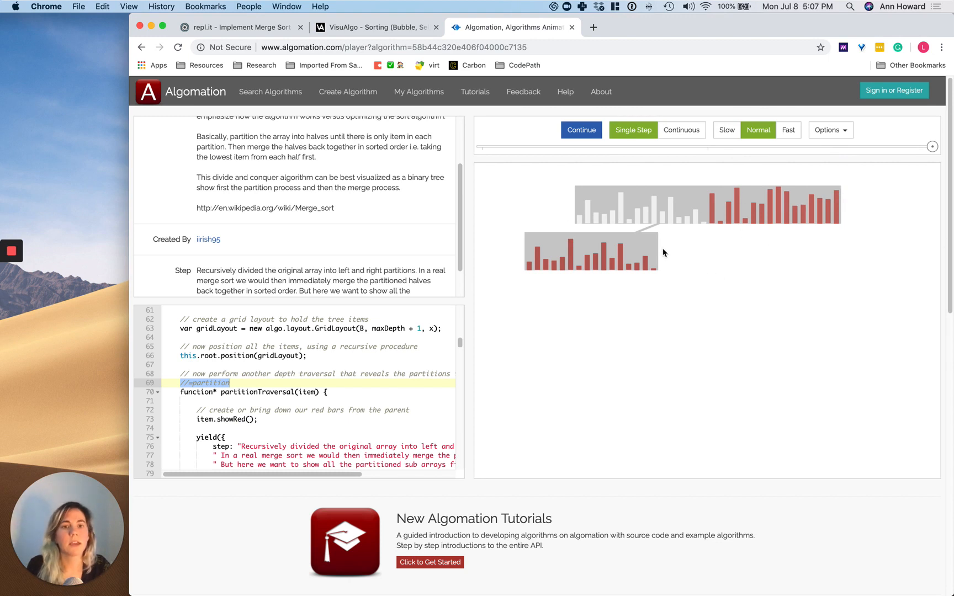
pyautogui.moveTo(709, 228)
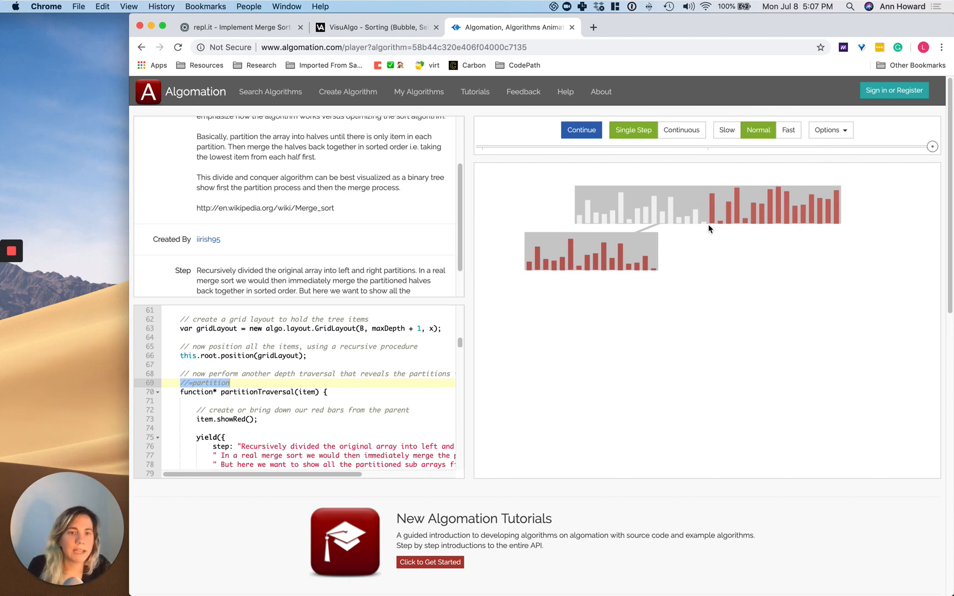
pyautogui.moveTo(626, 202)
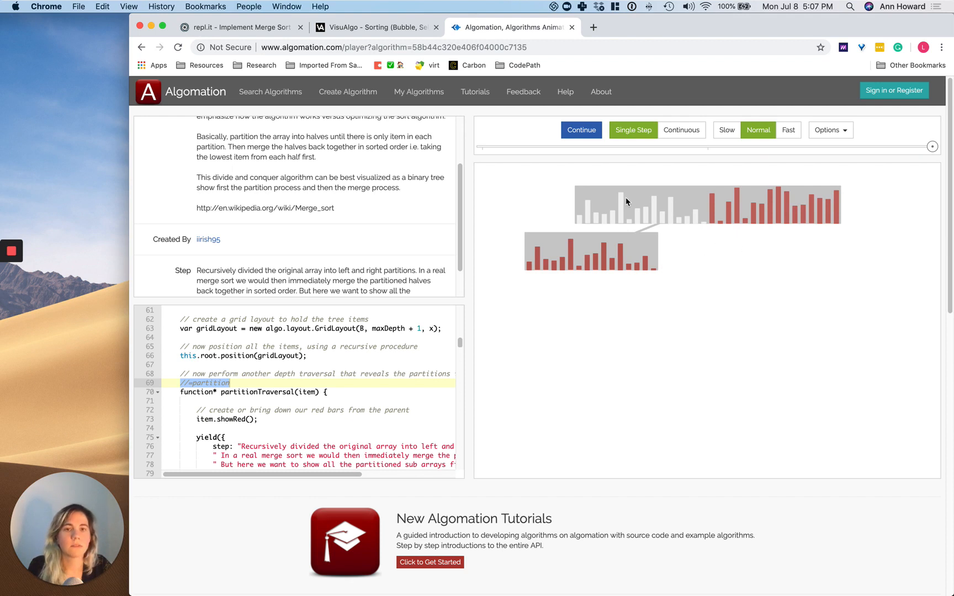
pyautogui.moveTo(528, 266)
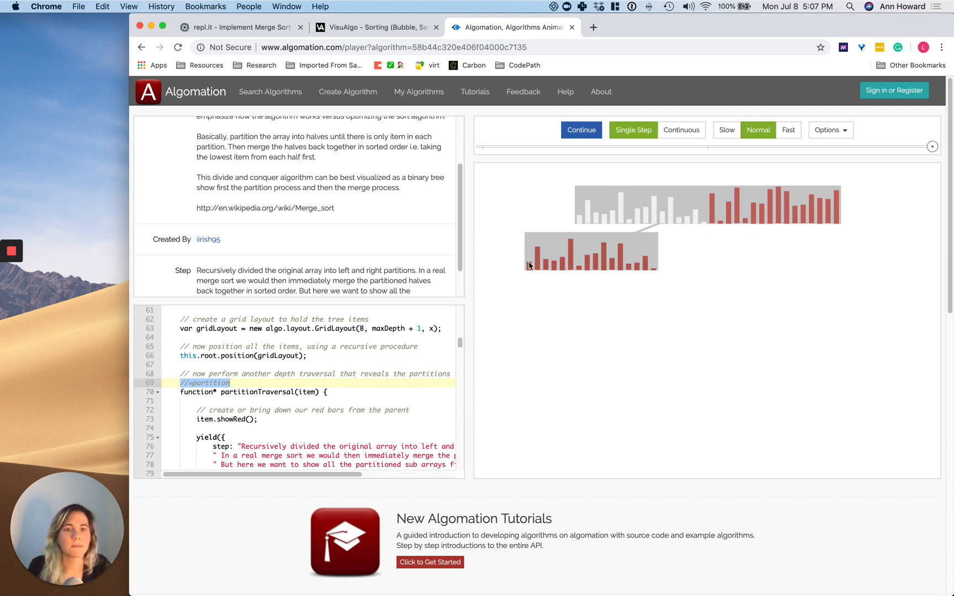
pyautogui.moveTo(585, 224)
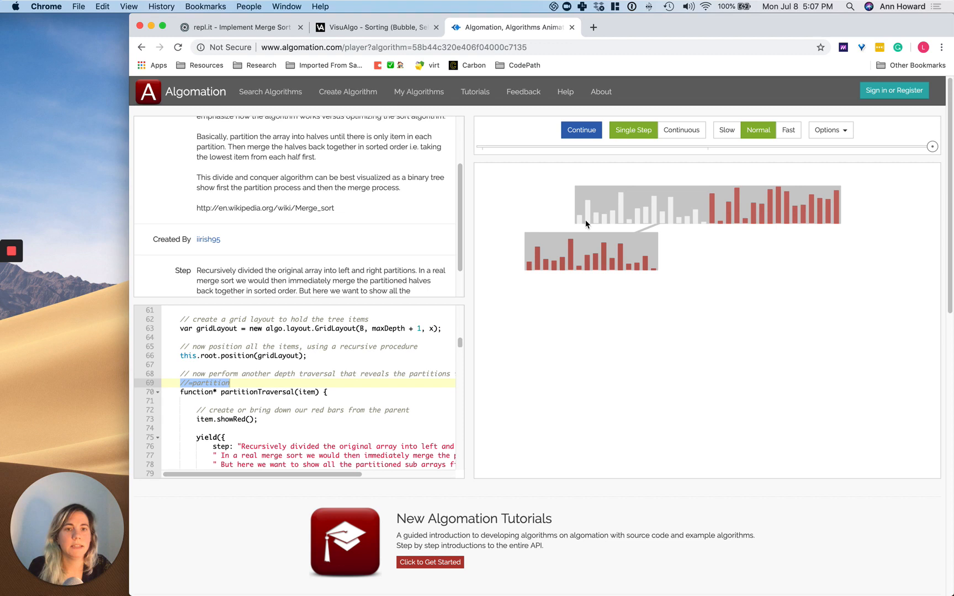
pyautogui.moveTo(708, 237)
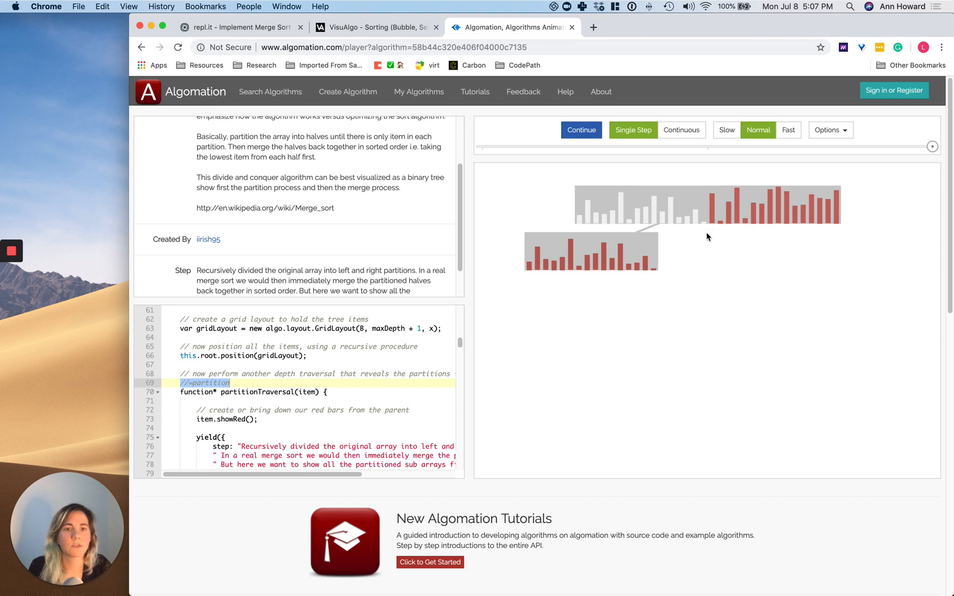
pyautogui.moveTo(587, 163)
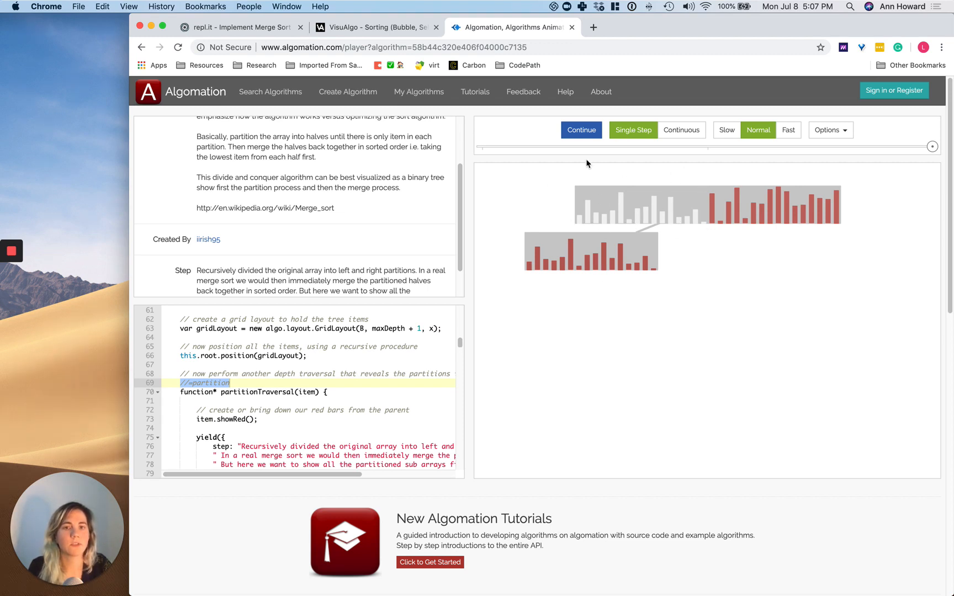
# Step the Algomation player until the left half is divided into single-element partitions
pyautogui.click(580, 130)
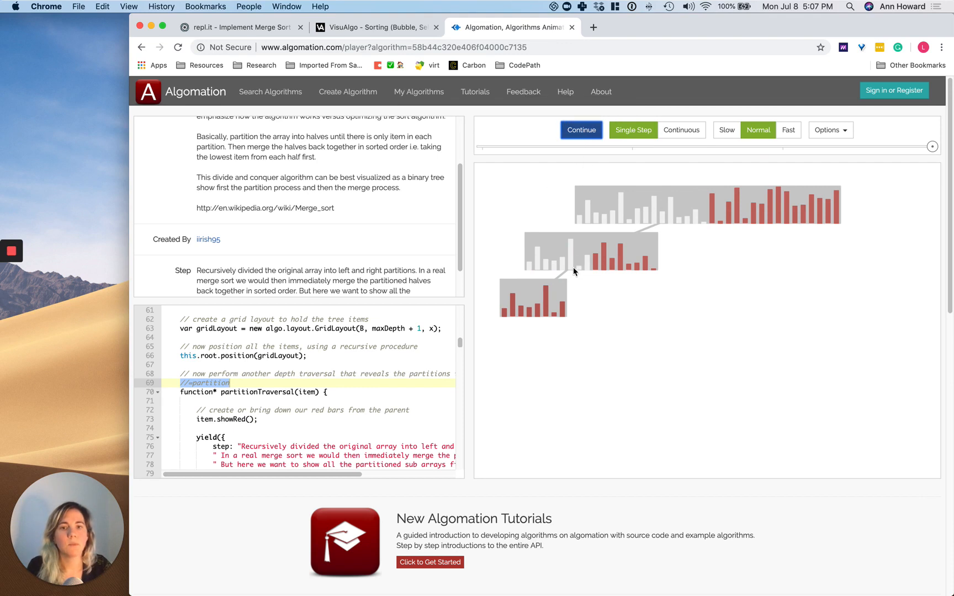
pyautogui.click(579, 130)
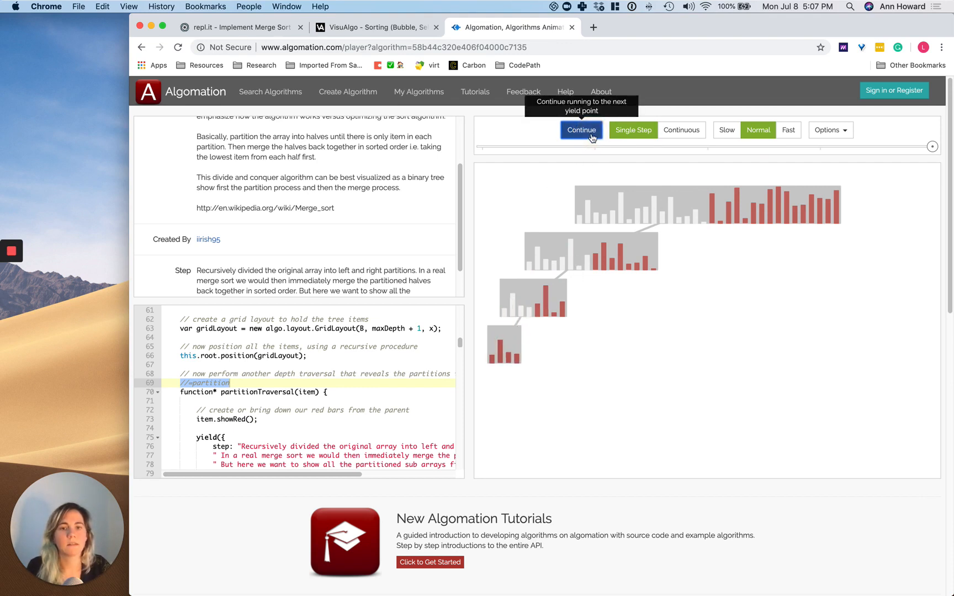
pyautogui.click(580, 129)
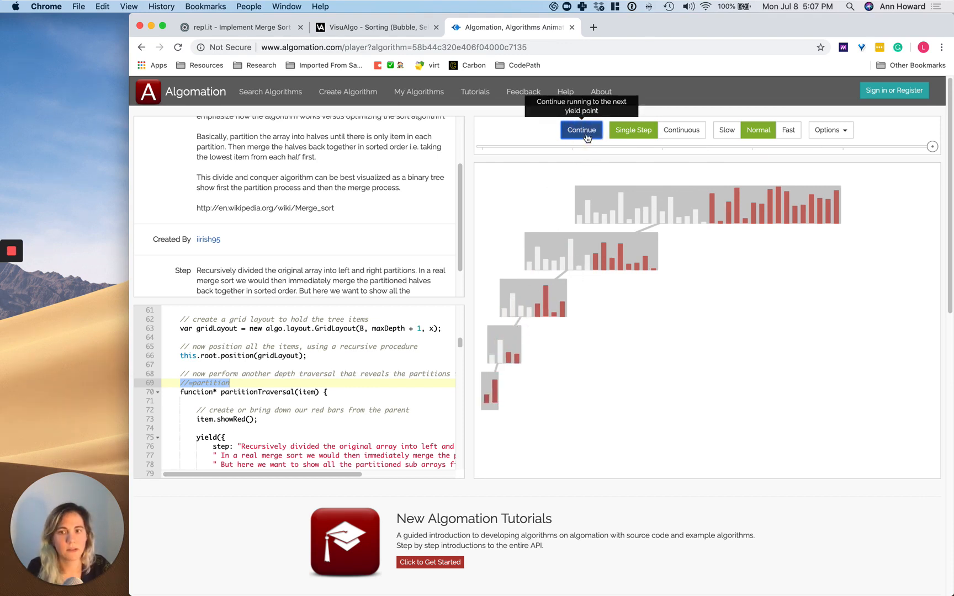
pyautogui.click(580, 129)
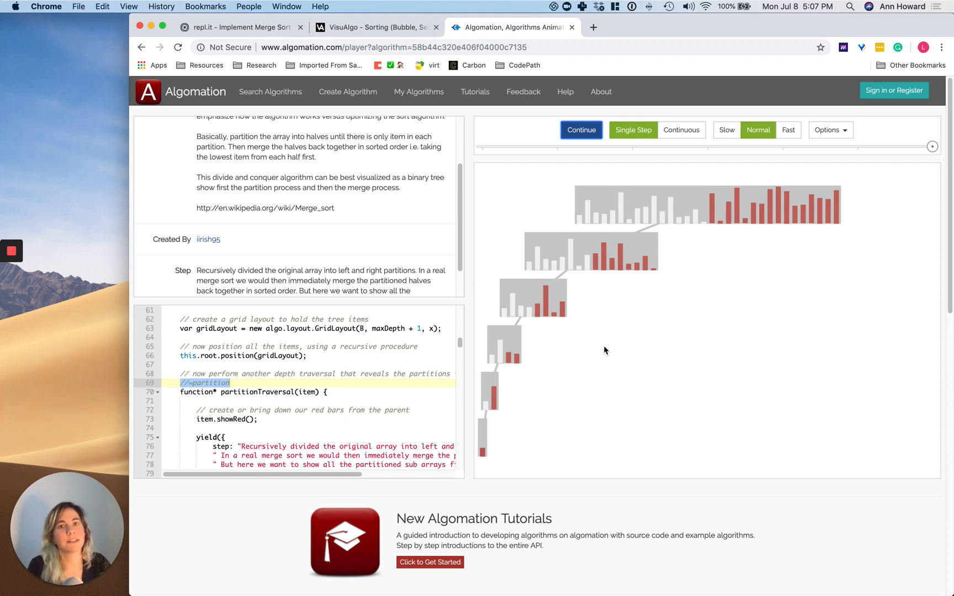
pyautogui.moveTo(582, 130)
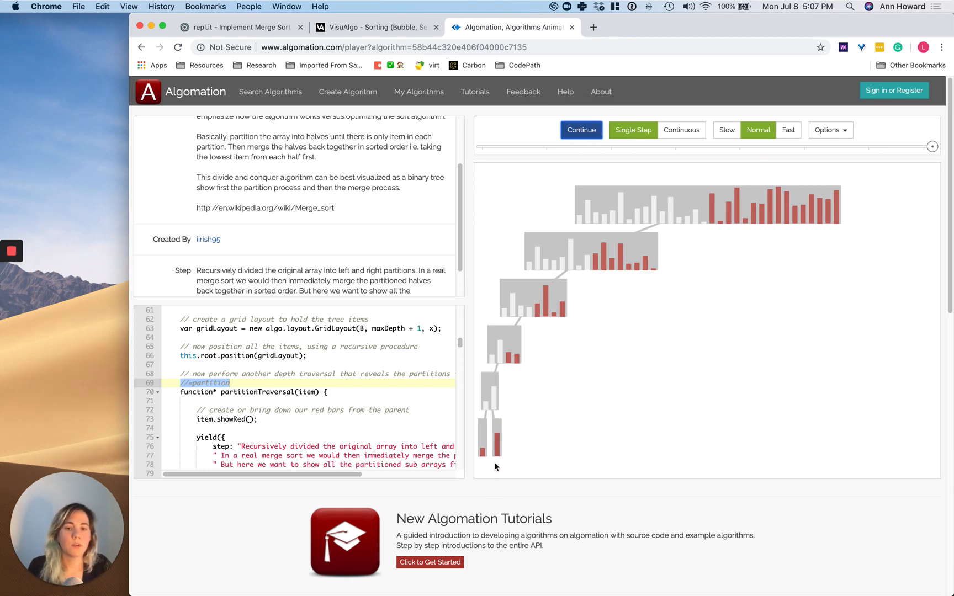
pyautogui.moveTo(500, 473)
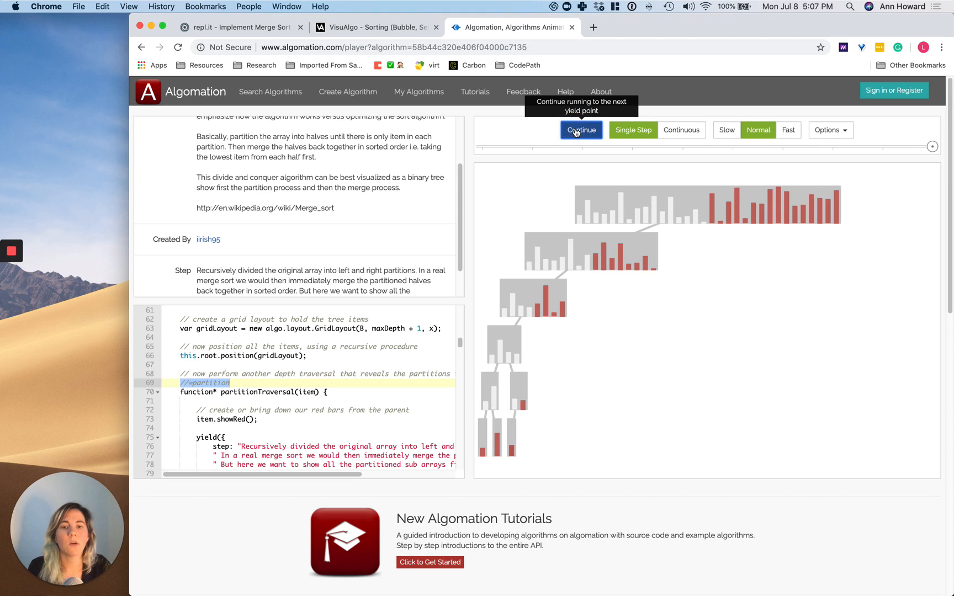
pyautogui.click(580, 130)
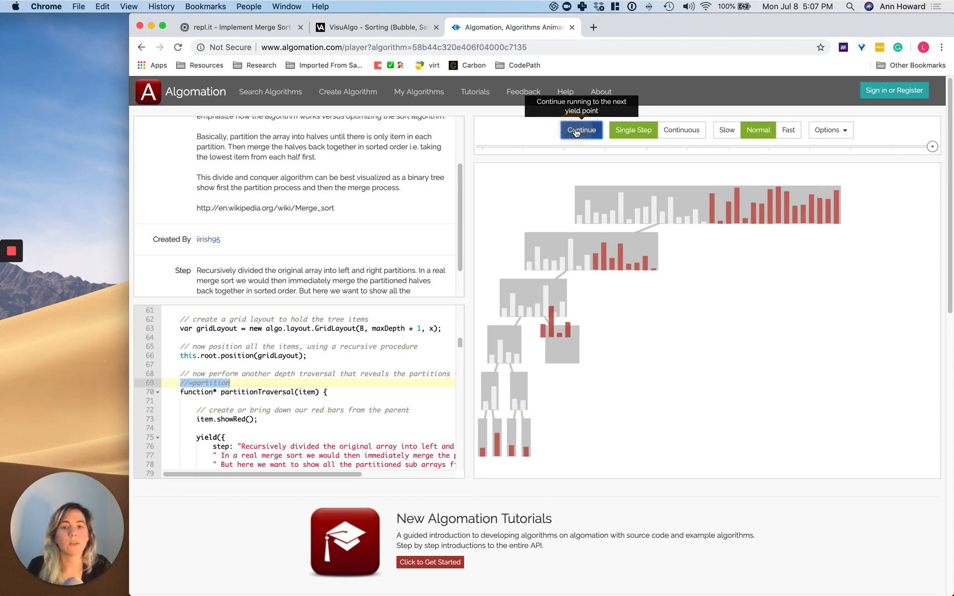
pyautogui.click(580, 129)
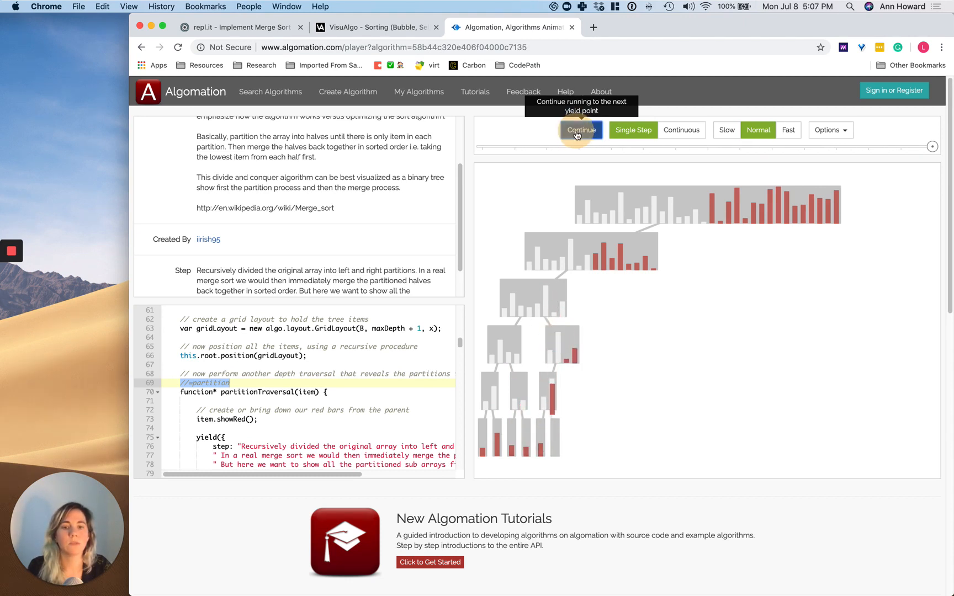
pyautogui.click(580, 130)
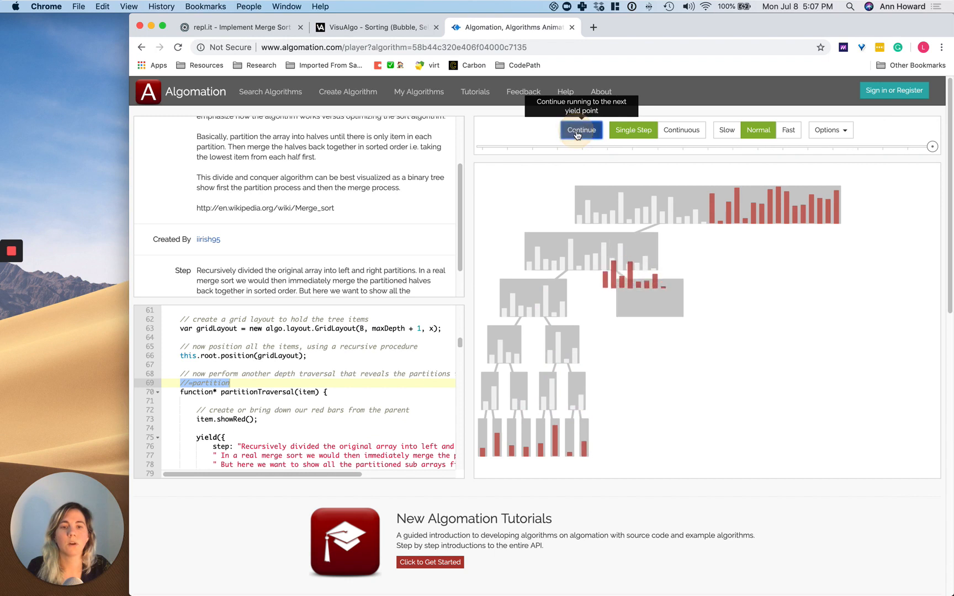
pyautogui.click(579, 129)
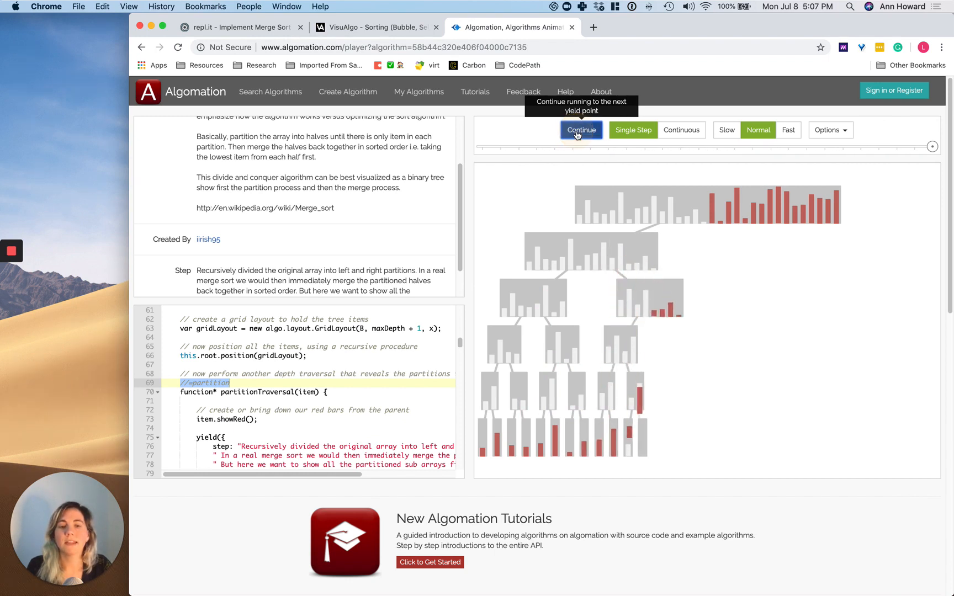
pyautogui.click(580, 129)
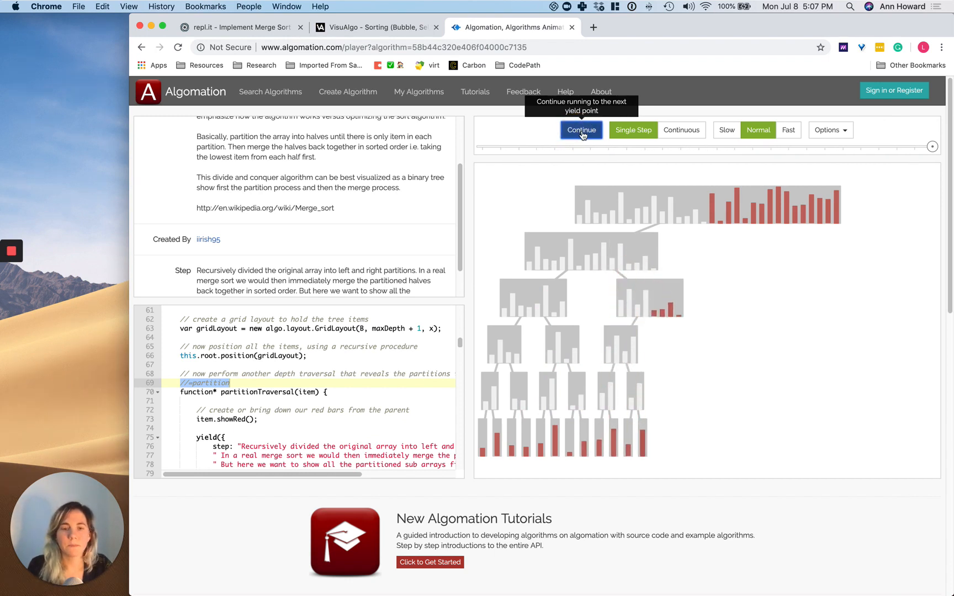
pyautogui.click(580, 130)
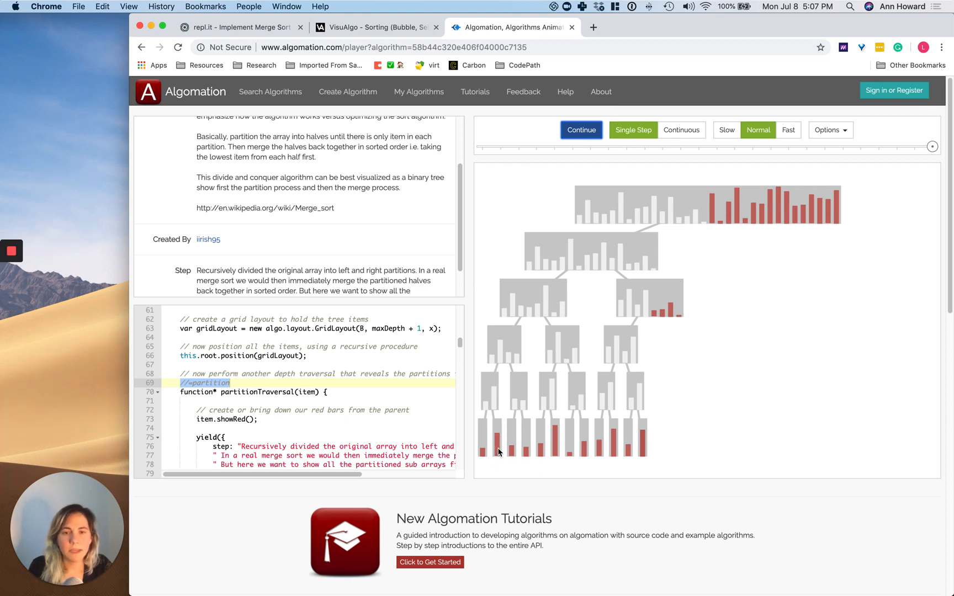
pyautogui.moveTo(581, 130)
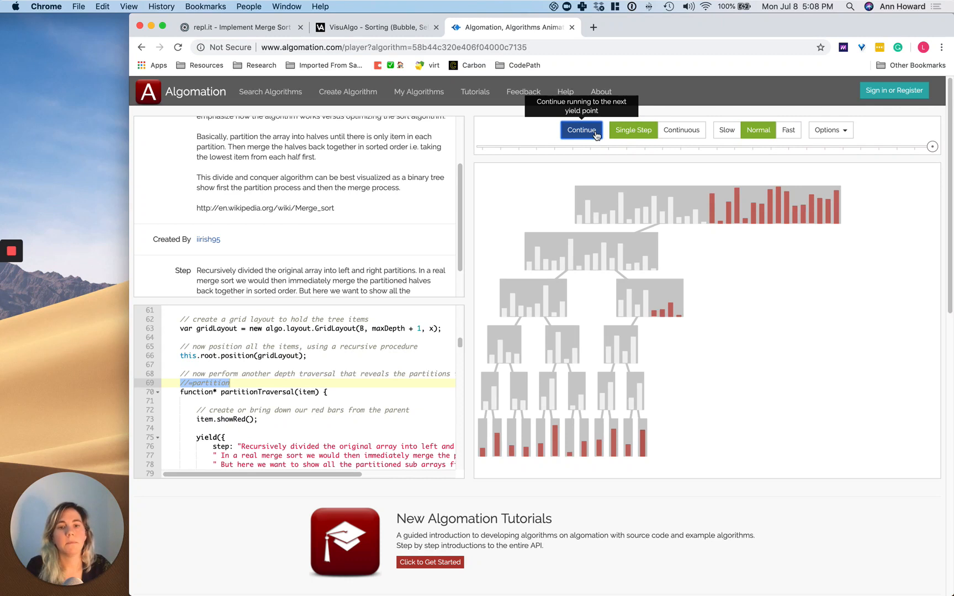
pyautogui.moveTo(683, 329)
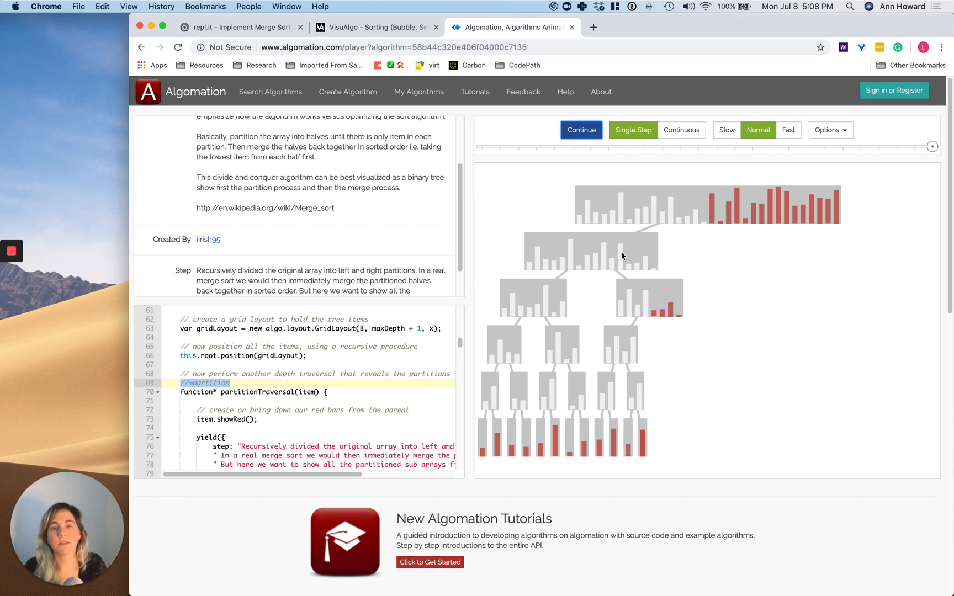
pyautogui.moveTo(709, 231)
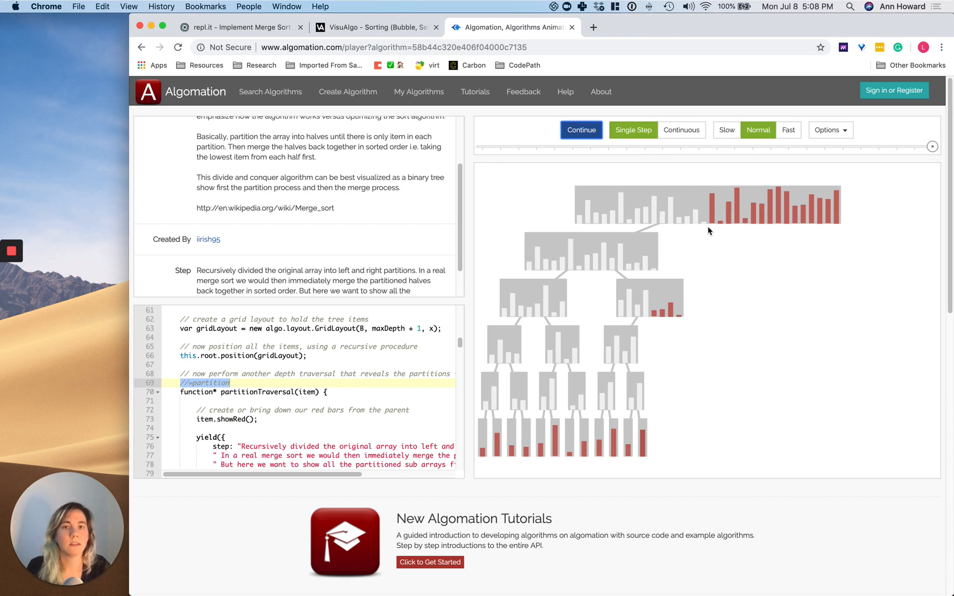
pyautogui.moveTo(579, 131)
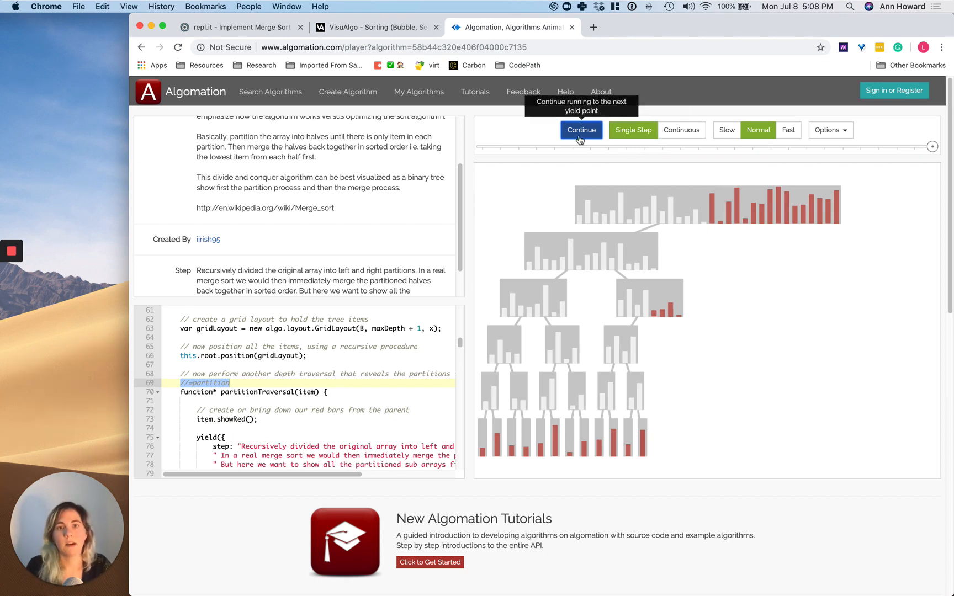
pyautogui.click(580, 130)
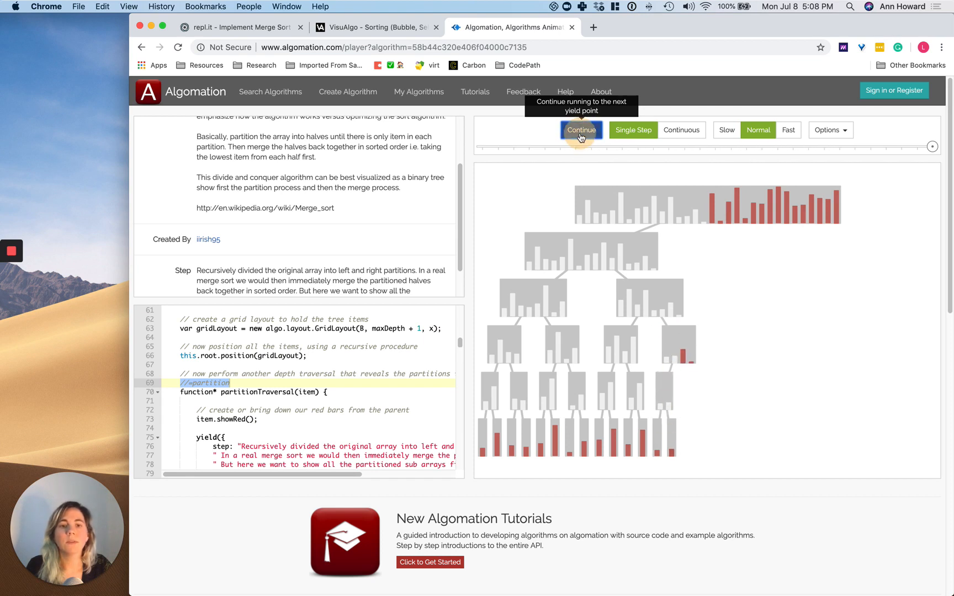
pyautogui.click(580, 130)
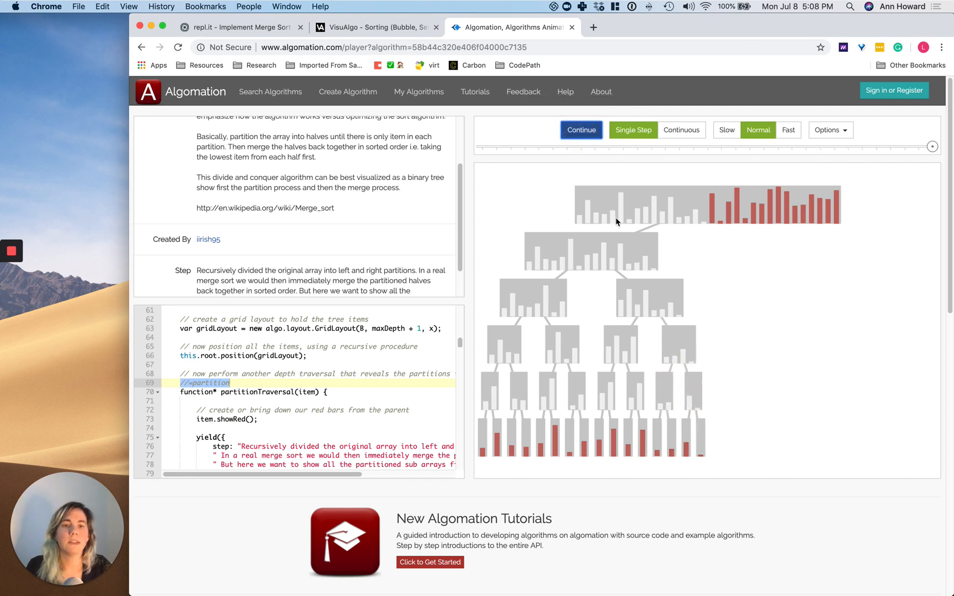
pyautogui.click(580, 130)
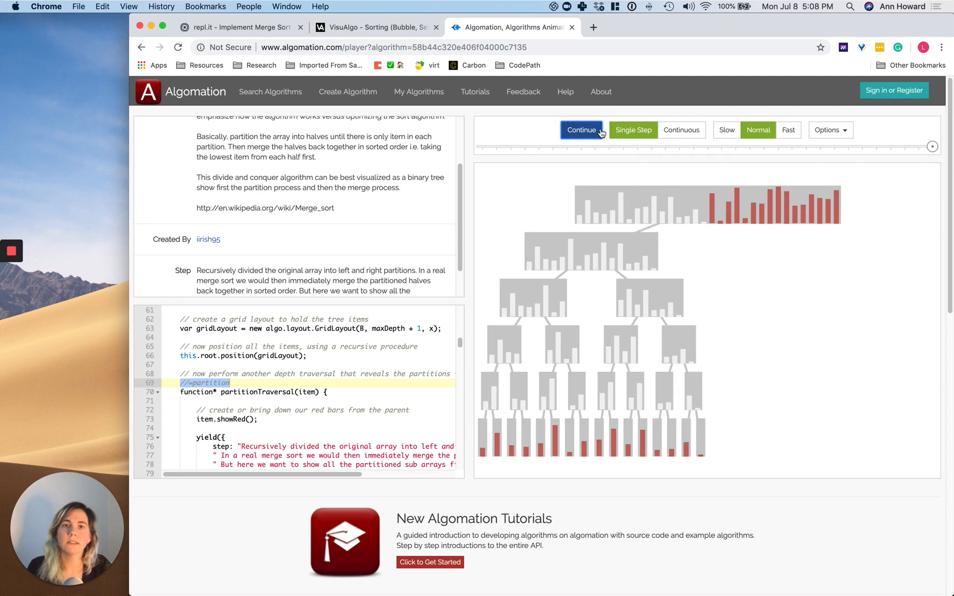
pyautogui.click(580, 130)
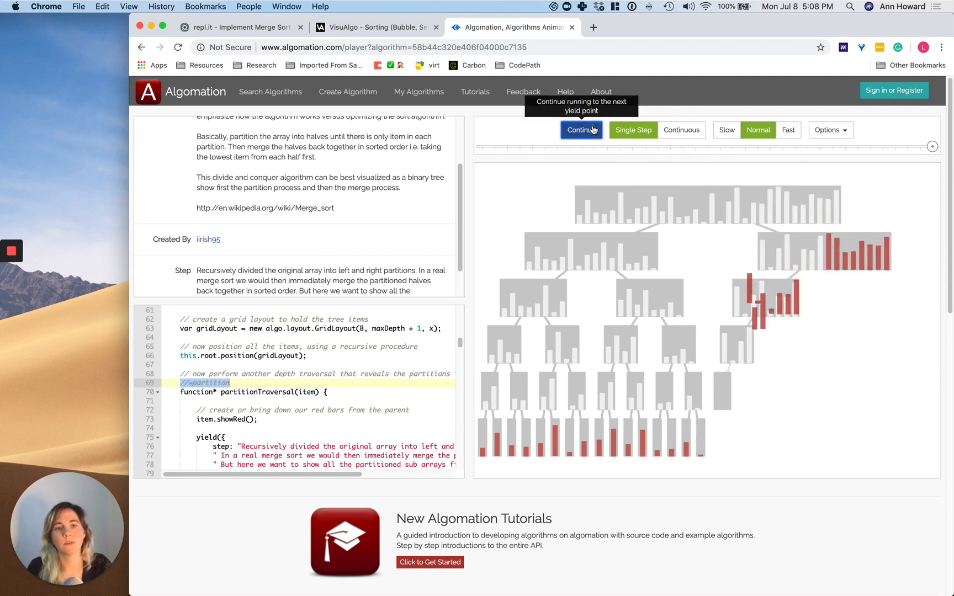
pyautogui.click(581, 130)
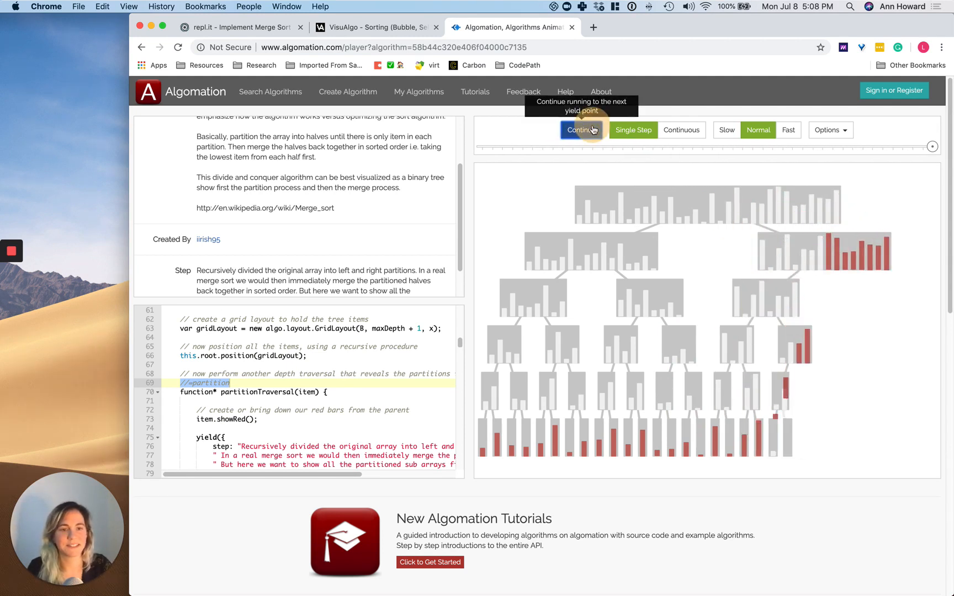
pyautogui.click(580, 130)
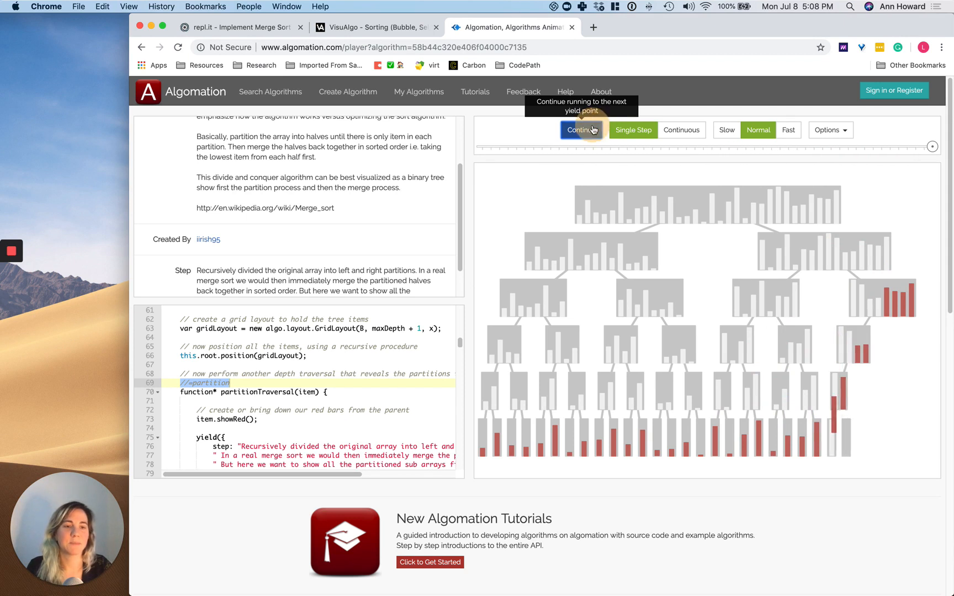
pyautogui.click(580, 129)
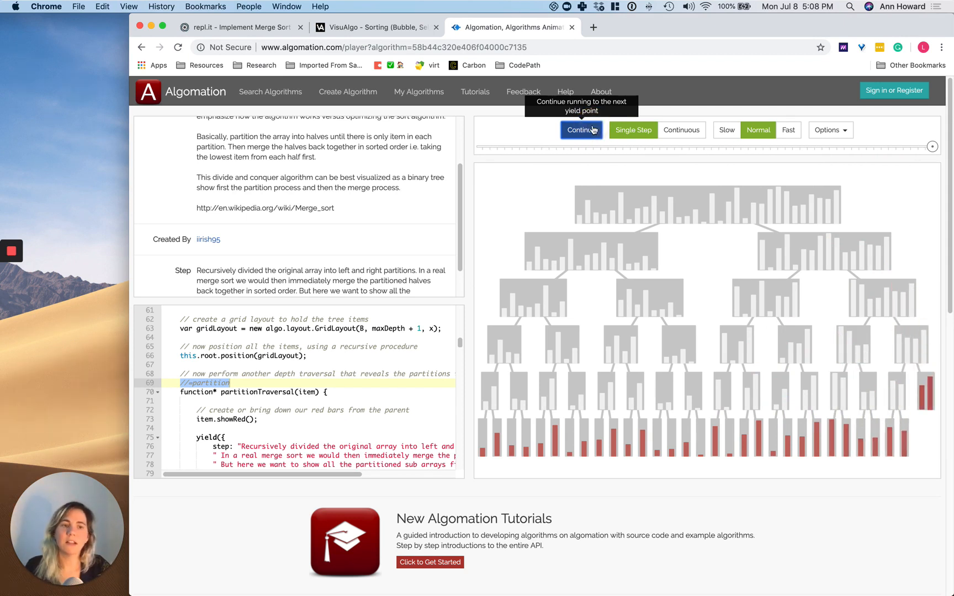
pyautogui.click(579, 129)
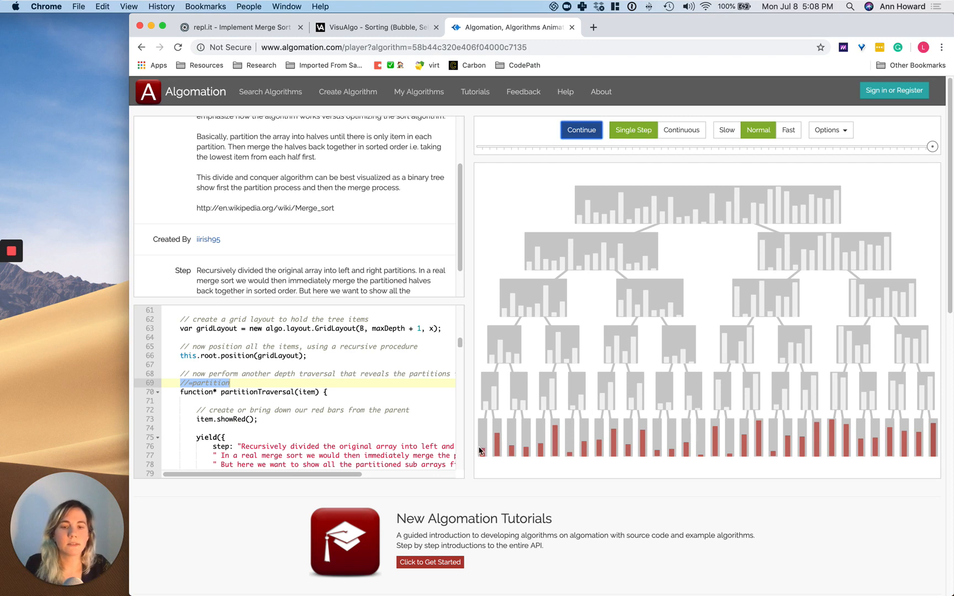
pyautogui.moveTo(943, 428)
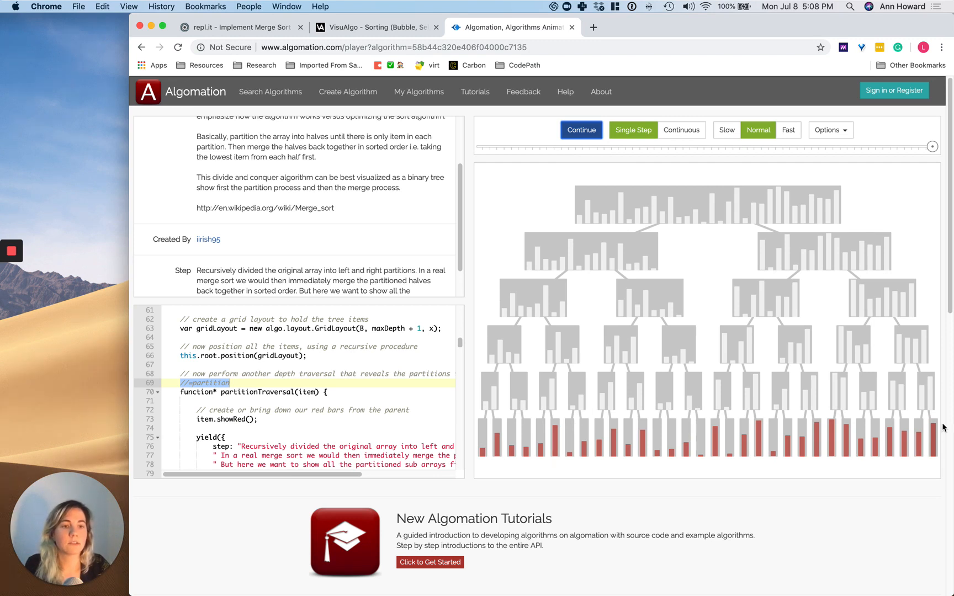
pyautogui.moveTo(675, 392)
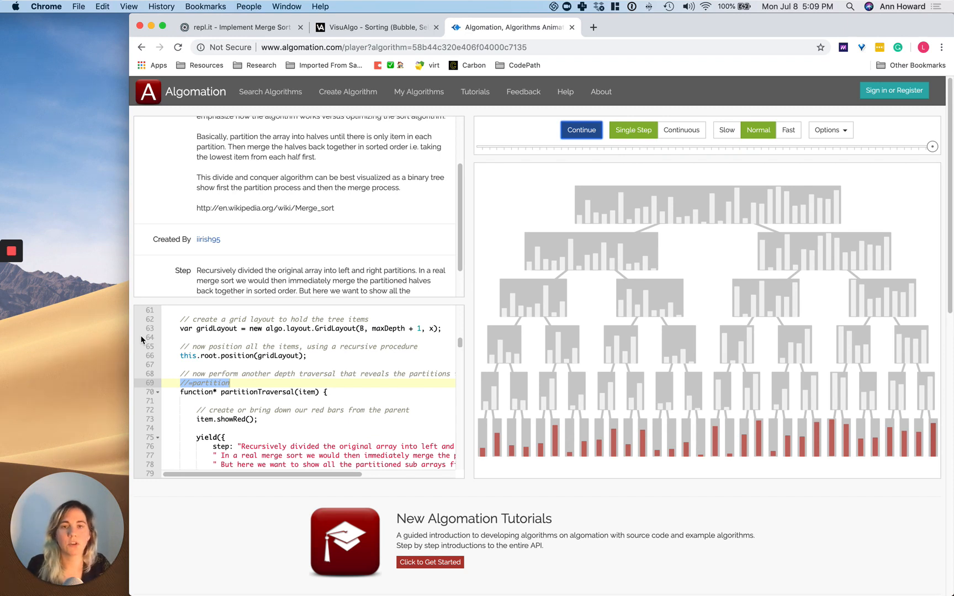
pyautogui.moveTo(580, 130)
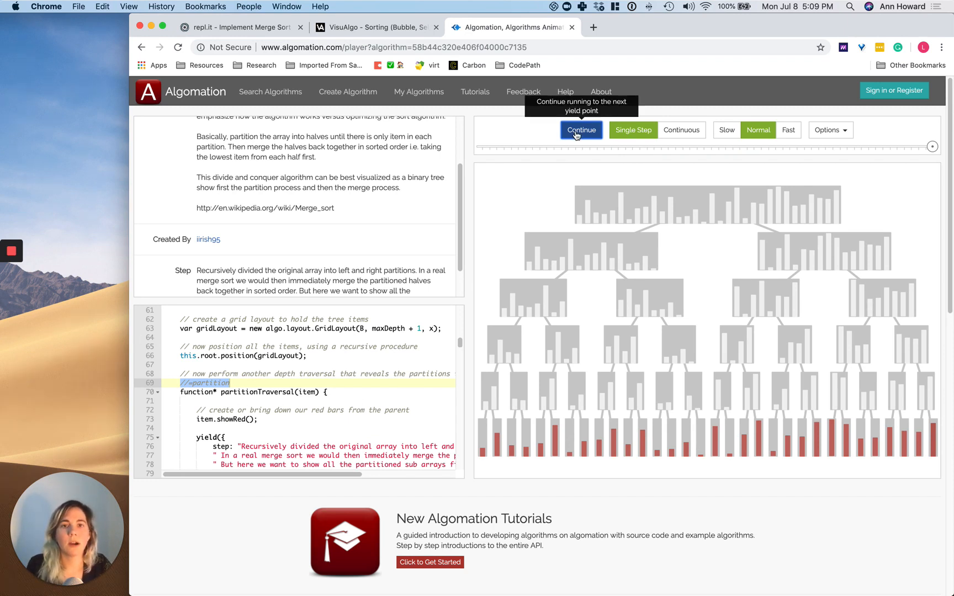
# Advance Algomation into the merge phase, merging the lowest leftmost leaf bars into their parent
pyautogui.click(580, 130)
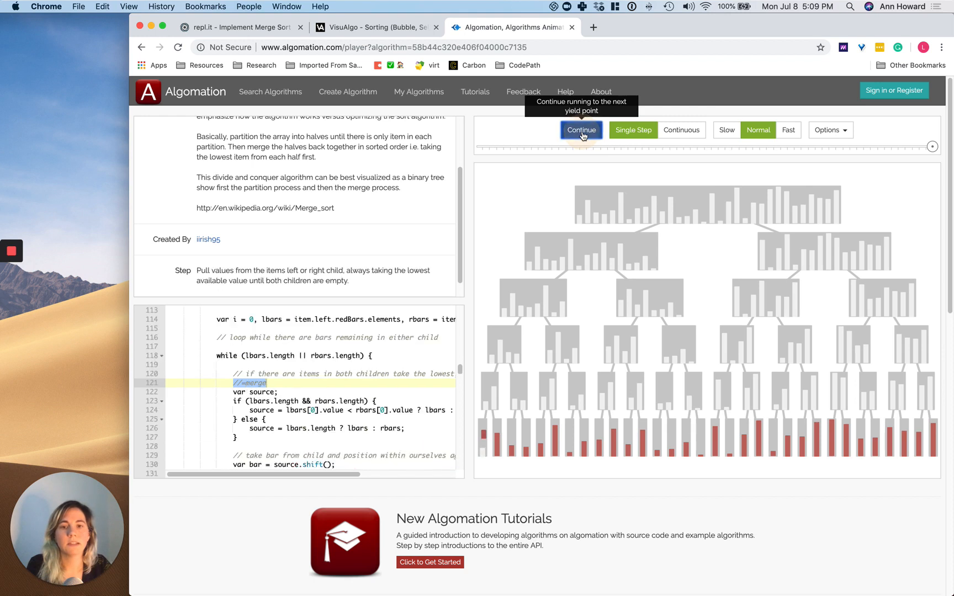
pyautogui.click(581, 130)
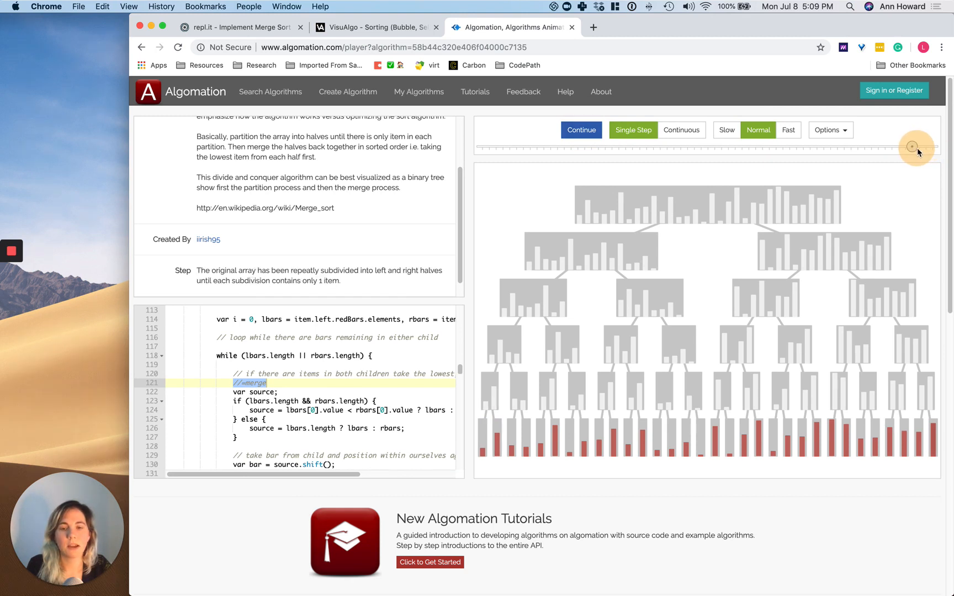
pyautogui.click(633, 130)
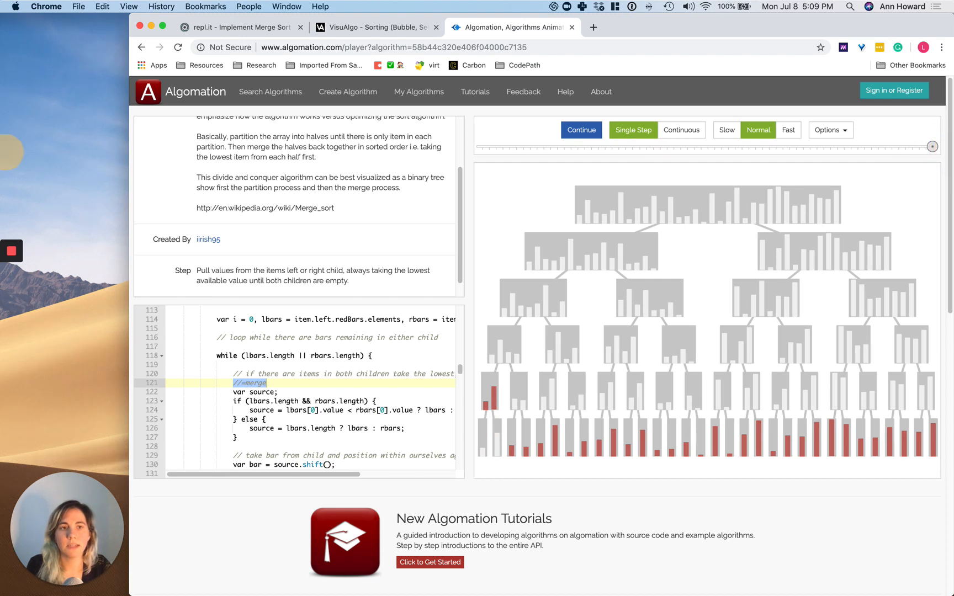
pyautogui.click(580, 130)
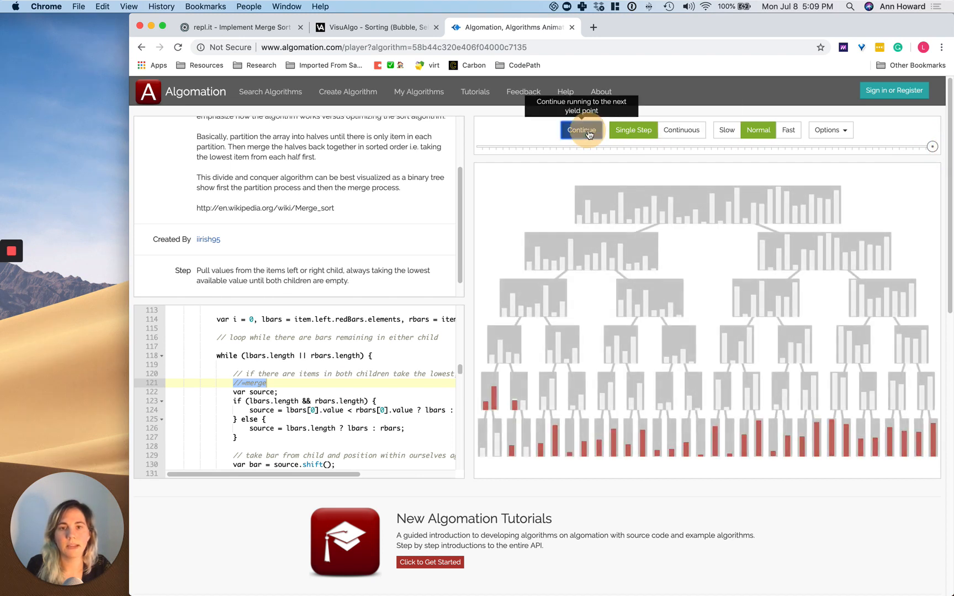
pyautogui.click(580, 130)
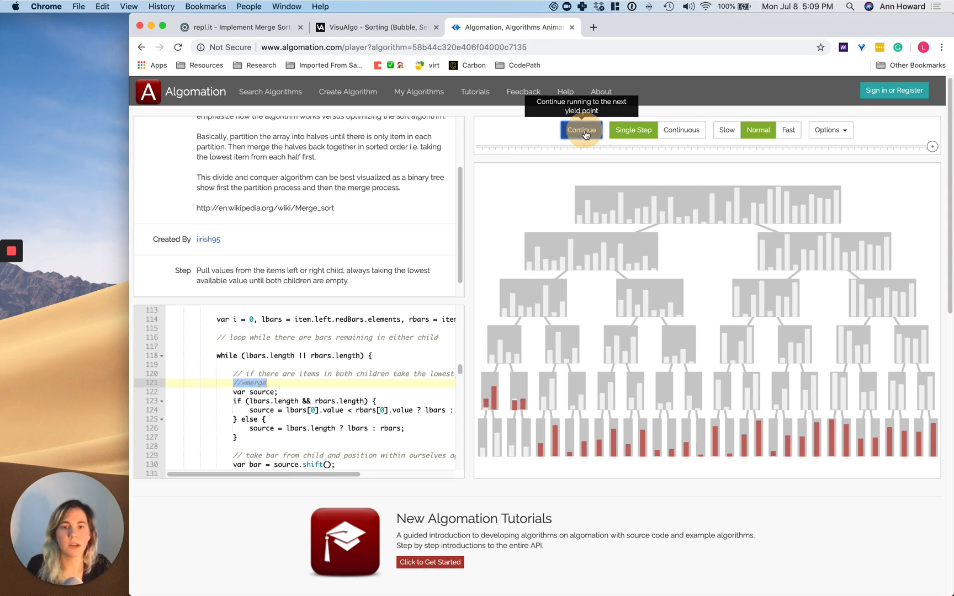
pyautogui.click(580, 129)
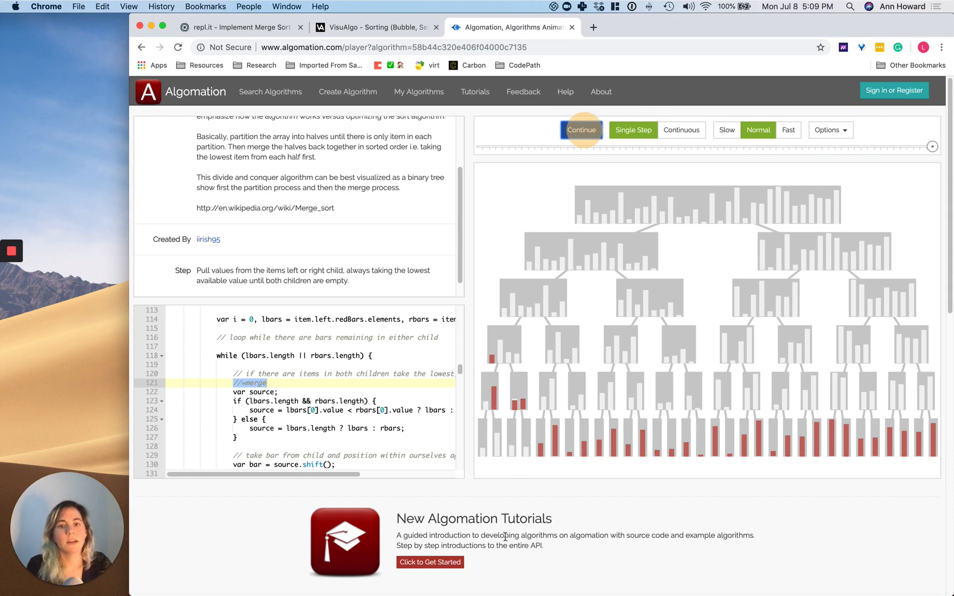
pyautogui.moveTo(518, 406)
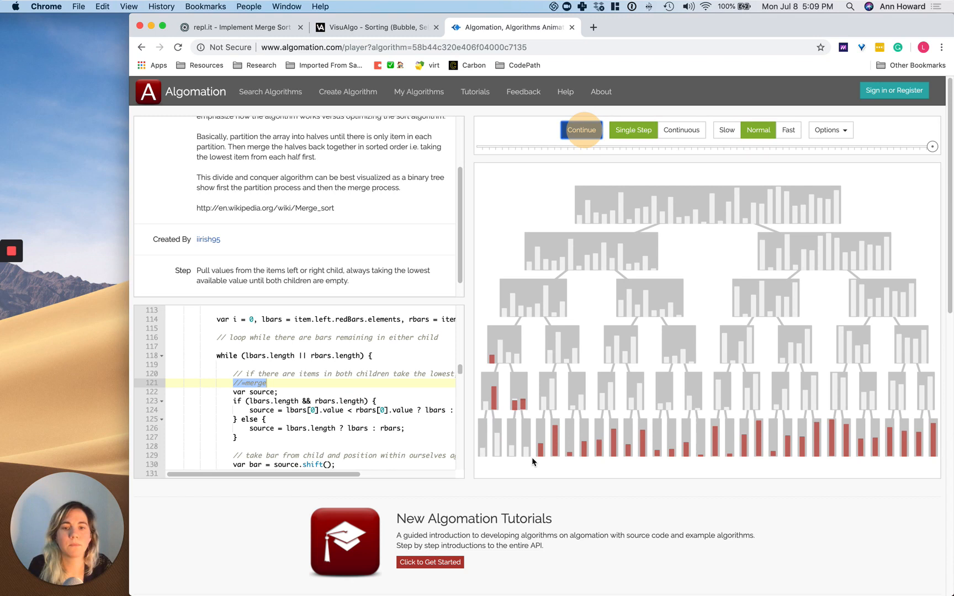
pyautogui.moveTo(520, 376)
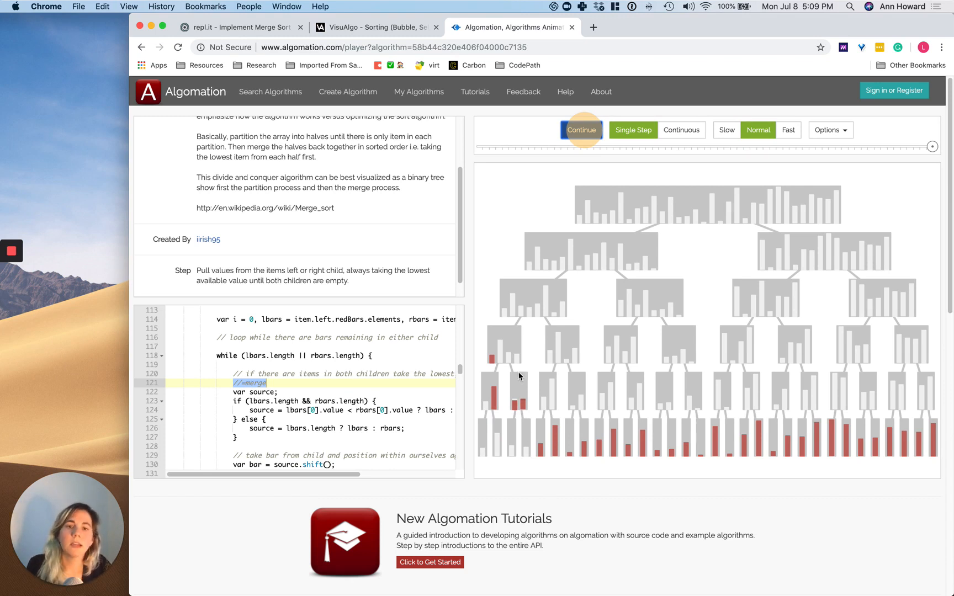
pyautogui.moveTo(503, 330)
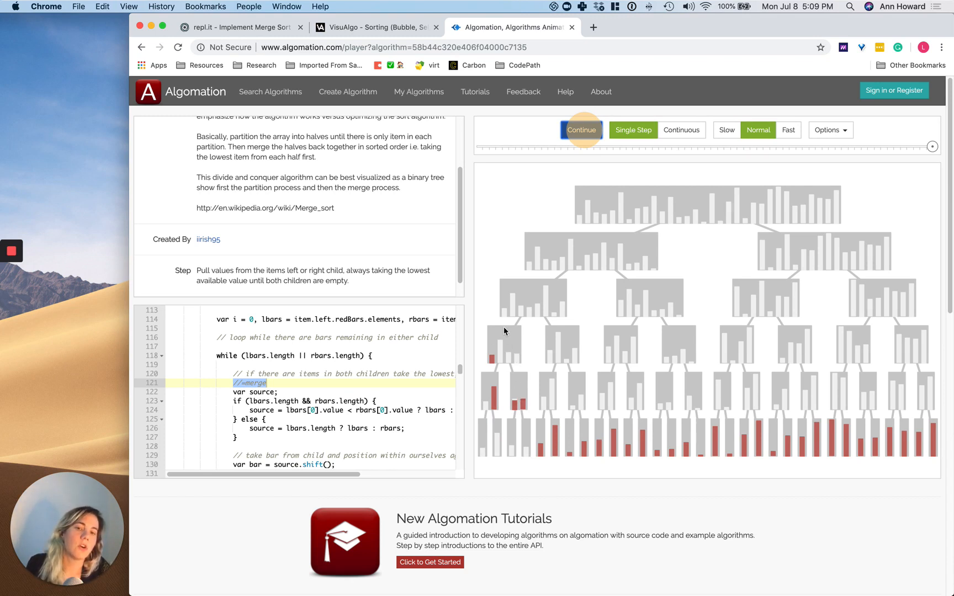
pyautogui.moveTo(502, 348)
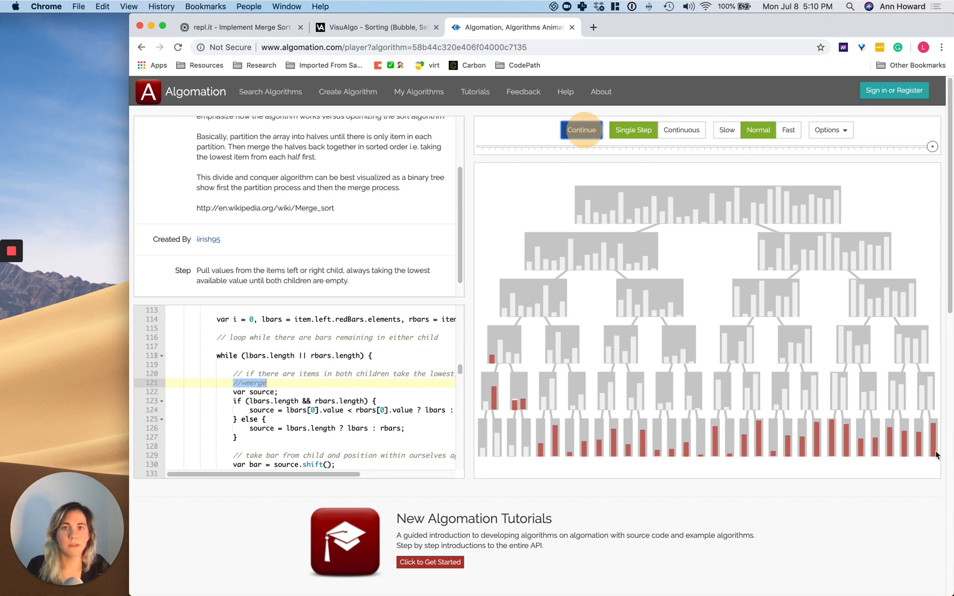
pyautogui.moveTo(466, 486)
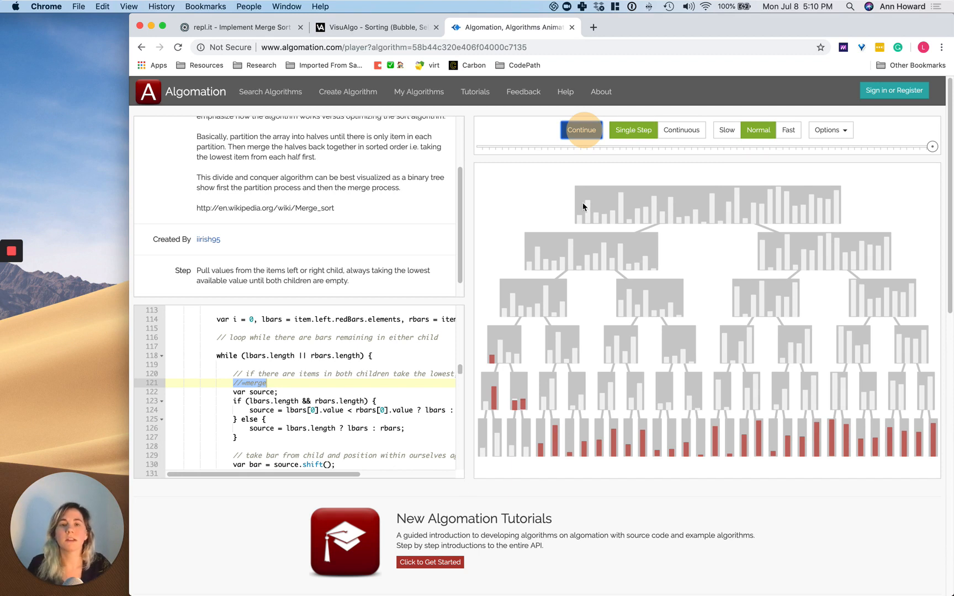
pyautogui.moveTo(580, 130)
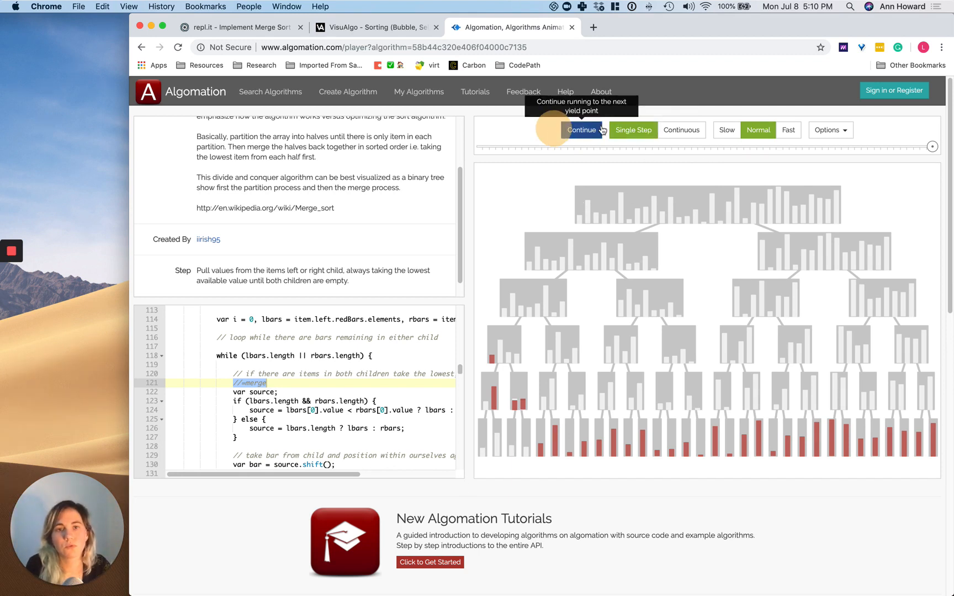
pyautogui.click(580, 129)
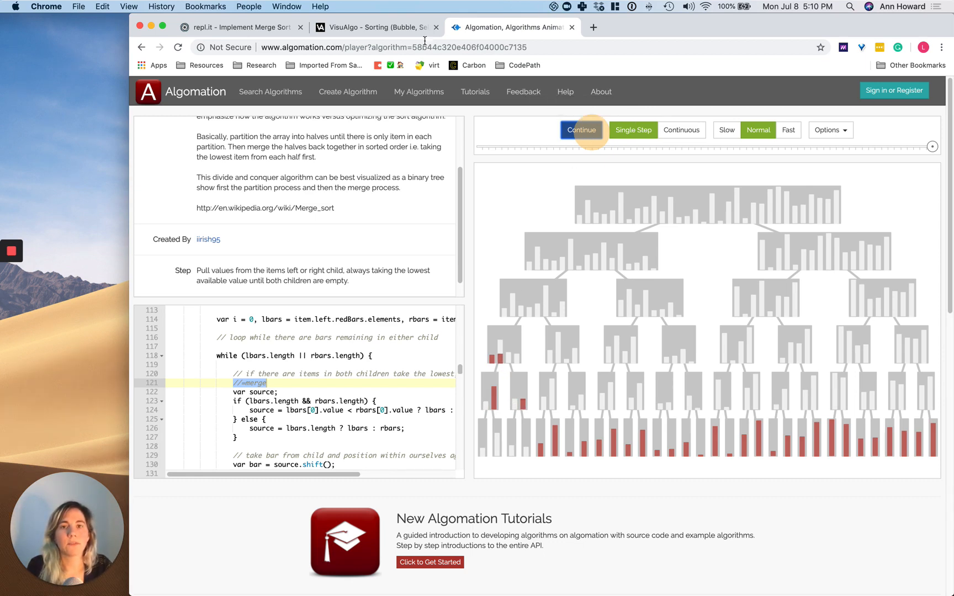
# In VisuAlgo, step the [3,5,38,44] and [15,26,36,47] merge until 3, 5, 15 are copied
pyautogui.click(375, 26)
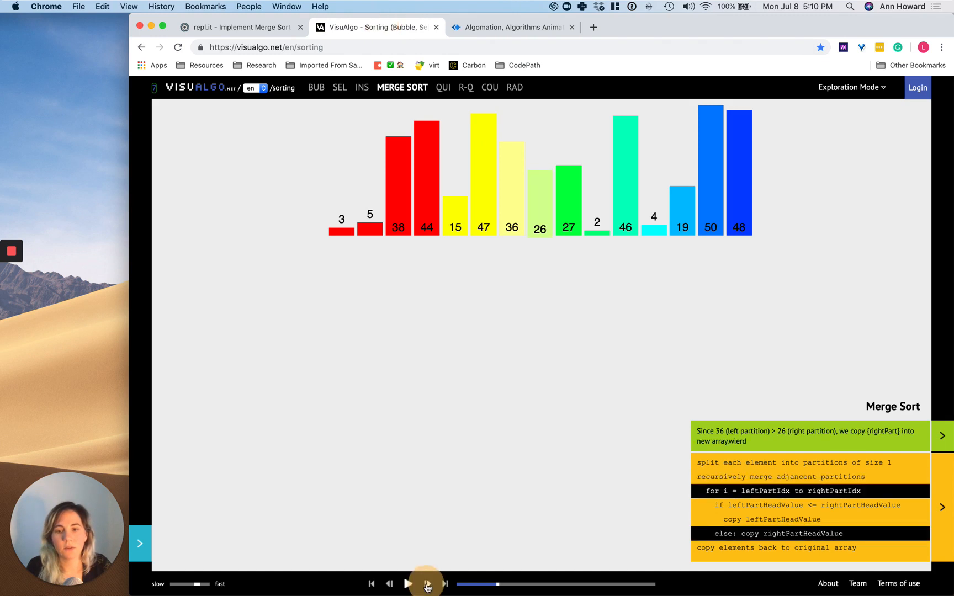
pyautogui.click(425, 584)
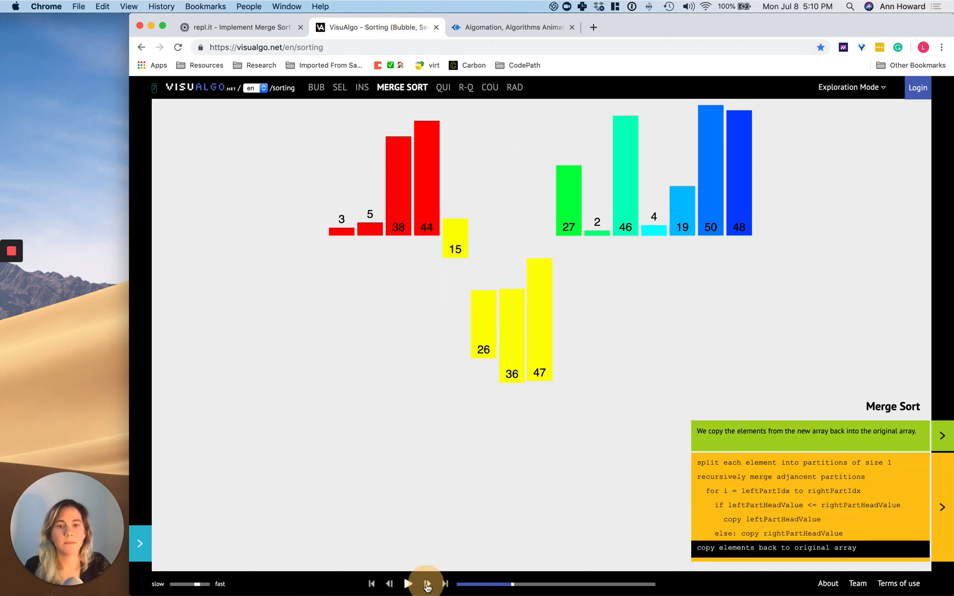
pyautogui.click(426, 585)
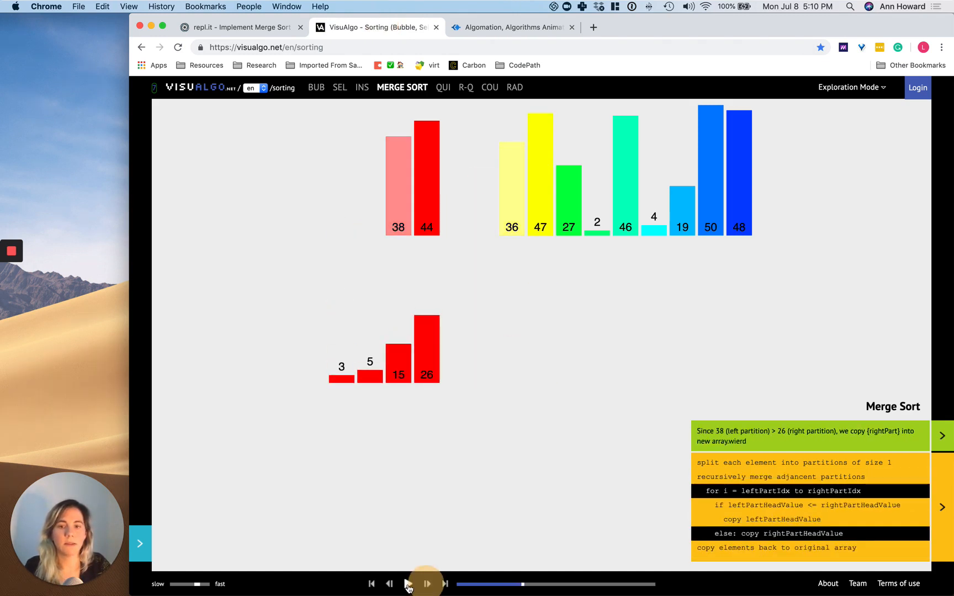
pyautogui.click(390, 583)
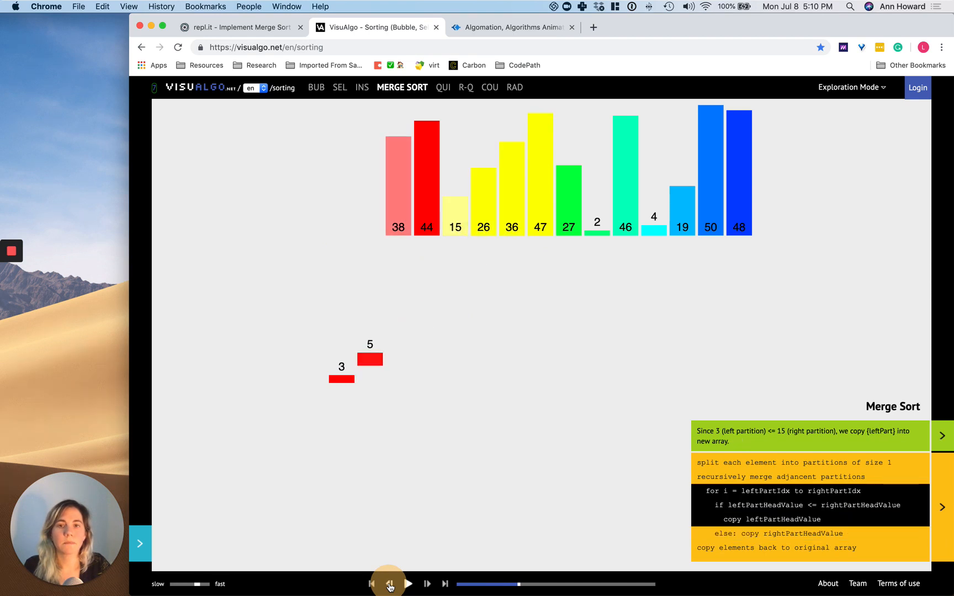
pyautogui.click(427, 583)
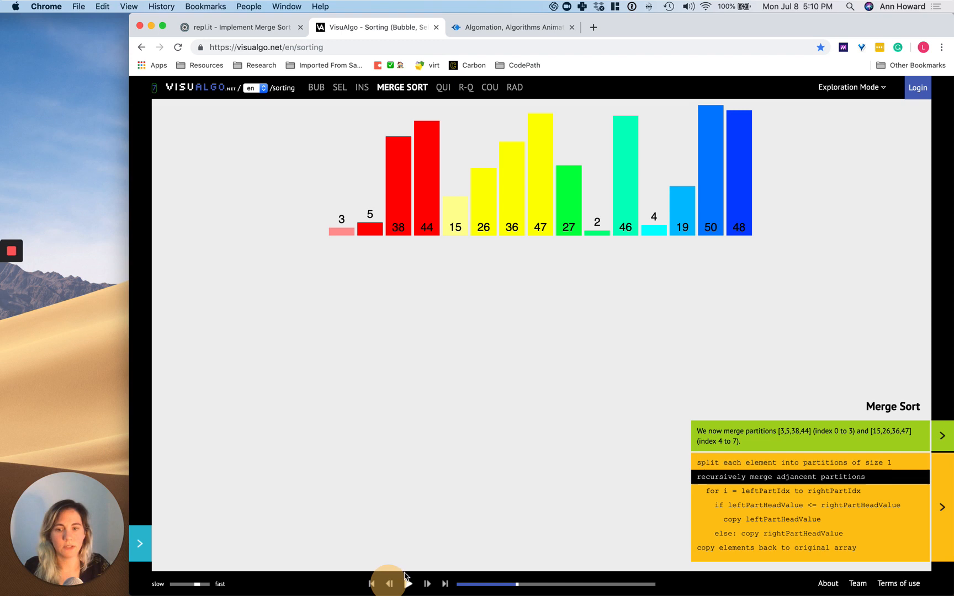
pyautogui.click(425, 583)
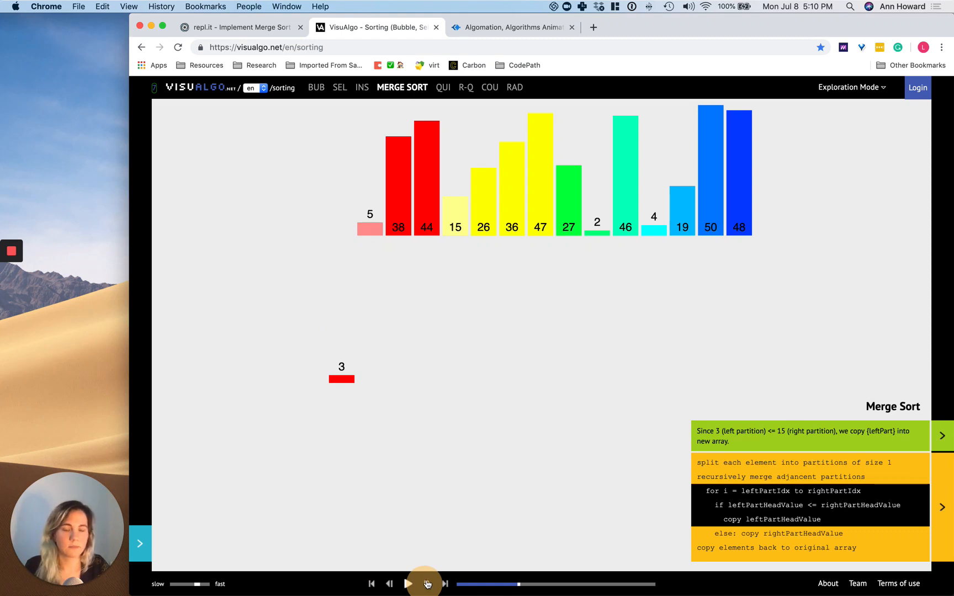
pyautogui.click(445, 583)
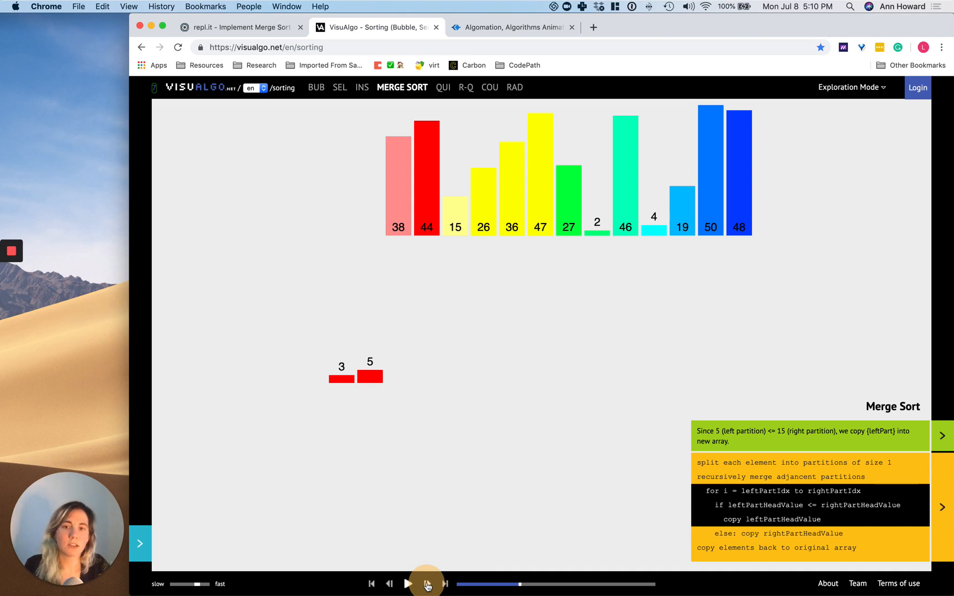
pyautogui.click(427, 583)
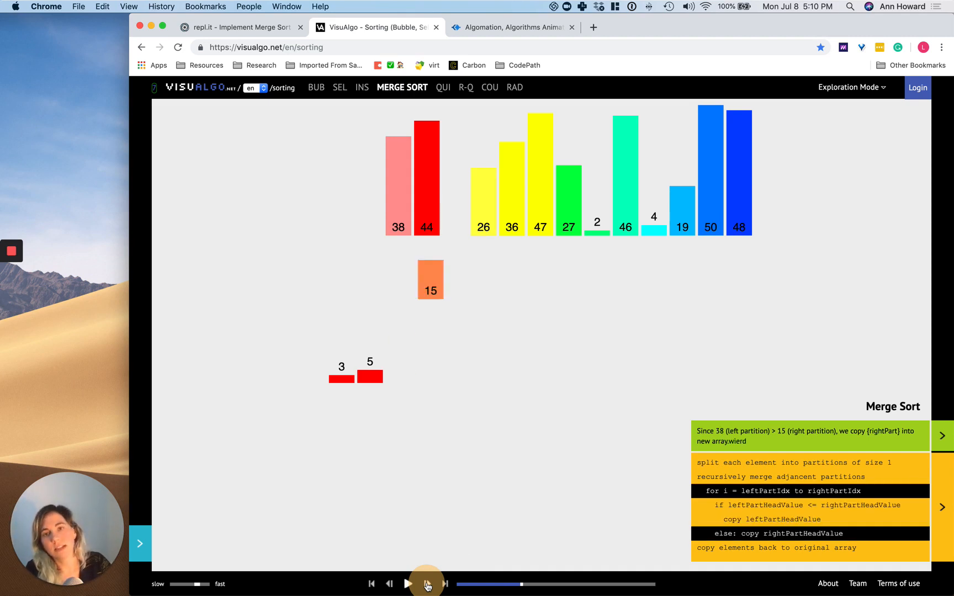
pyautogui.click(426, 584)
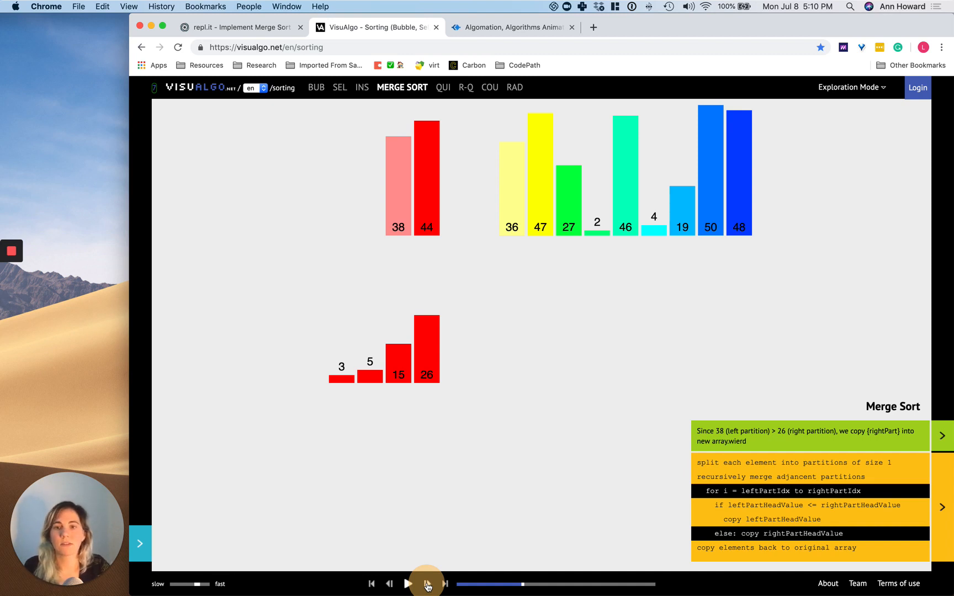
pyautogui.click(390, 584)
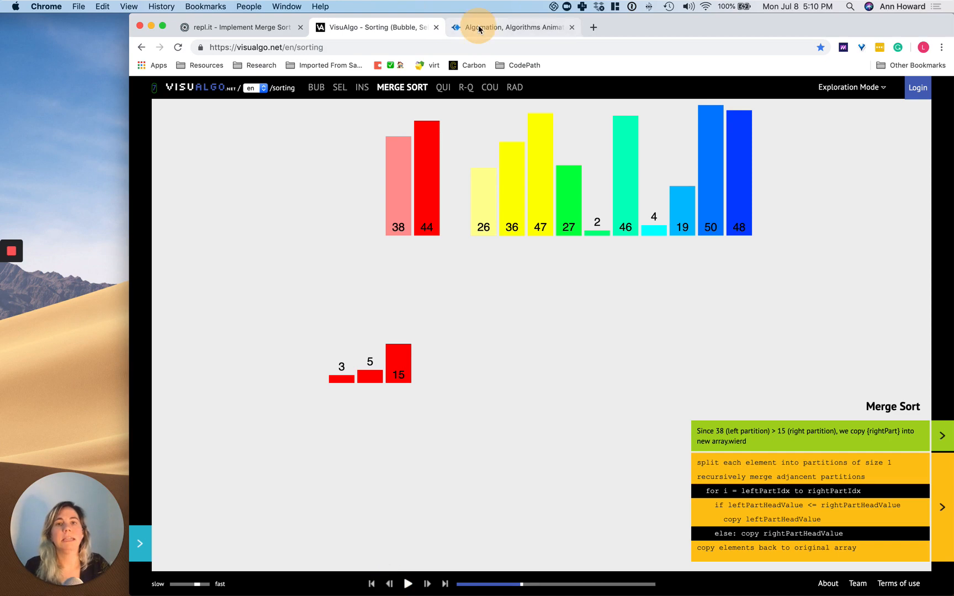
# Return to Algomation and step until the first two four-item parent nodes hold sorted bars
pyautogui.click(513, 26)
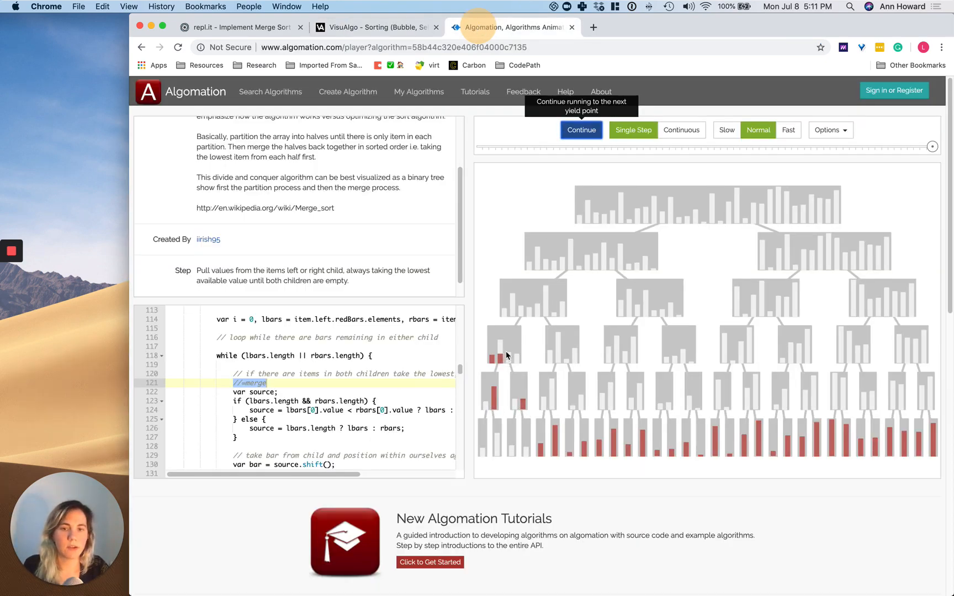
pyautogui.click(581, 130)
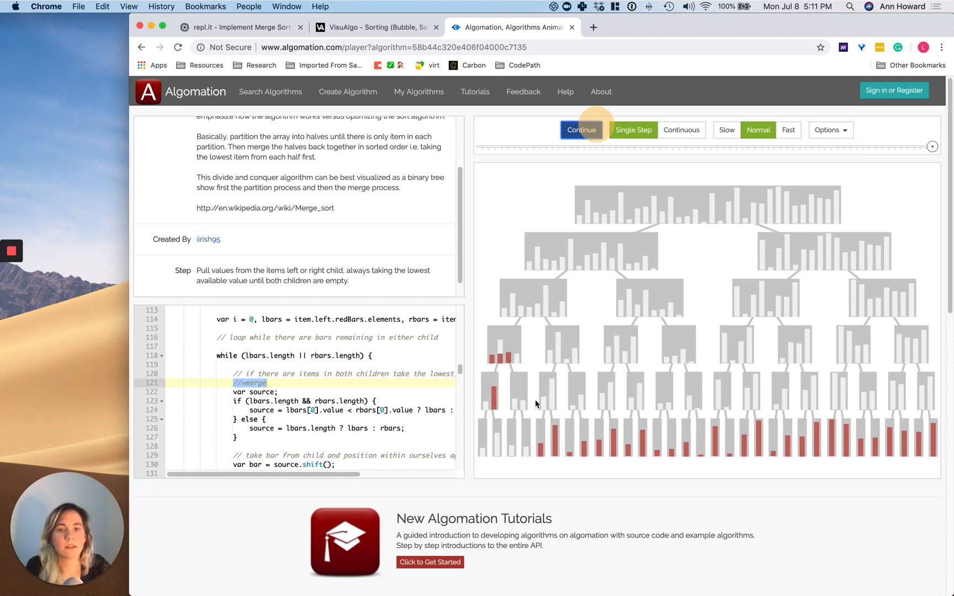
pyautogui.moveTo(579, 131)
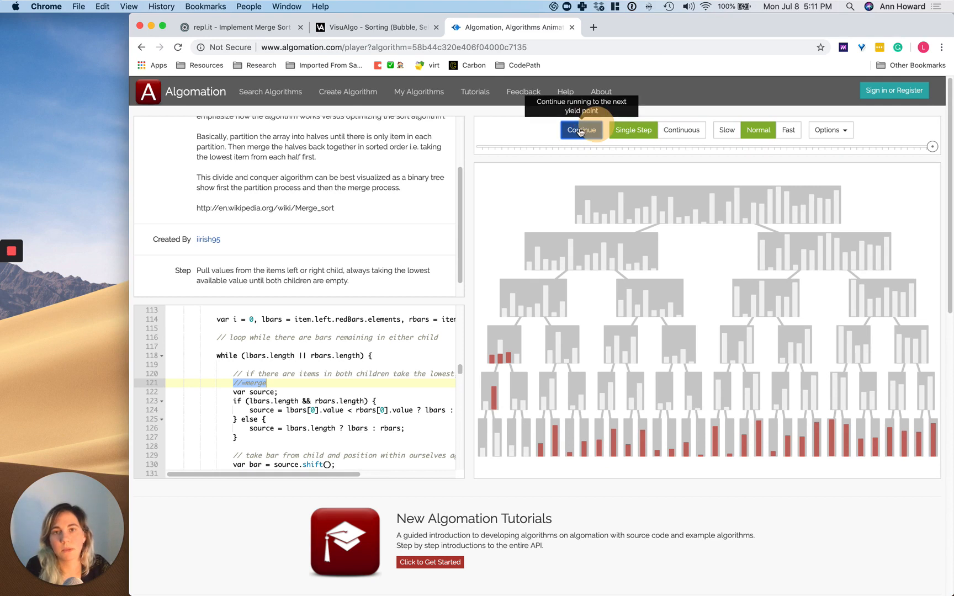
pyautogui.click(580, 130)
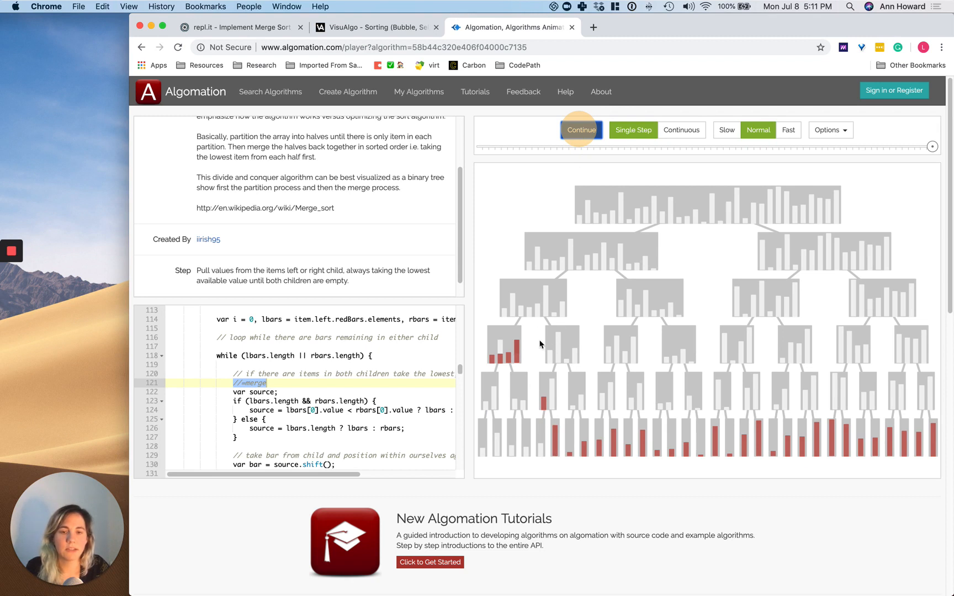
pyautogui.moveTo(581, 130)
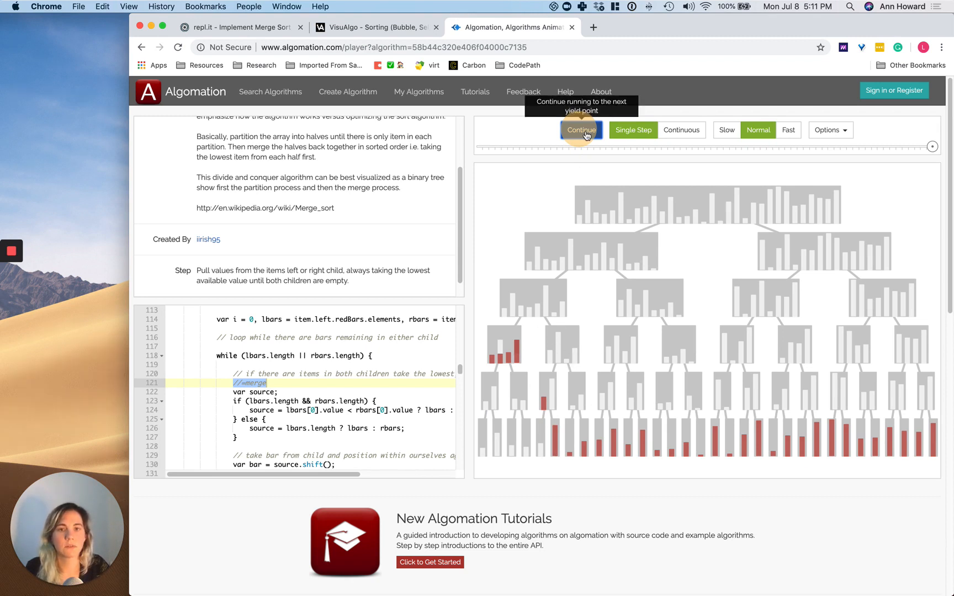
pyautogui.click(580, 130)
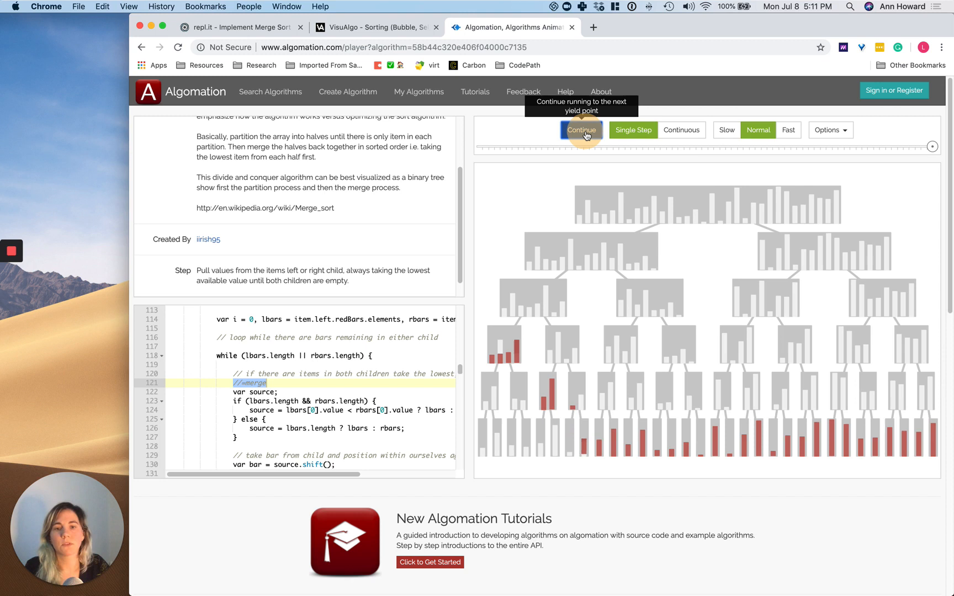
pyautogui.click(580, 130)
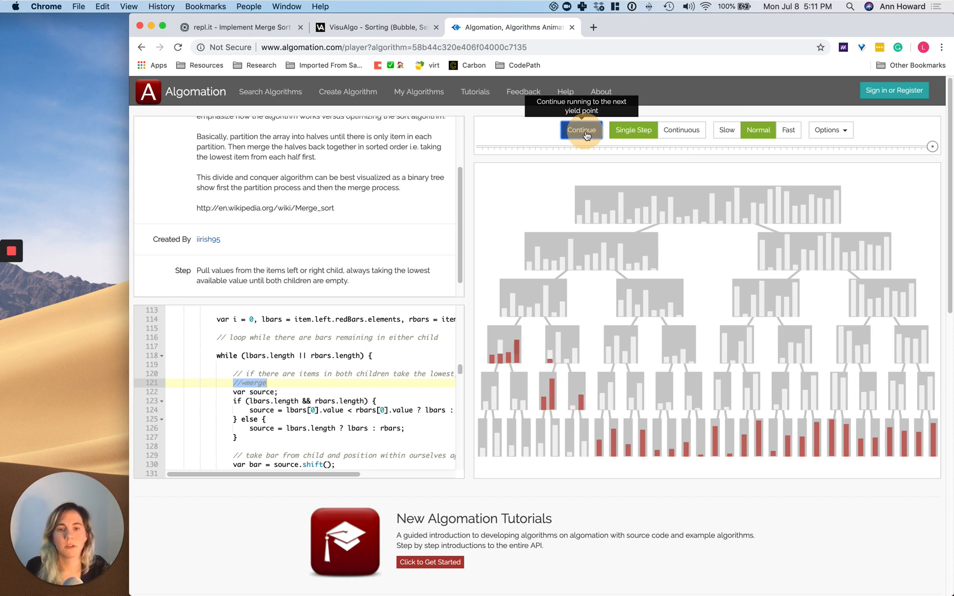
pyautogui.click(580, 130)
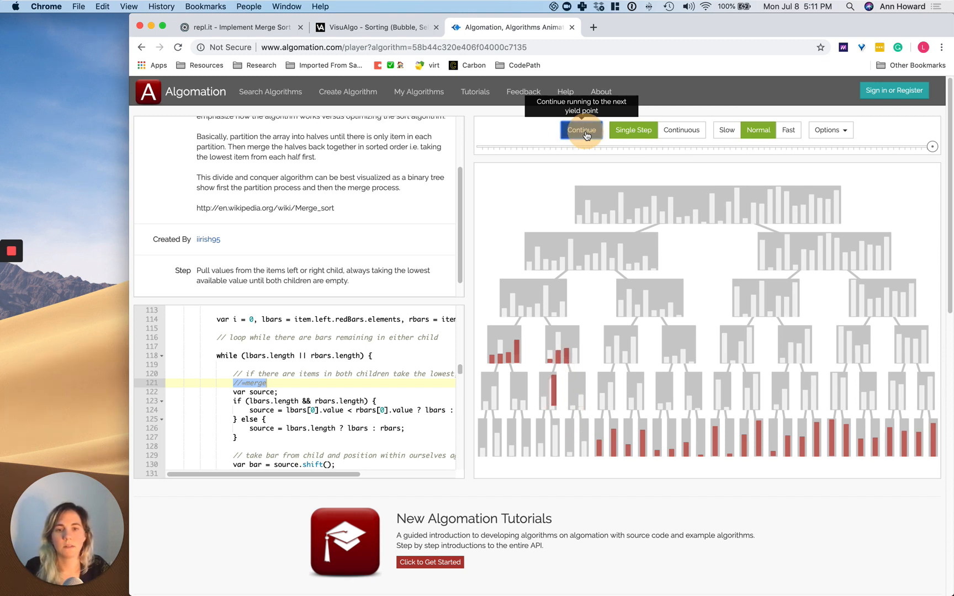
pyautogui.click(580, 129)
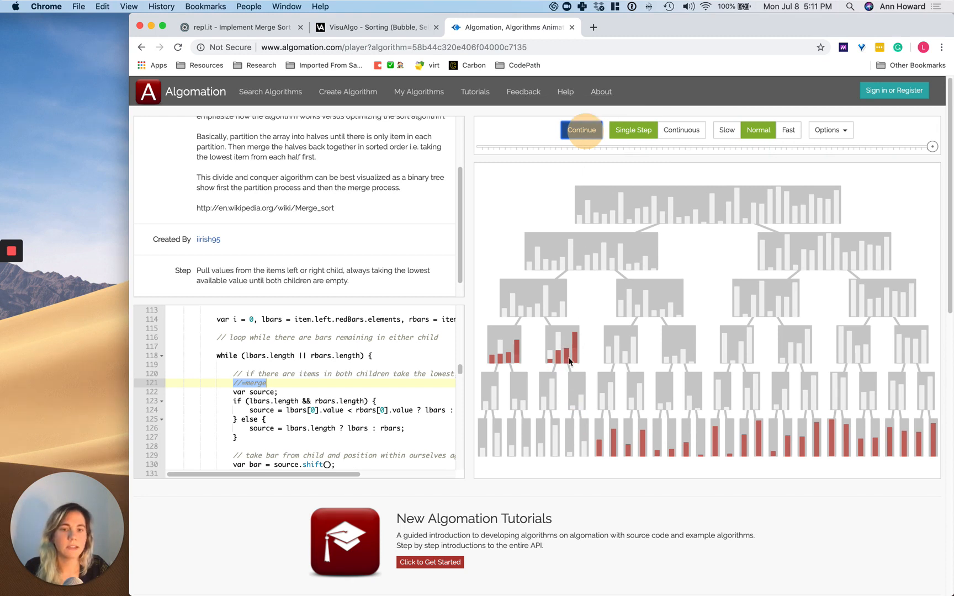
pyautogui.moveTo(483, 455)
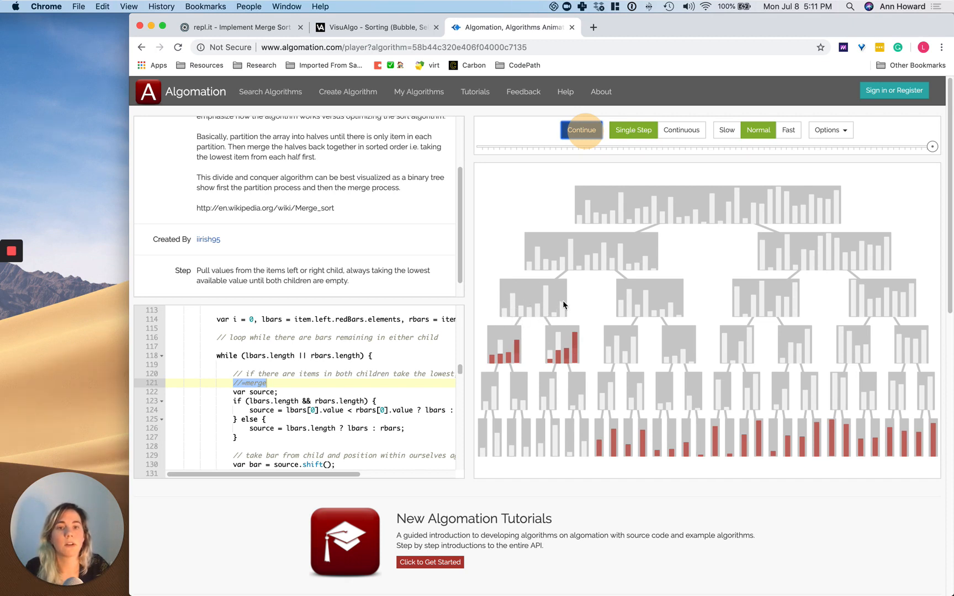
pyautogui.moveTo(546, 305)
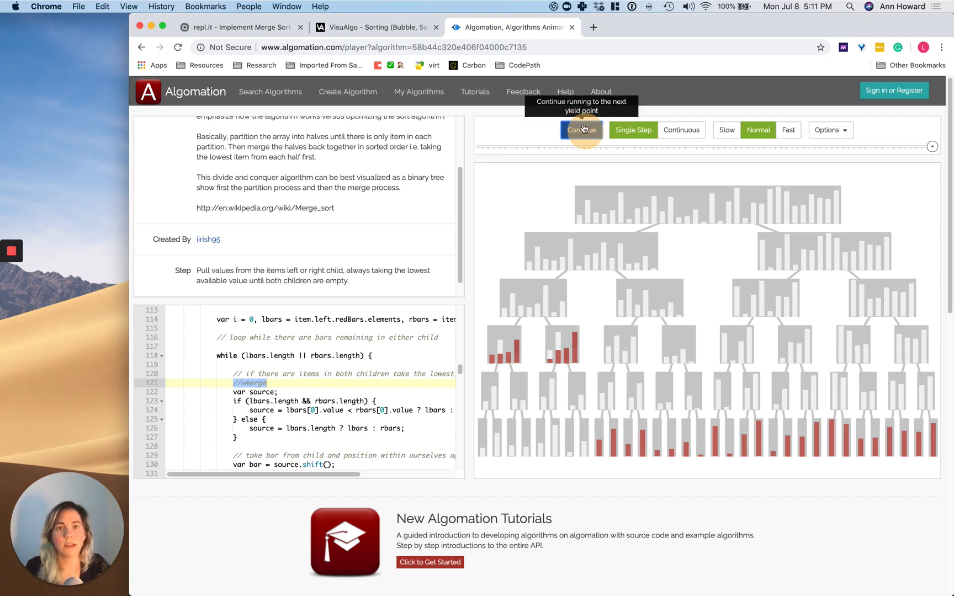
# Merge the leftmost quarter into one sorted group, start the next branch, then switch to repl.it
pyautogui.click(580, 130)
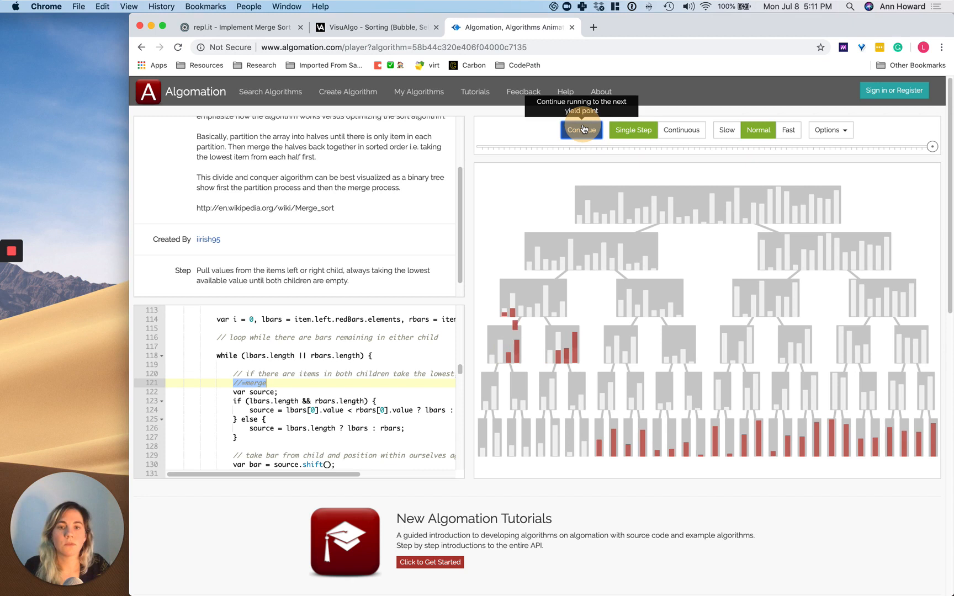
pyautogui.click(580, 130)
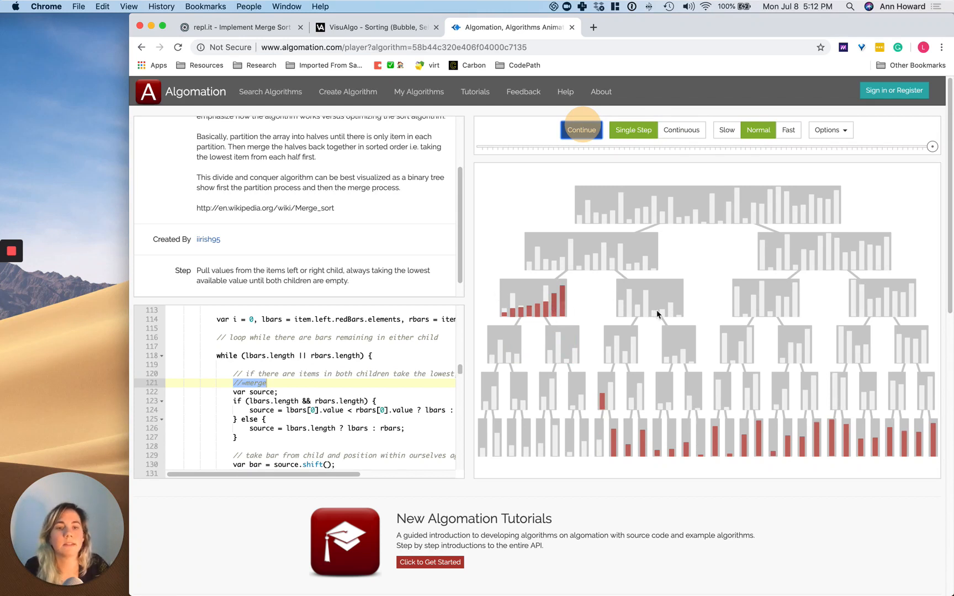
pyautogui.moveTo(621, 252)
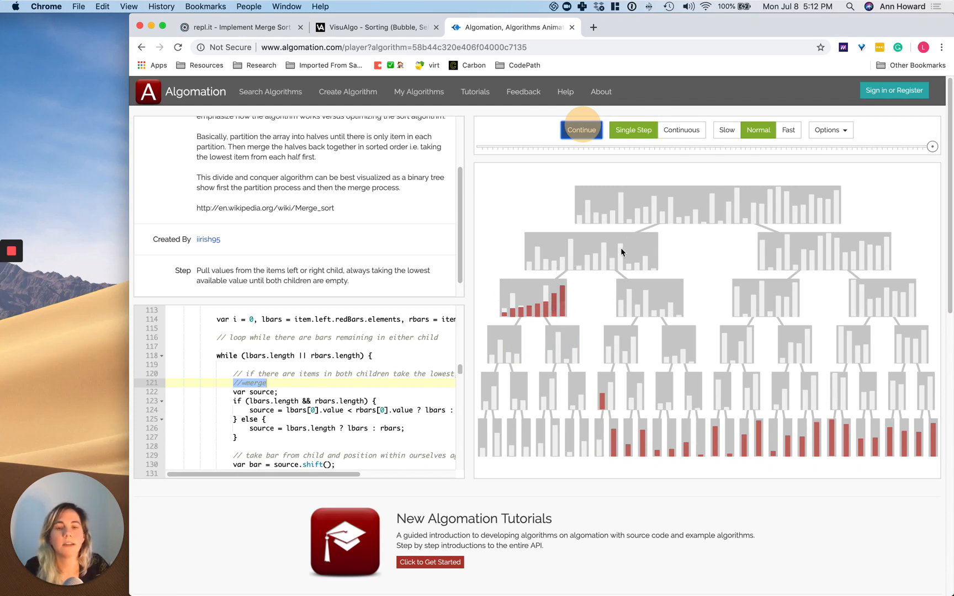
pyautogui.moveTo(599, 256)
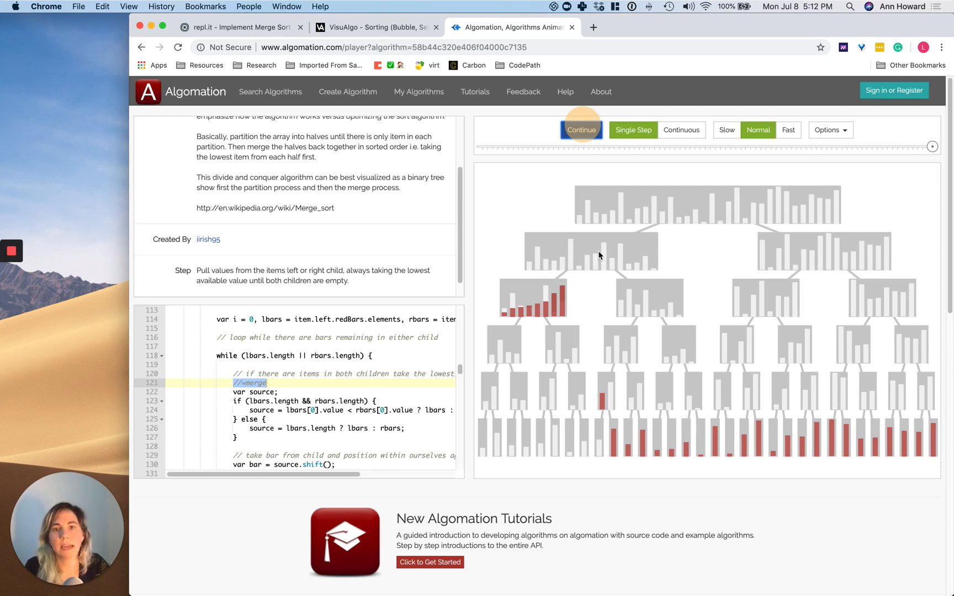
pyautogui.moveTo(669, 307)
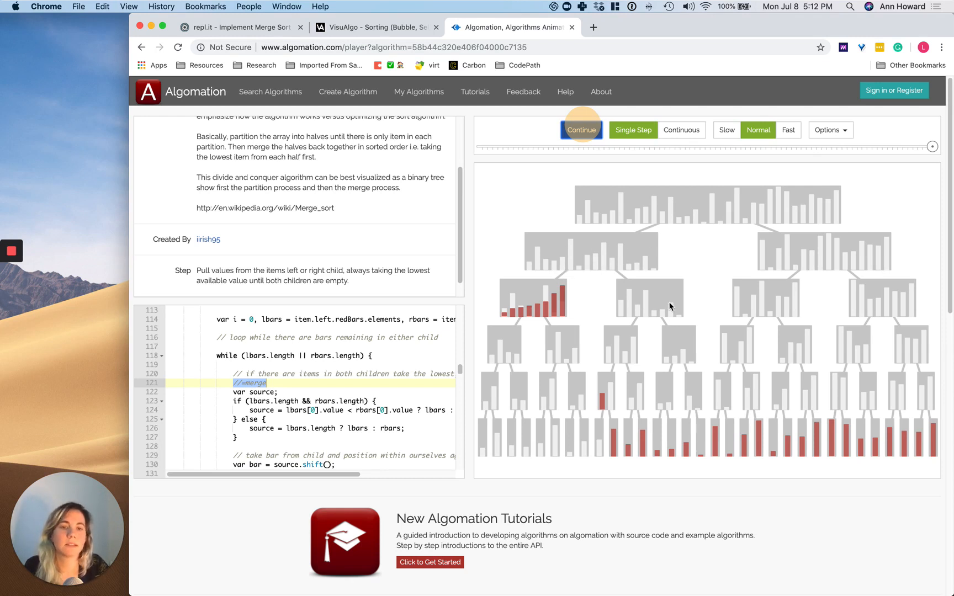
pyautogui.moveTo(660, 300)
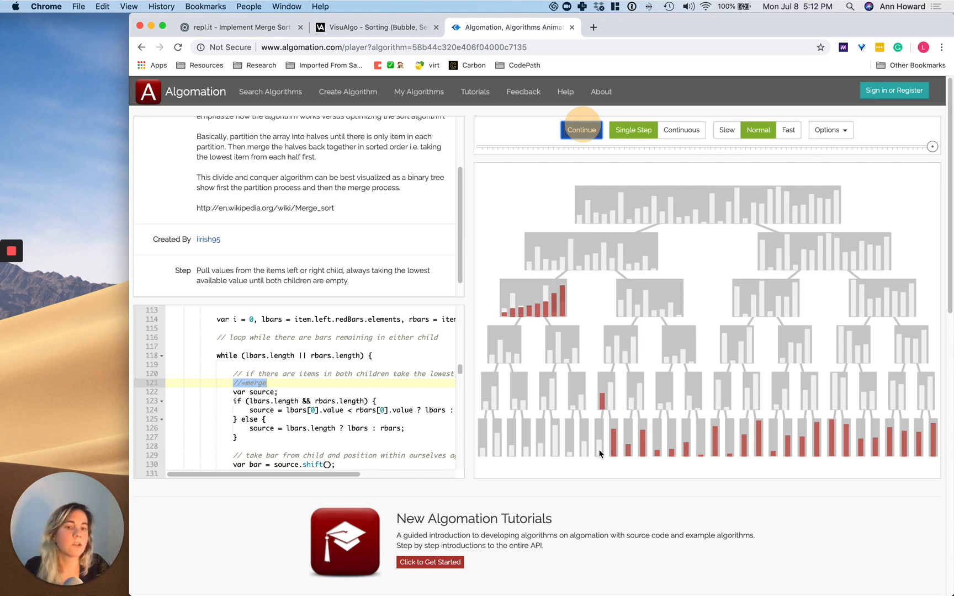
pyautogui.moveTo(546, 508)
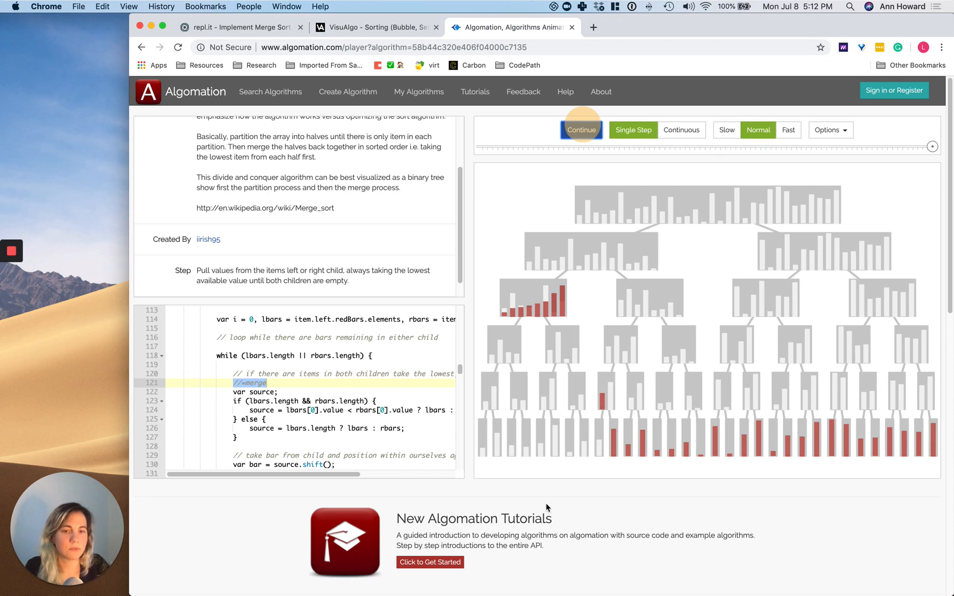
pyautogui.click(579, 129)
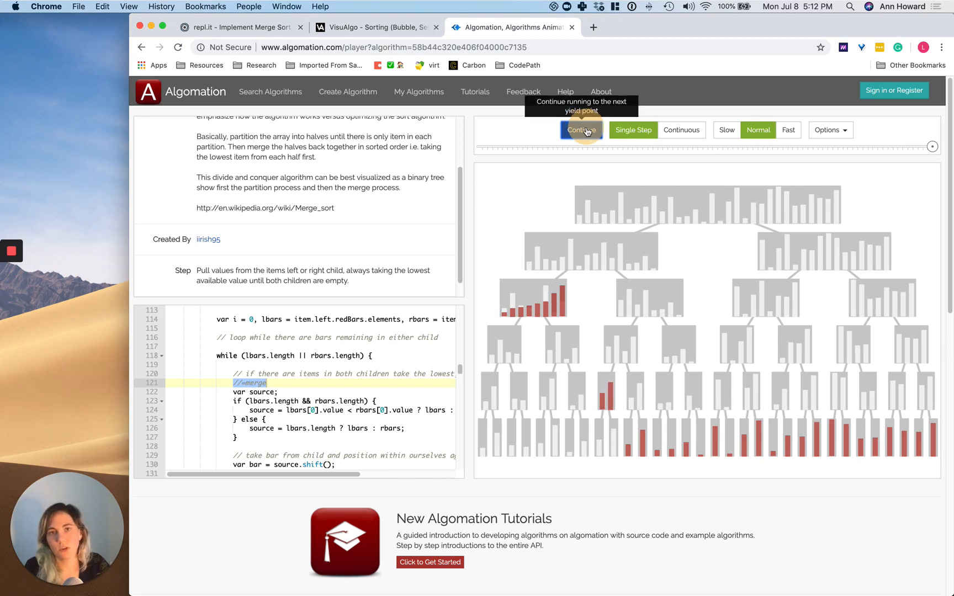
pyautogui.click(579, 129)
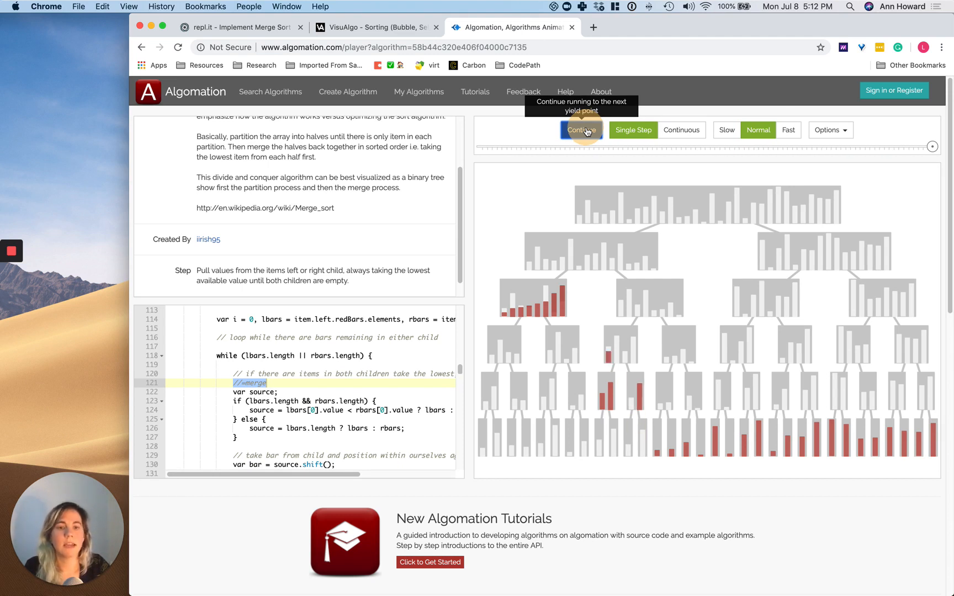
pyautogui.click(580, 130)
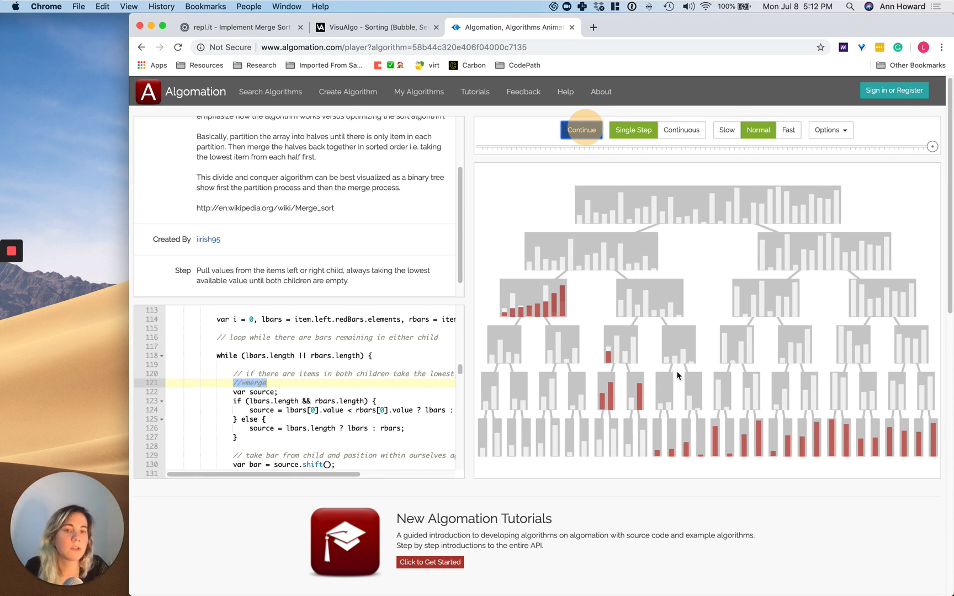
pyautogui.moveTo(664, 394)
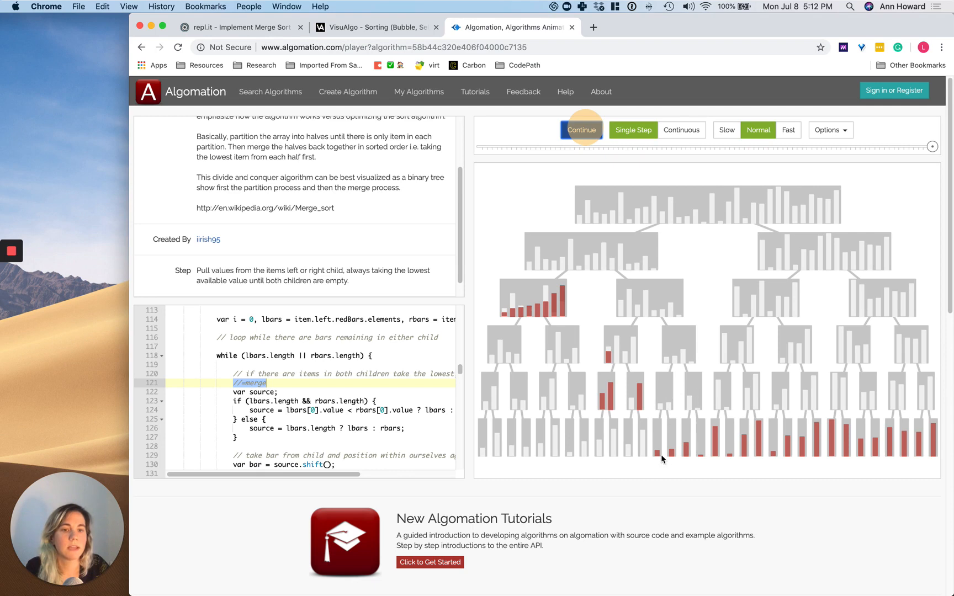
pyautogui.moveTo(552, 416)
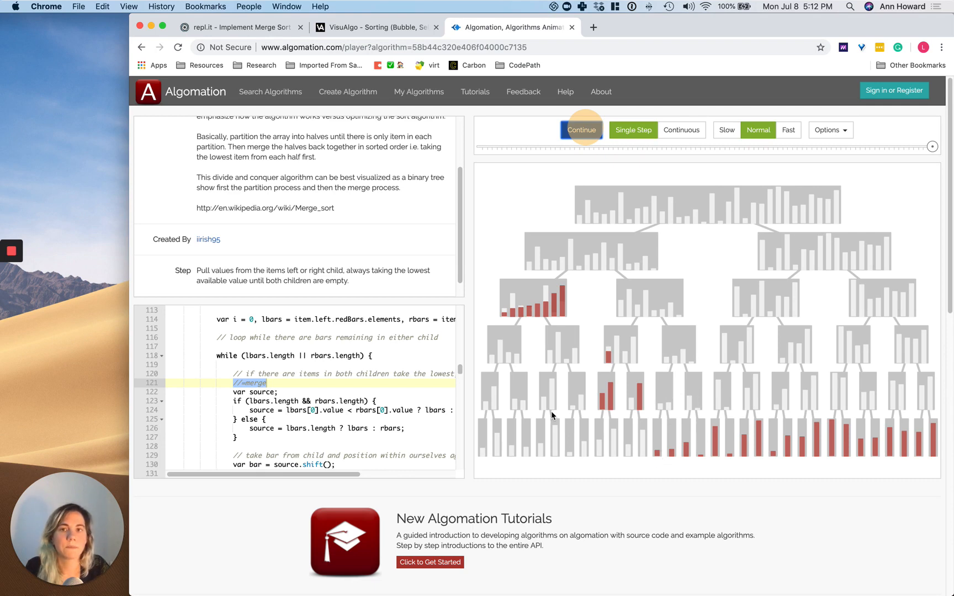
pyautogui.click(238, 27)
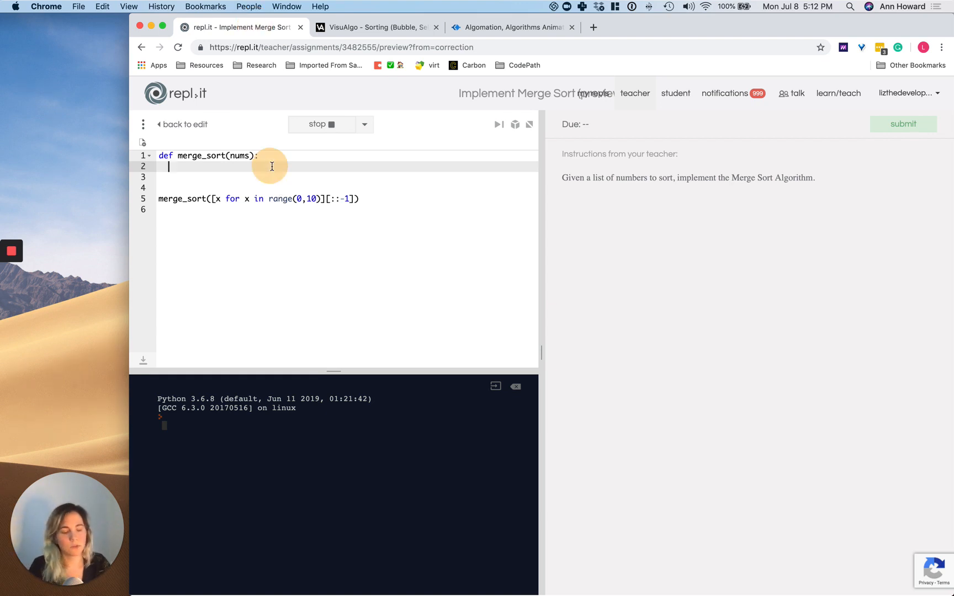
# Type 'bisect the list', merge_sort(left) and merge_sort(right) as the merge_sort body
pyautogui.write('bise')
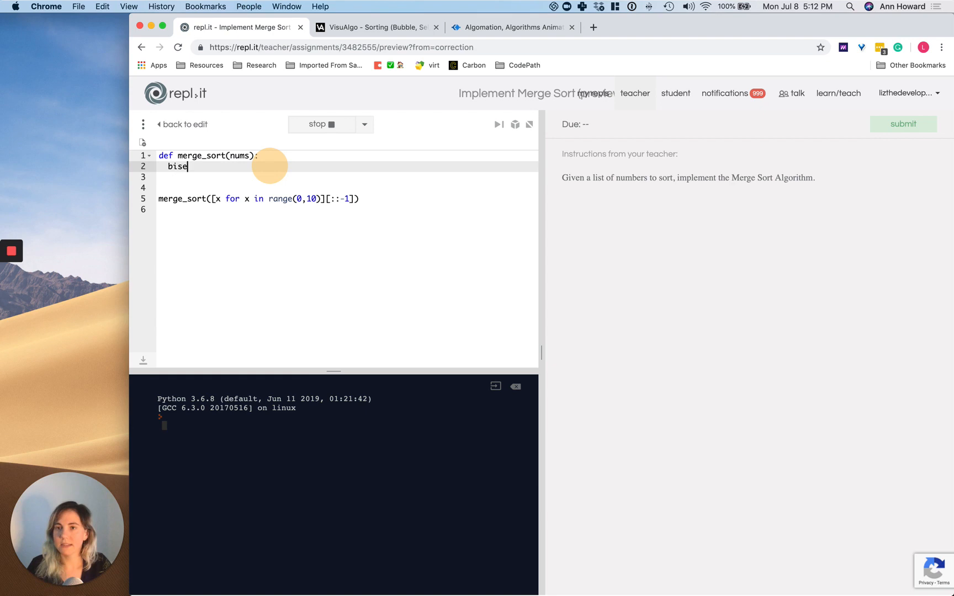
pyautogui.write('ct the list')
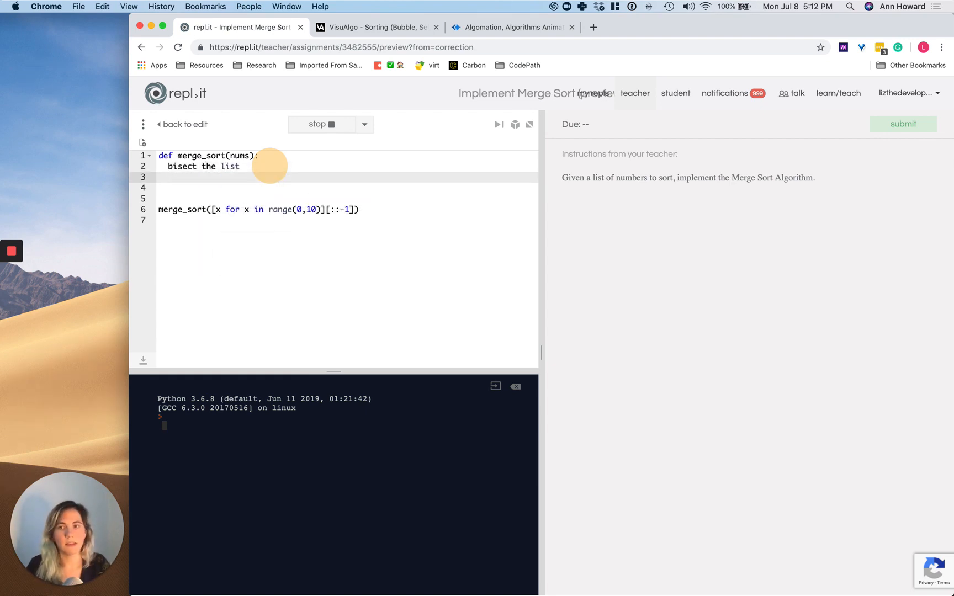
pyautogui.write('merge_sort()')
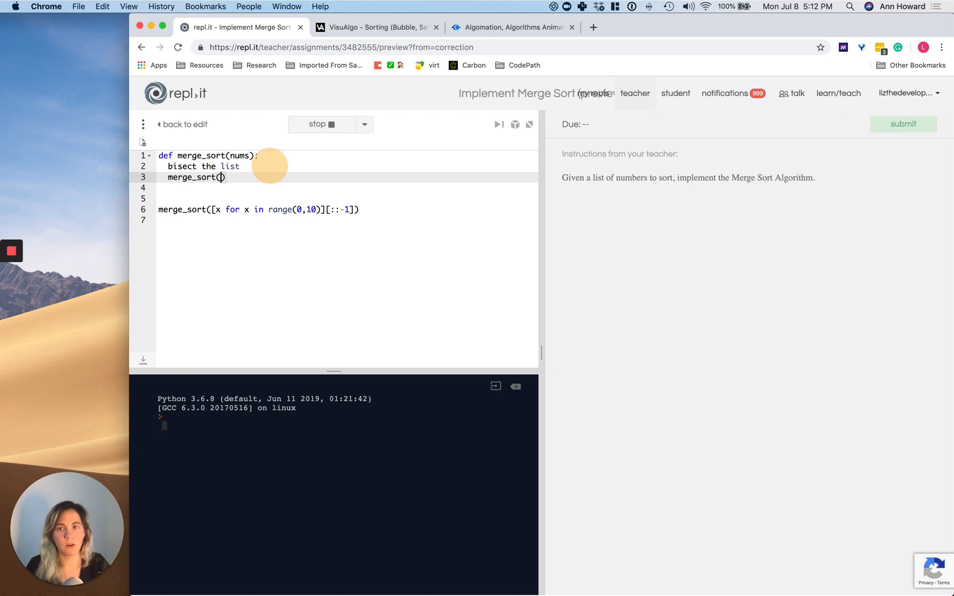
pyautogui.write('bis')
pyautogui.write('lef')
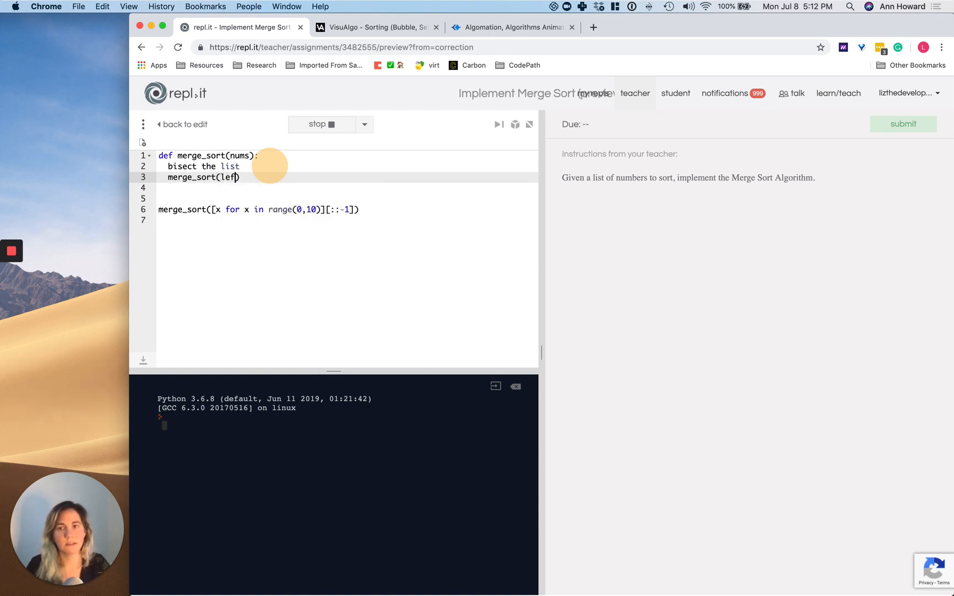
pyautogui.write('merge_sort')
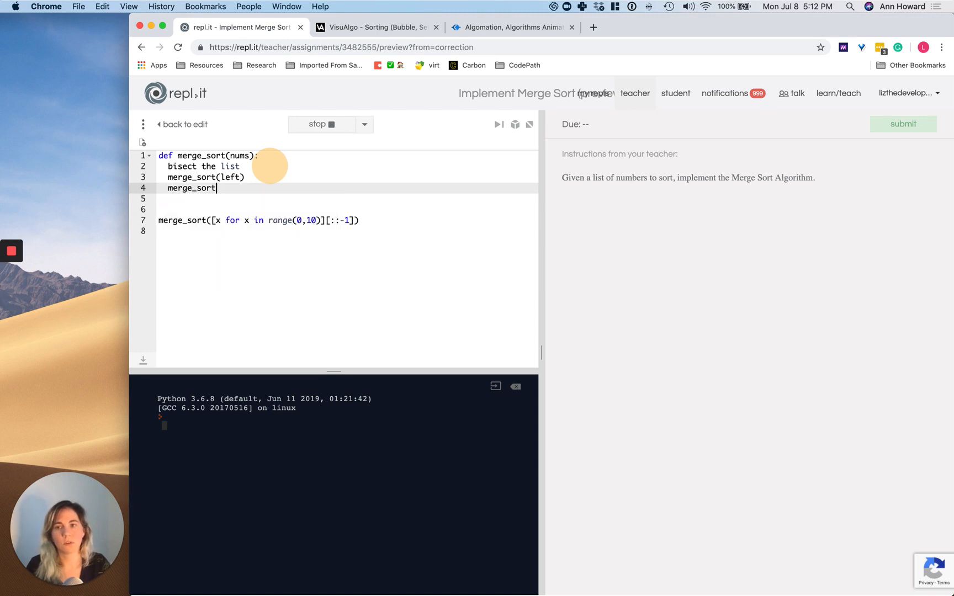
pyautogui.write('(right)')
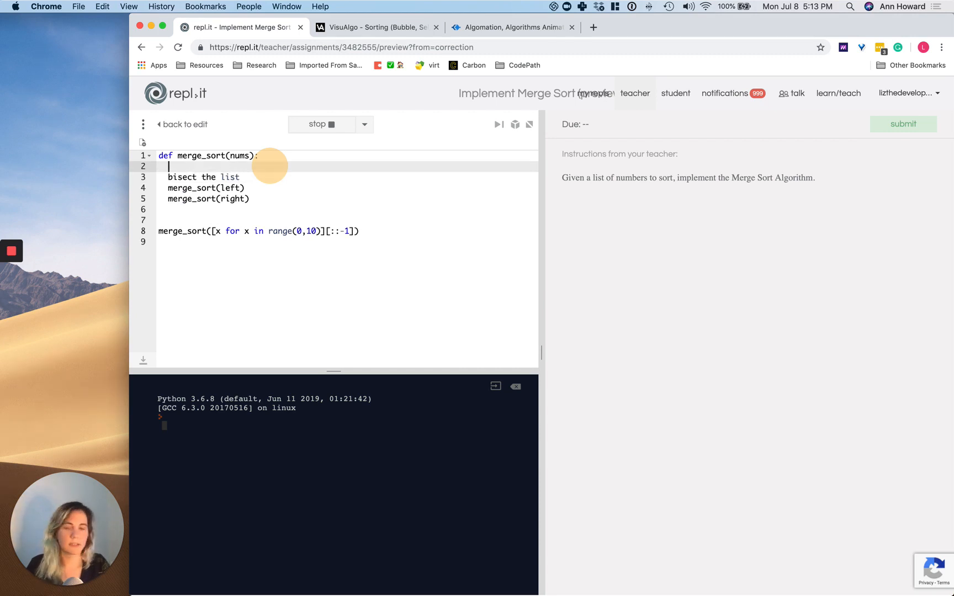
# Add an 'if len(nums) > 1' guard around the steps and a '# merge the sorted lists' comment
pyautogui.write('if nums')
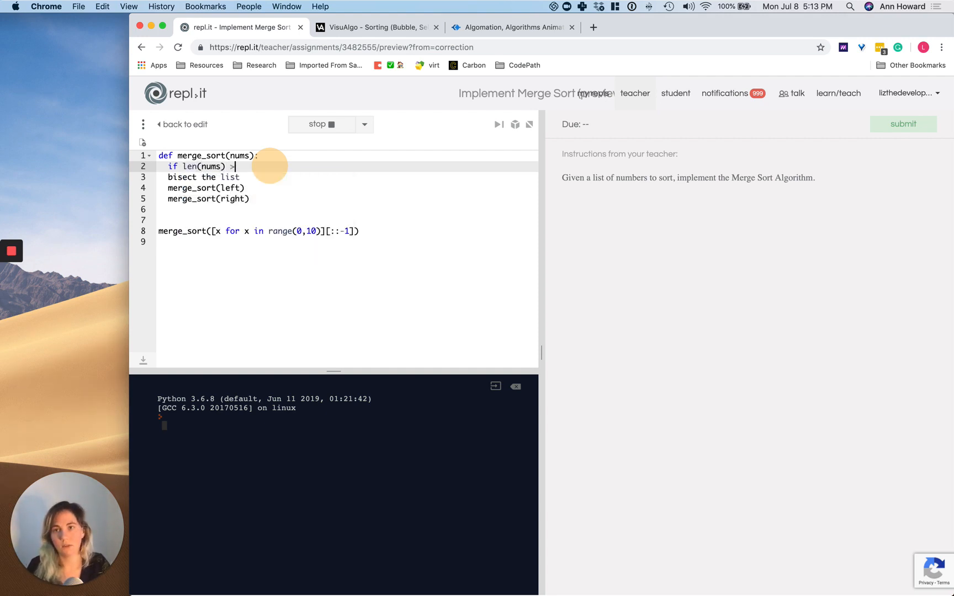
pyautogui.write('1')
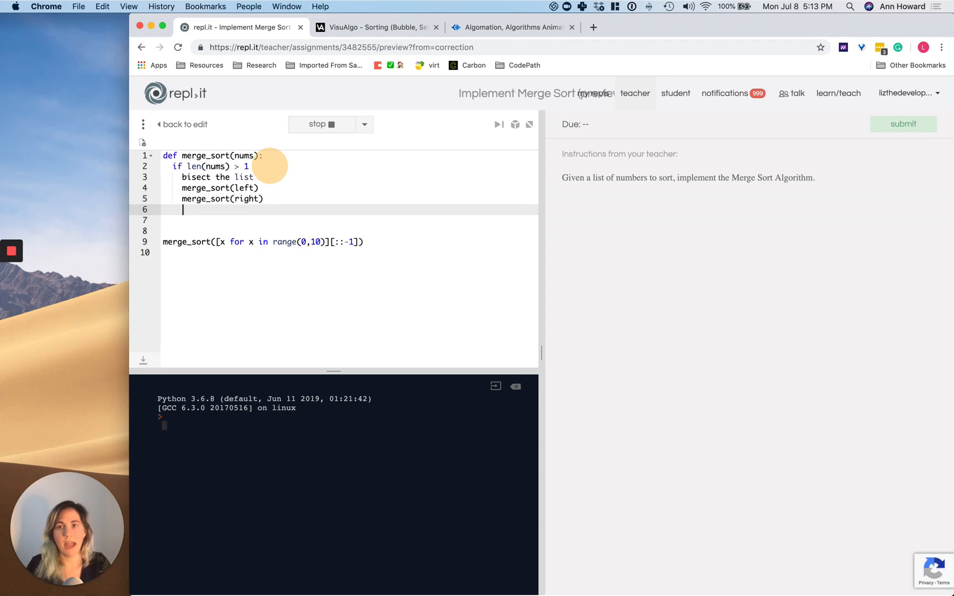
pyautogui.write('#')
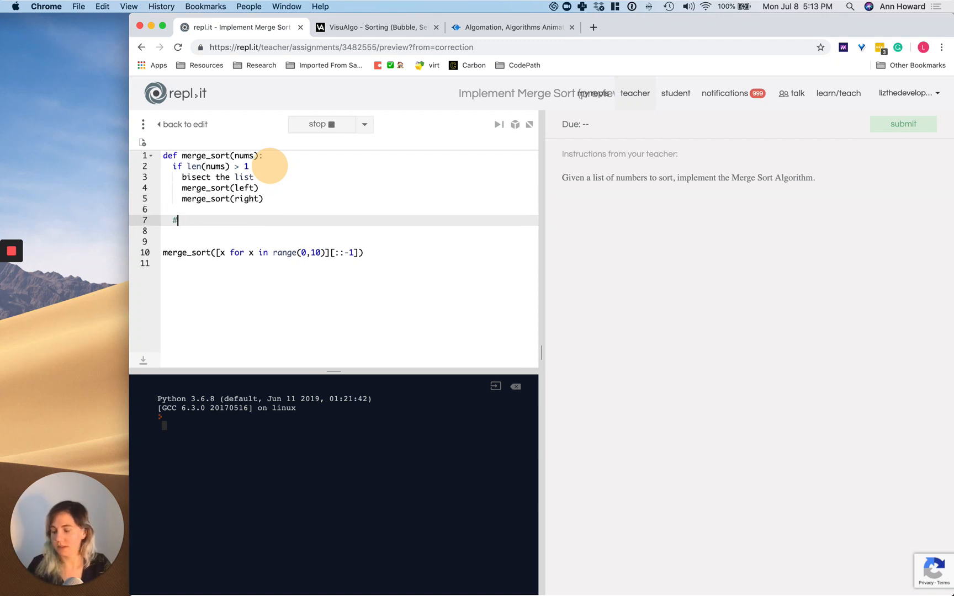
pyautogui.write('merge the sorted lists')
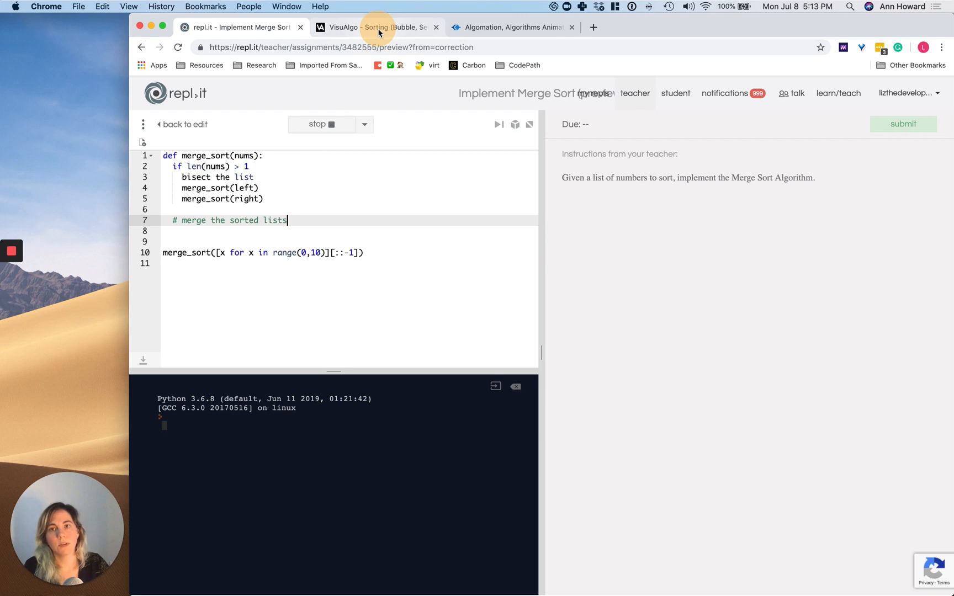
# Switch back to the Algomation merge sort player showing the partly merged bar tree
pyautogui.click(512, 26)
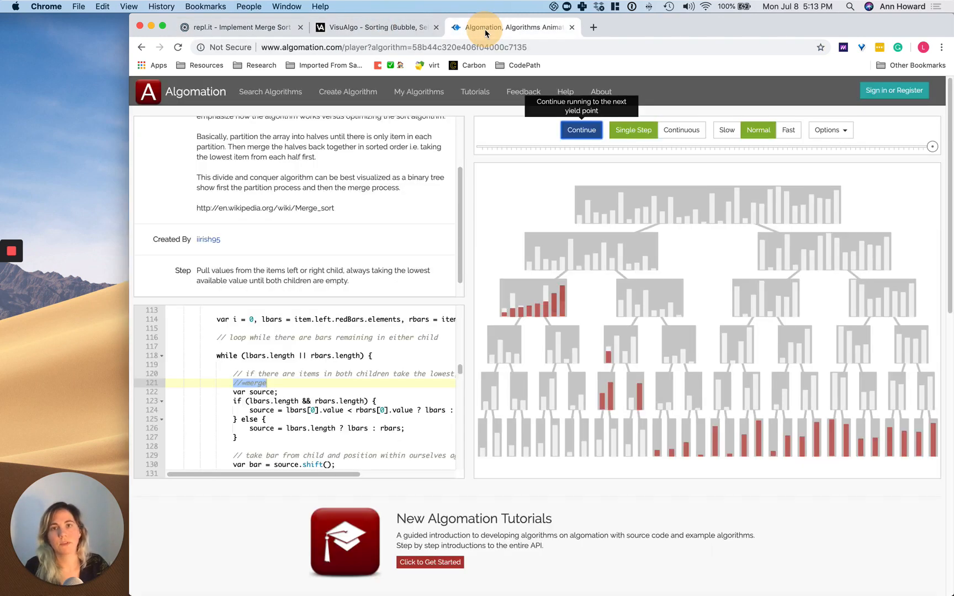
pyautogui.moveTo(660, 243)
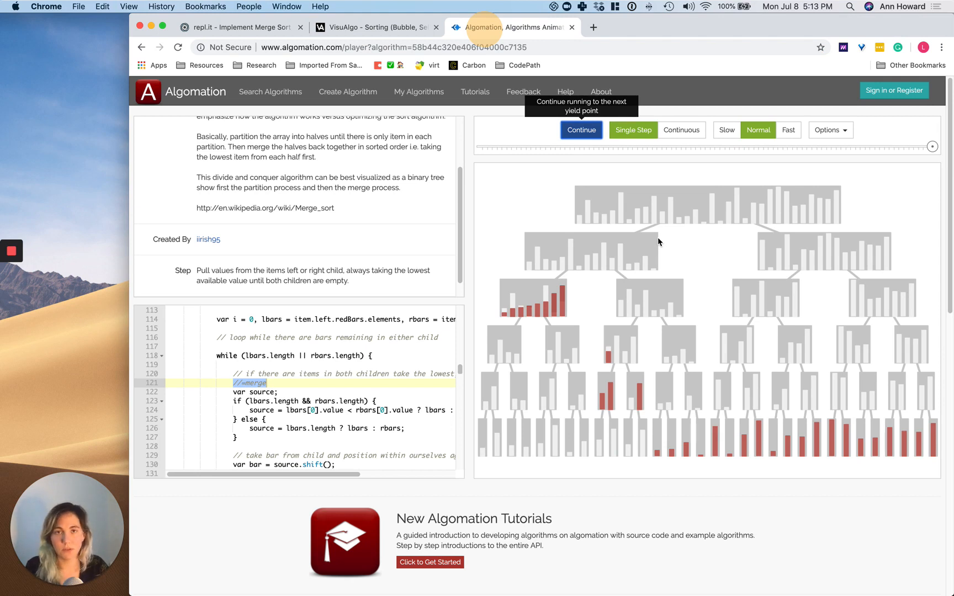
pyautogui.click(11, 250)
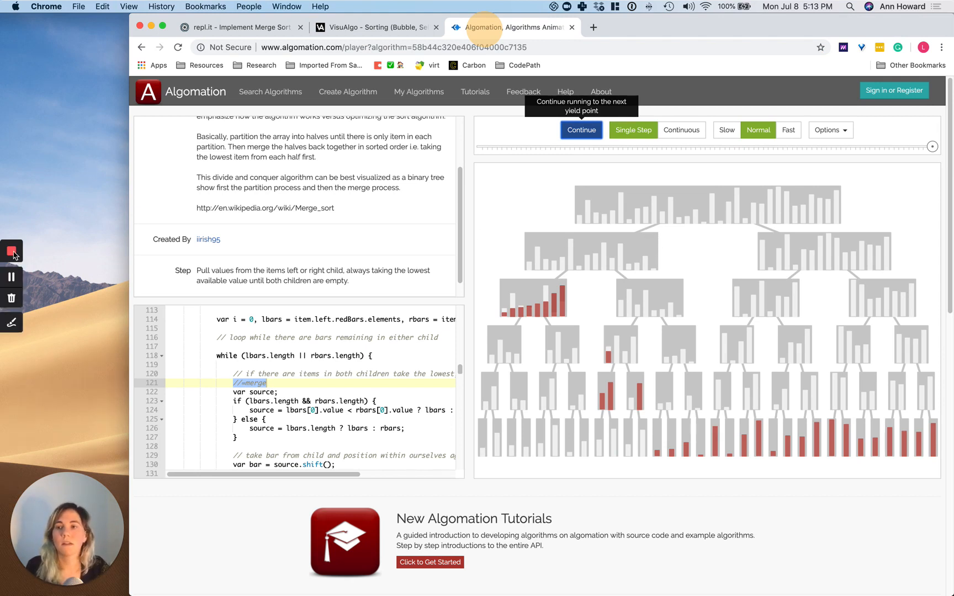